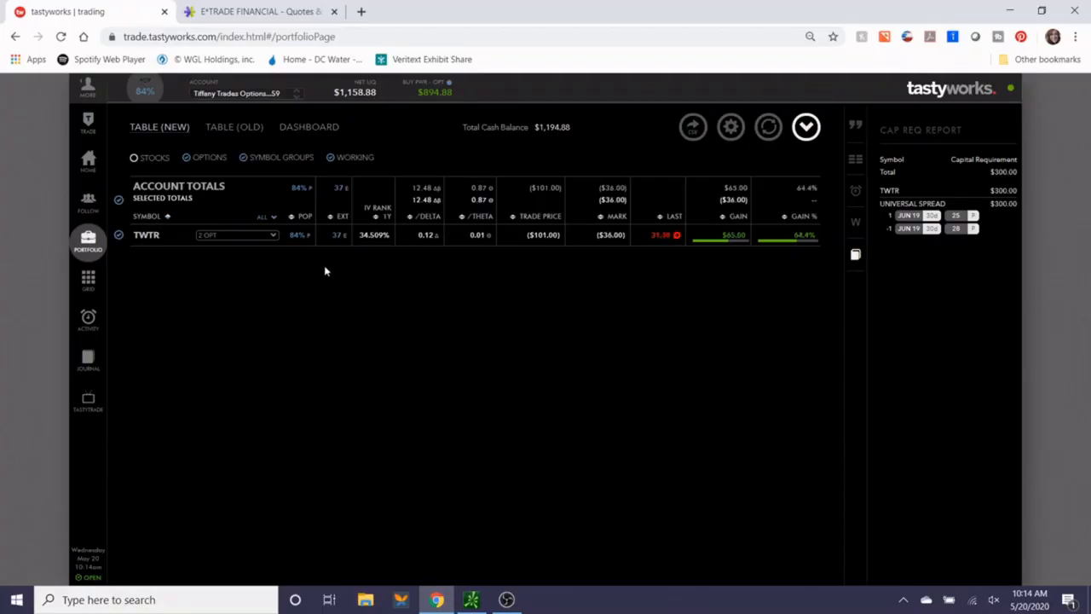
Expand the TWTR position and select both put spread legs for closing.
{"action": "left_click", "coordinate": [146, 235]}
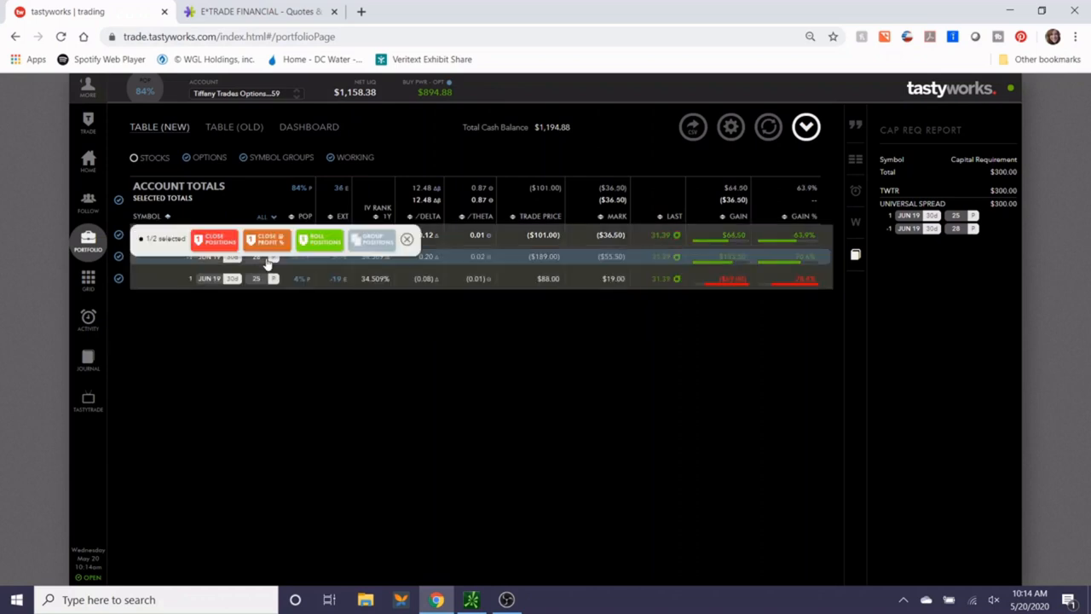
{"action": "left_click", "coordinate": [226, 256]}
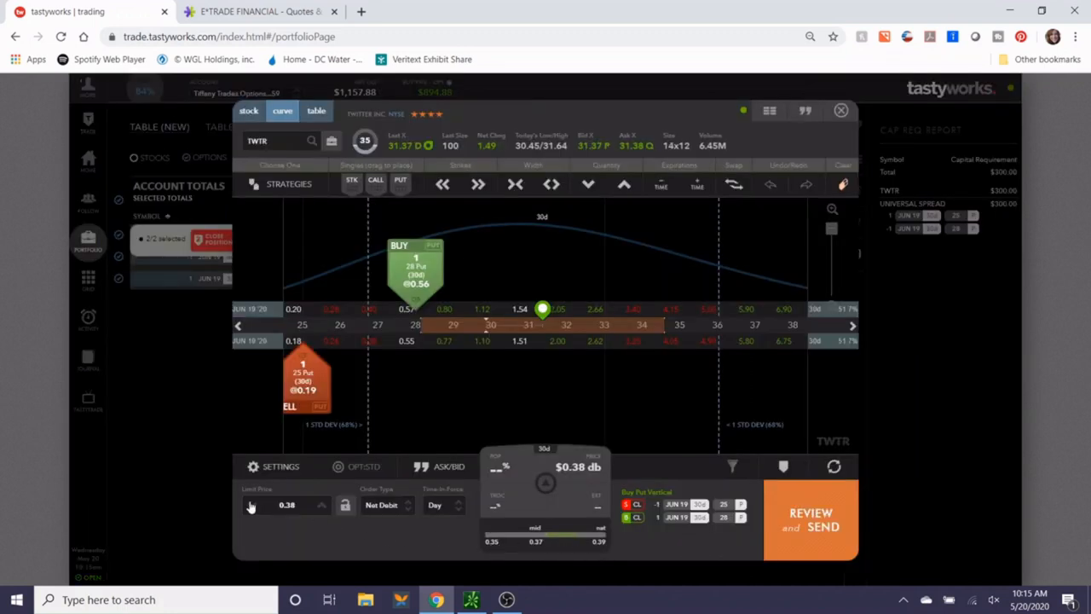
Send the TWTR put vertical close as a Day order at 0.37 debit, then check Activity.
{"action": "left_click", "coordinate": [439, 505]}
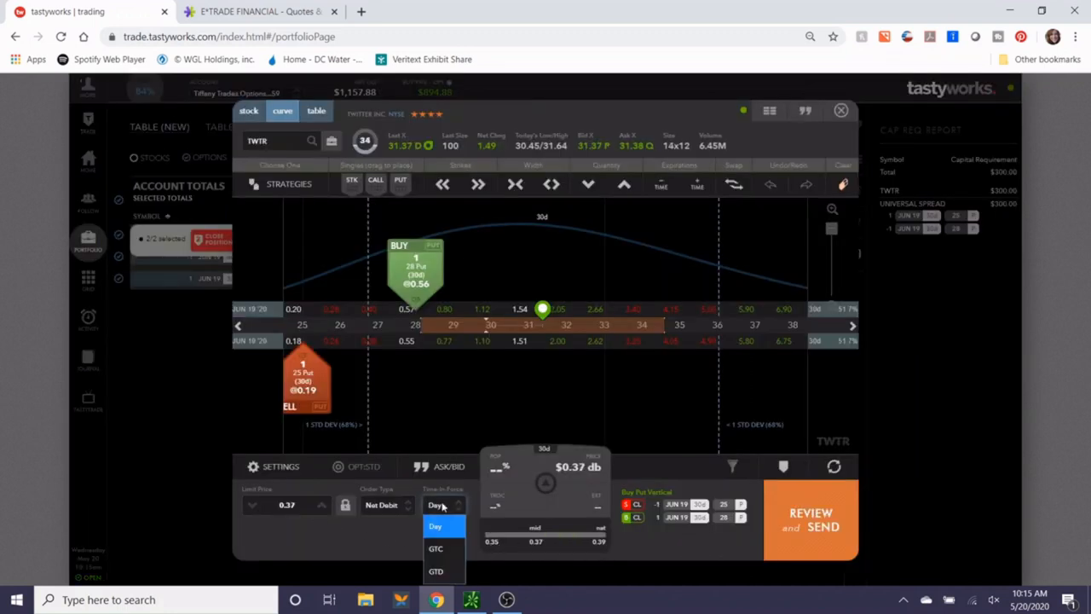
{"action": "left_click", "coordinate": [436, 525]}
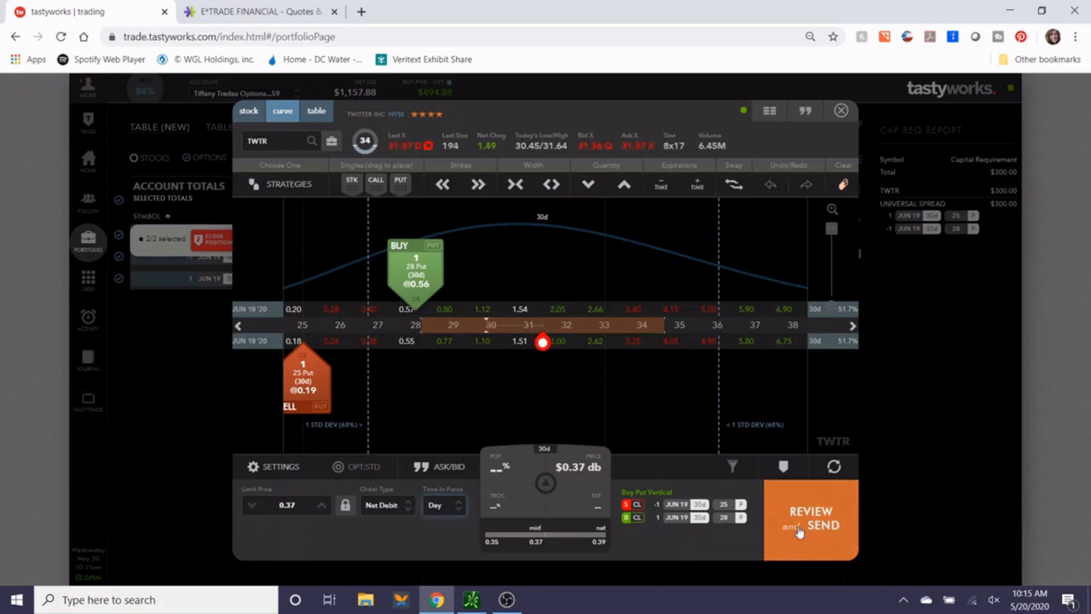
{"action": "left_click", "coordinate": [810, 519]}
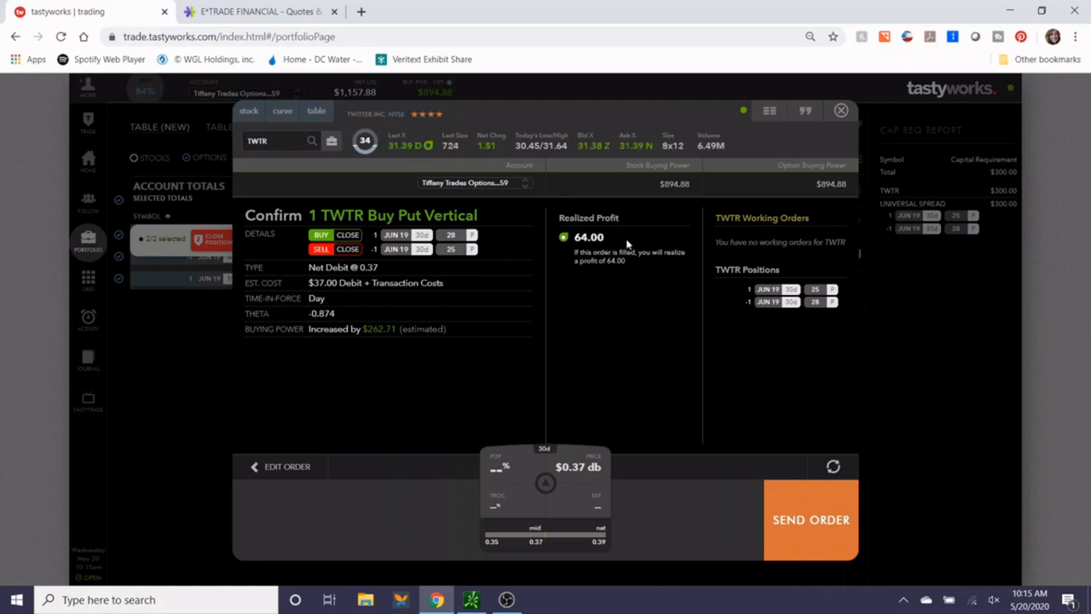
{"action": "mouse_move", "coordinate": [783, 433]}
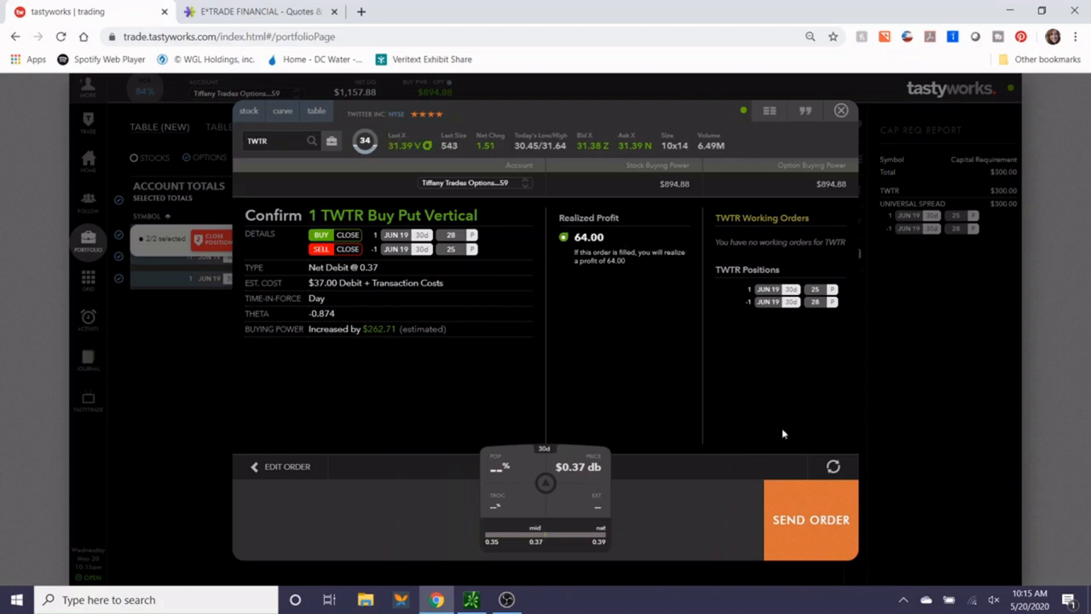
{"action": "left_click", "coordinate": [810, 519]}
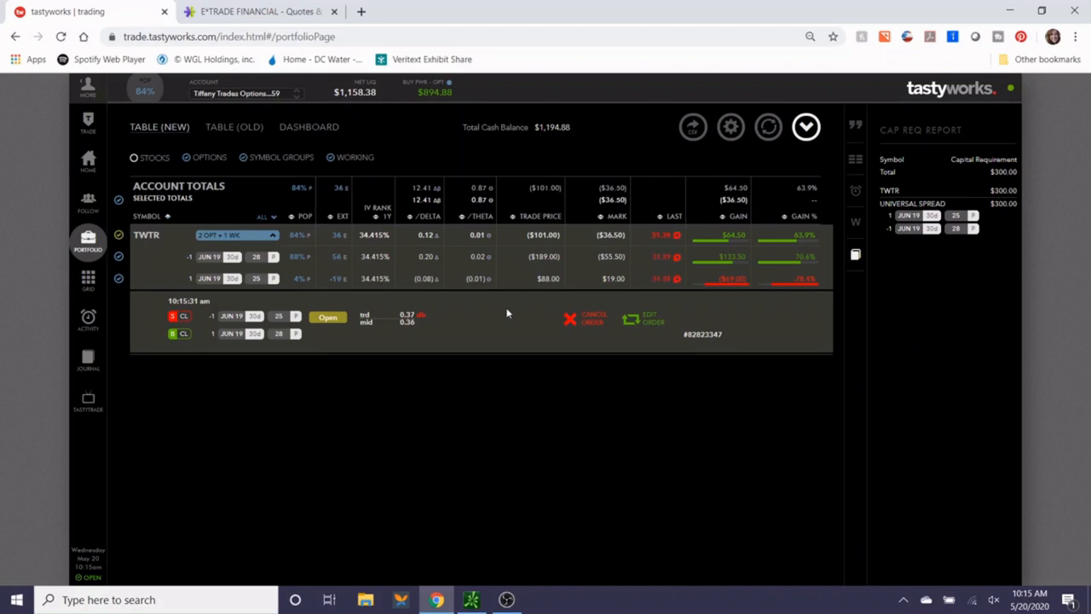
{"action": "mouse_move", "coordinate": [459, 308]}
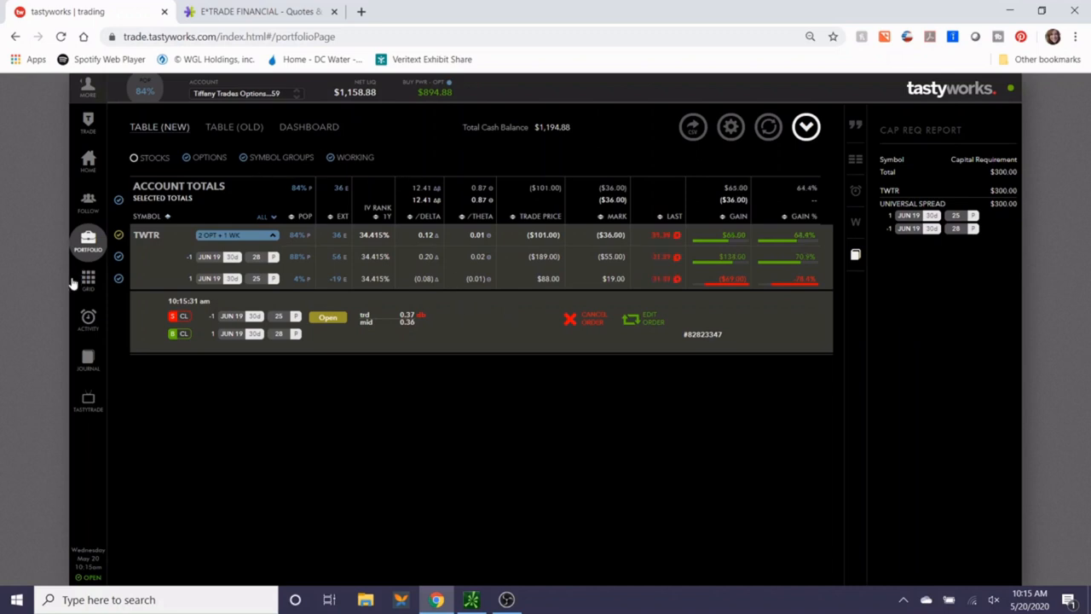
{"action": "left_click", "coordinate": [88, 320]}
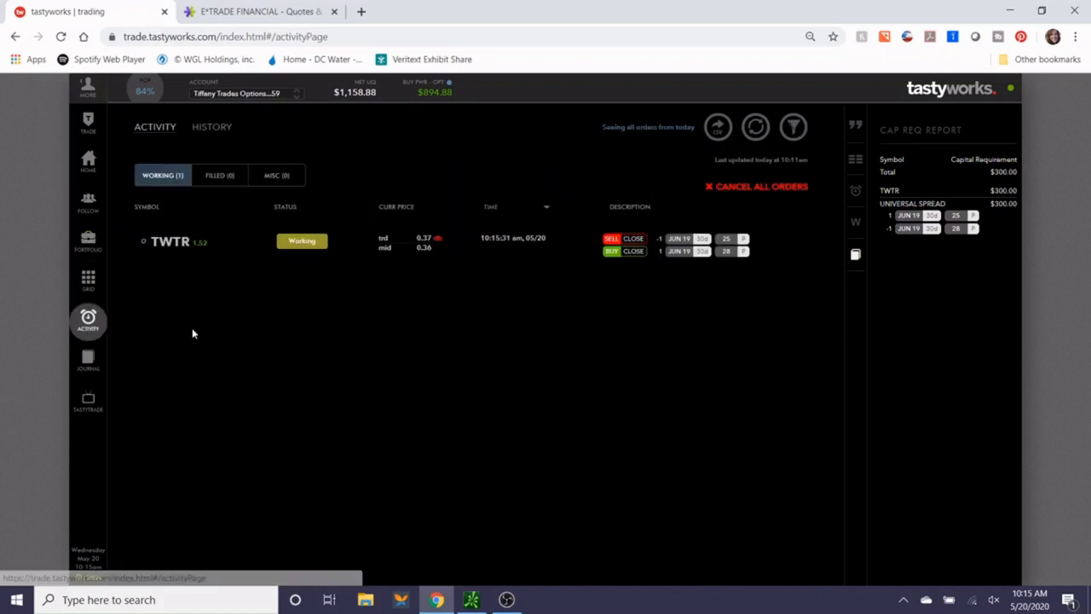
Review transaction history back to 03/21/20, then return to Portfolio.
{"action": "left_click", "coordinate": [212, 126]}
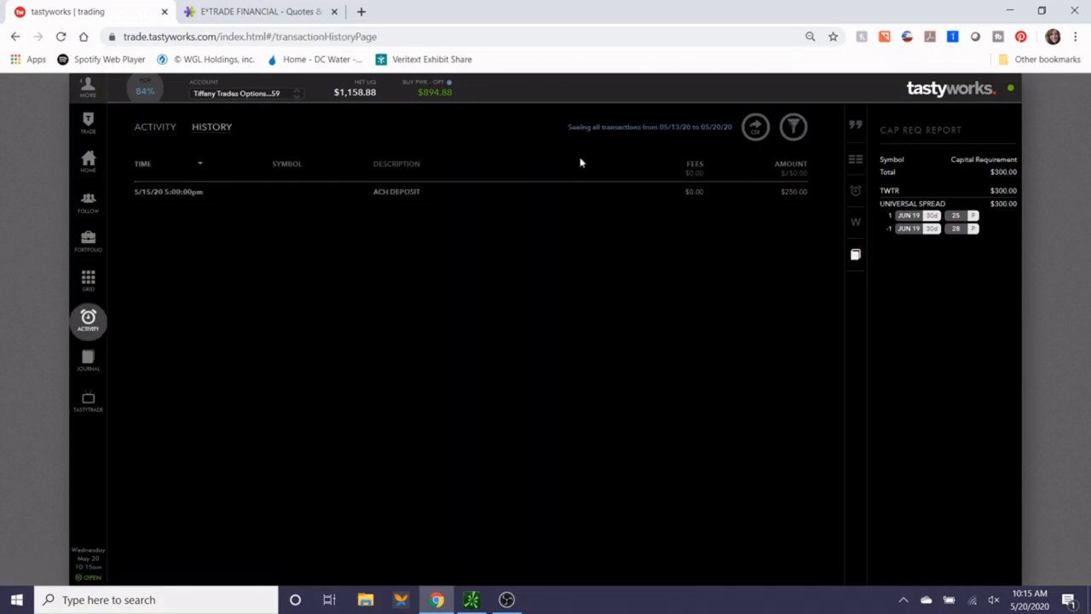
{"action": "left_click", "coordinate": [793, 126]}
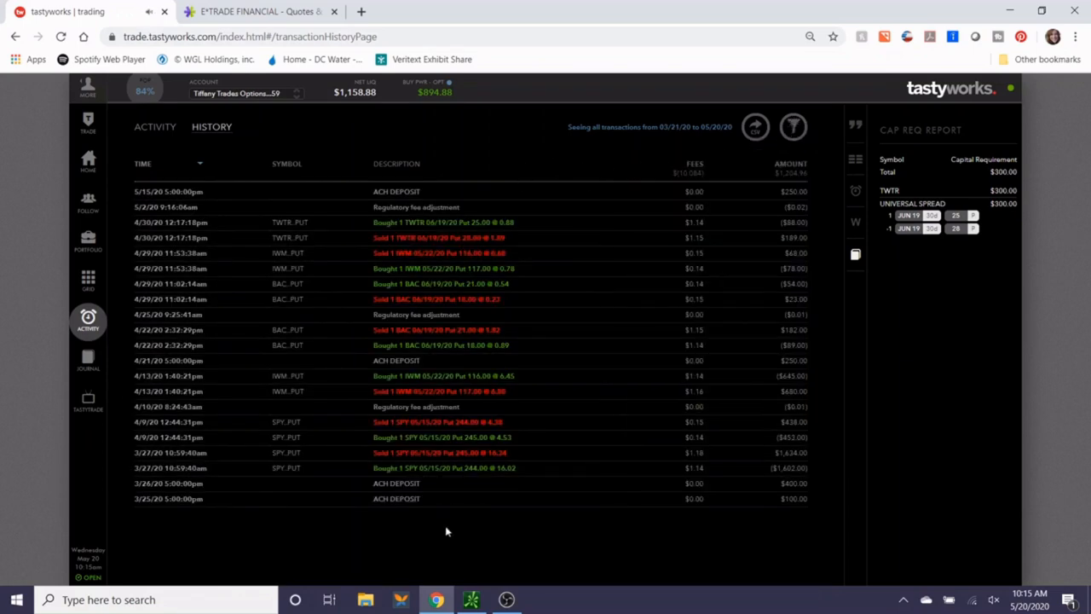
{"action": "mouse_move", "coordinate": [158, 483]}
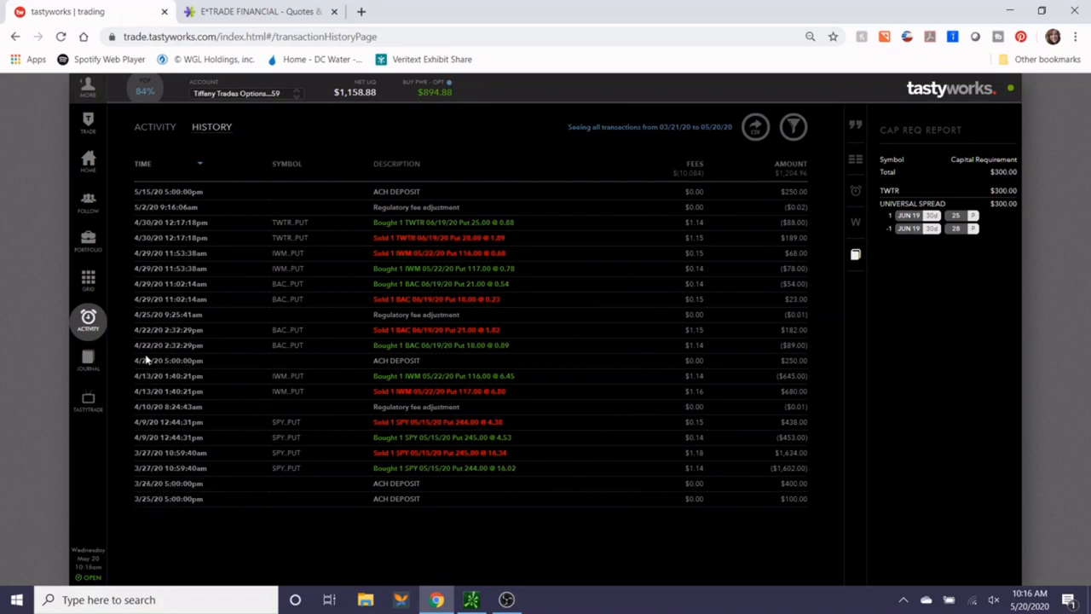
{"action": "mouse_move", "coordinate": [435, 269]}
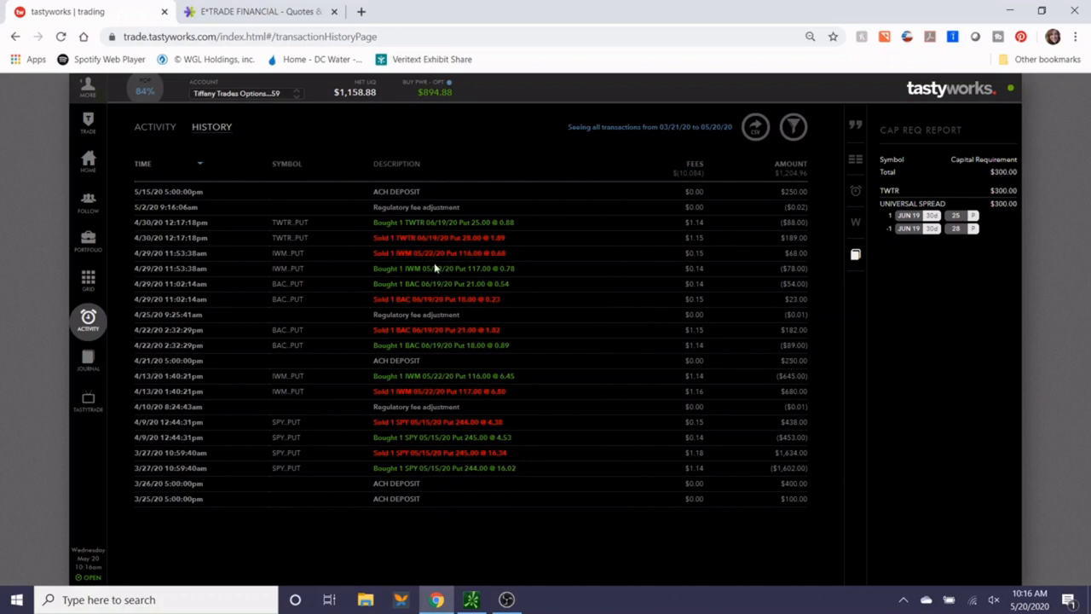
{"action": "mouse_move", "coordinate": [778, 193]}
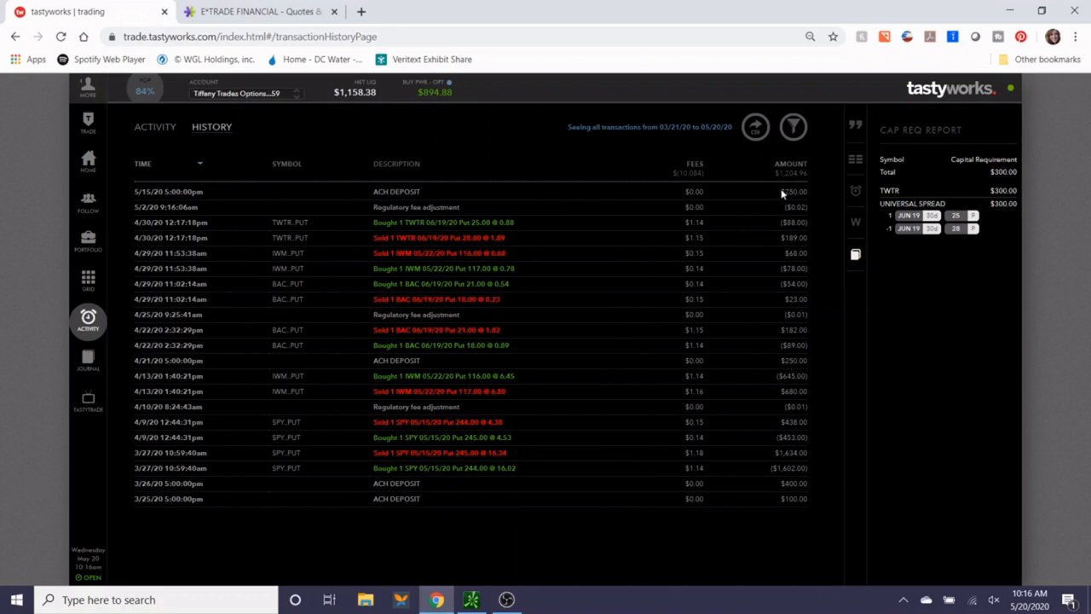
{"action": "mouse_move", "coordinate": [793, 200]}
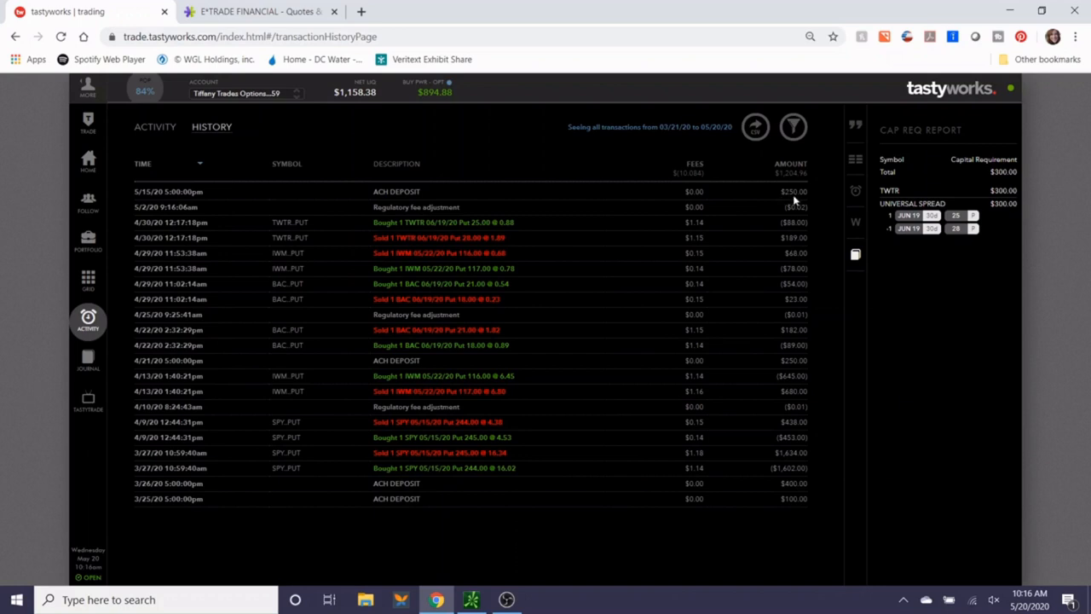
{"action": "mouse_move", "coordinate": [410, 192]}
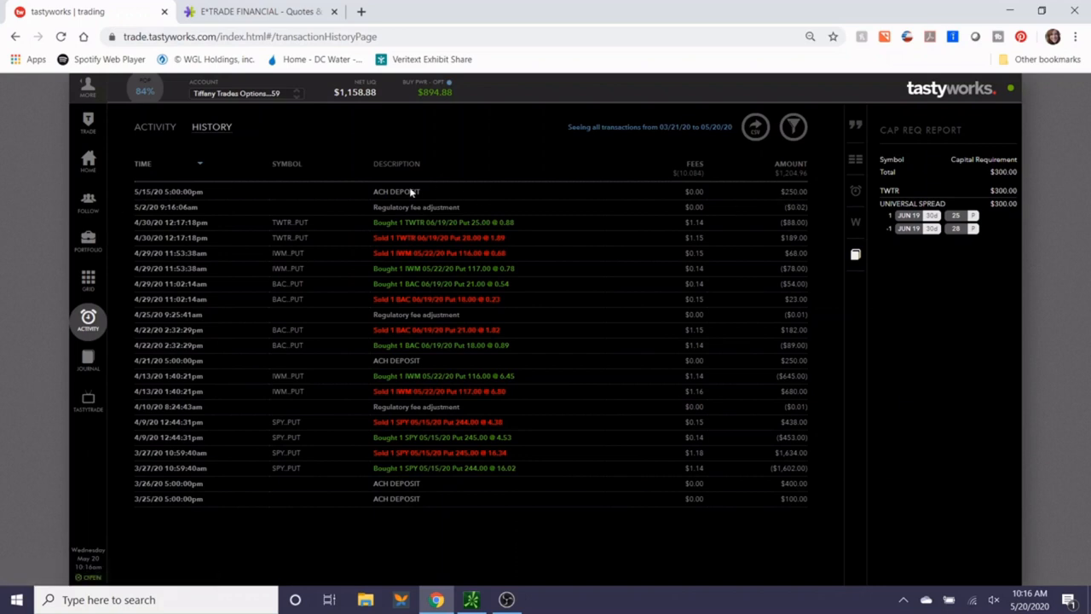
{"action": "mouse_move", "coordinate": [320, 162]}
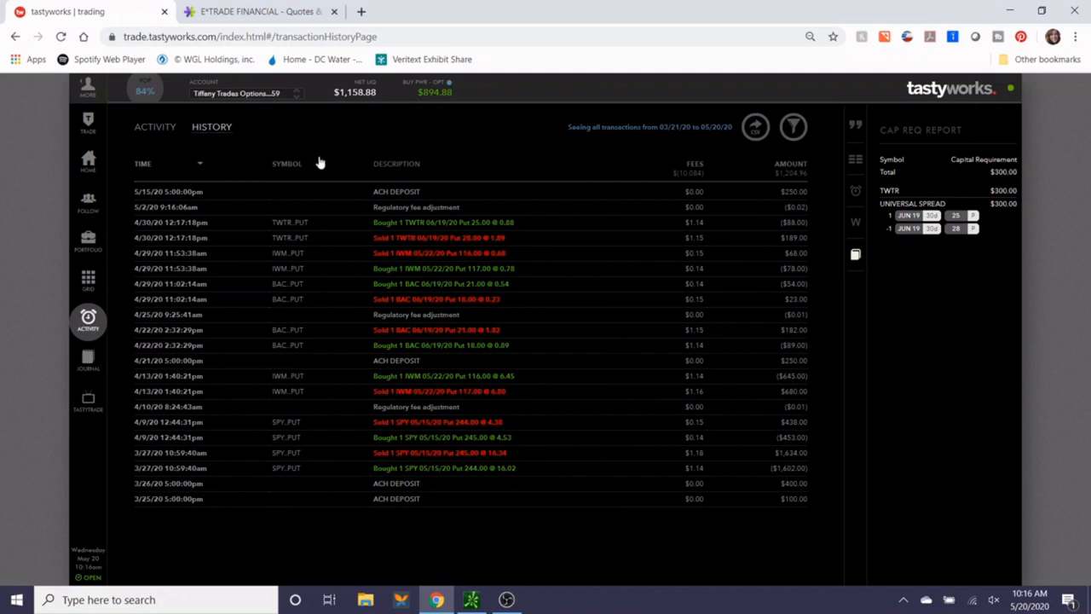
{"action": "left_click", "coordinate": [88, 238]}
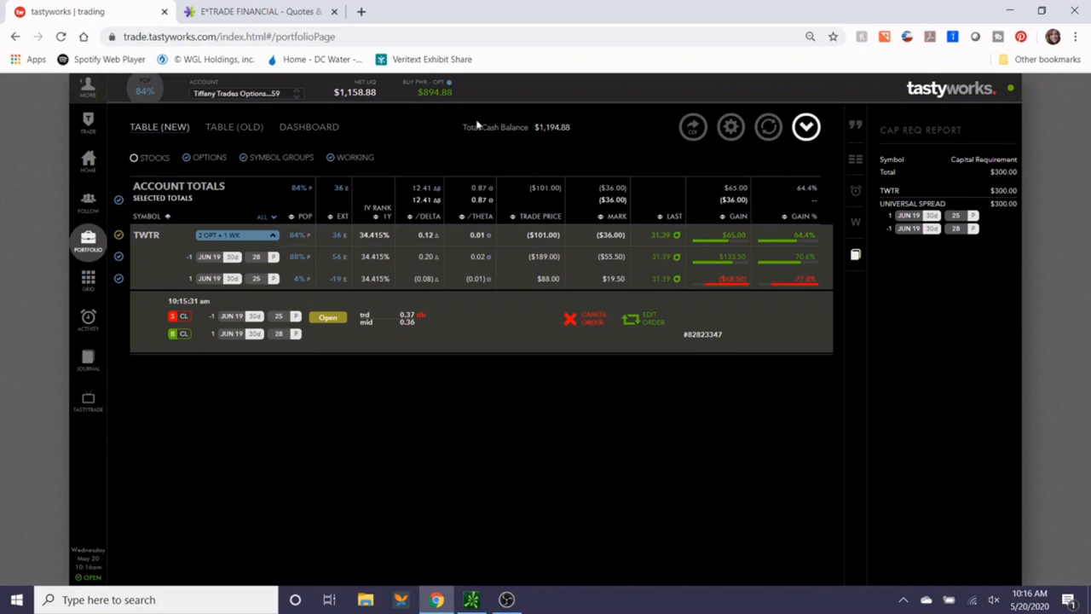
{"action": "mouse_move", "coordinate": [441, 103]}
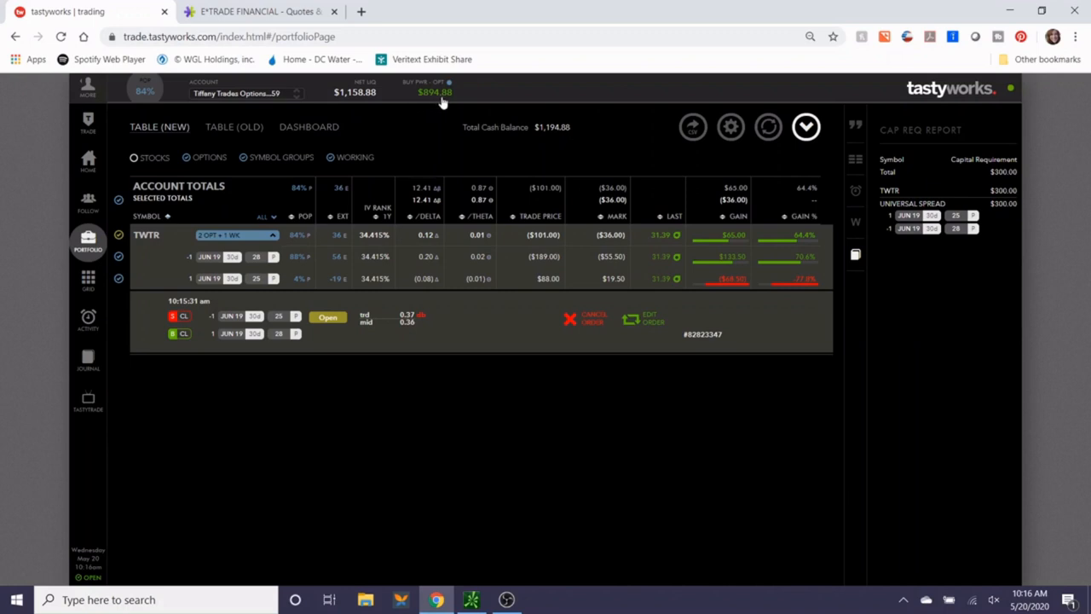
{"action": "mouse_move", "coordinate": [425, 308]}
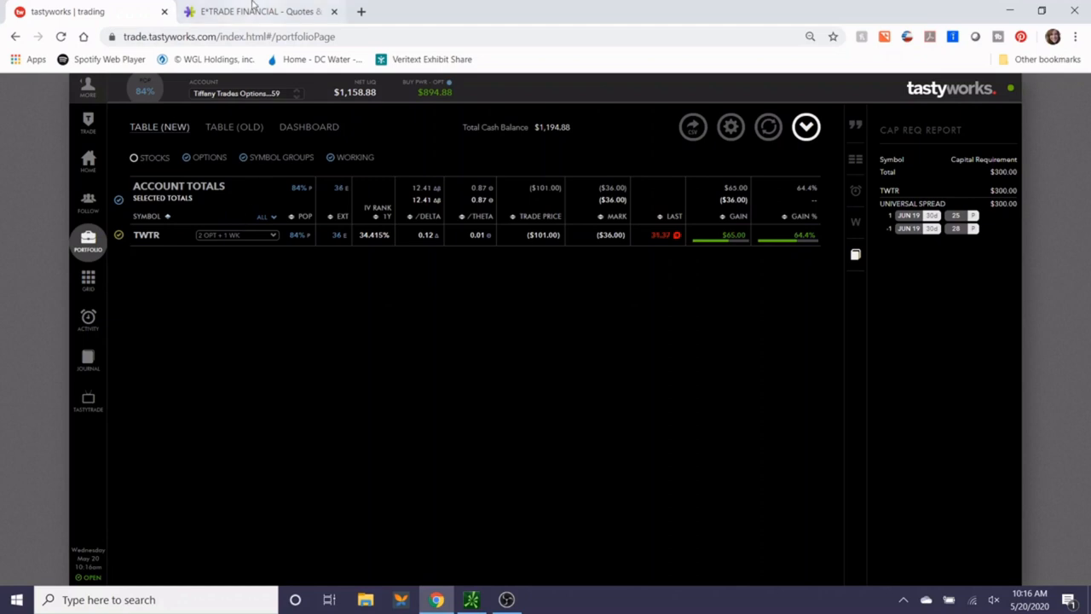
On E*TRADE, view the SPX chart at 3-month, then 3-year range.
{"action": "left_click", "coordinate": [256, 11]}
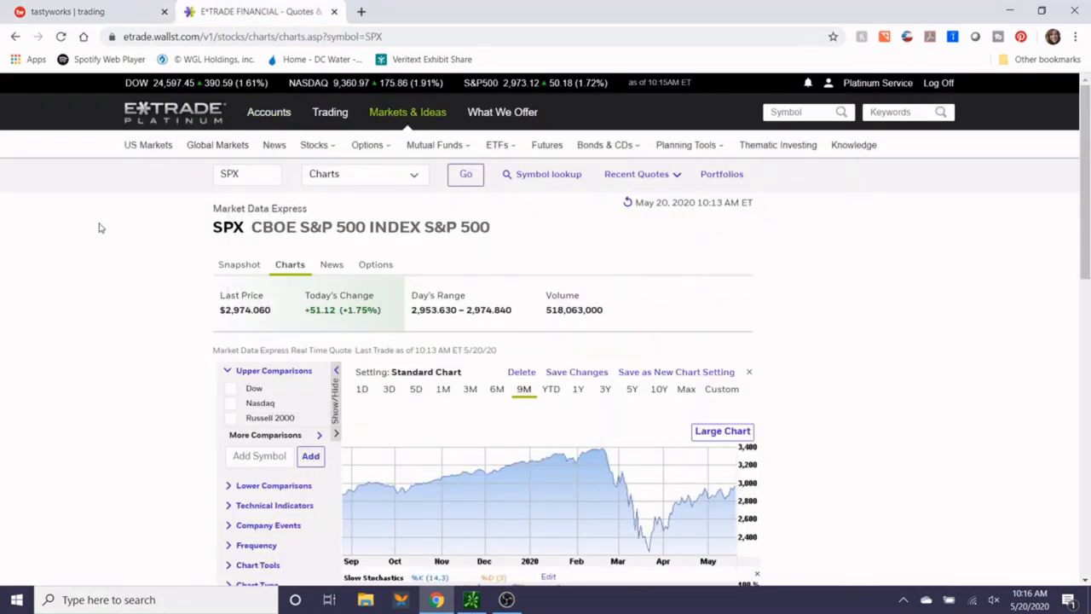
{"action": "mouse_move", "coordinate": [105, 222]}
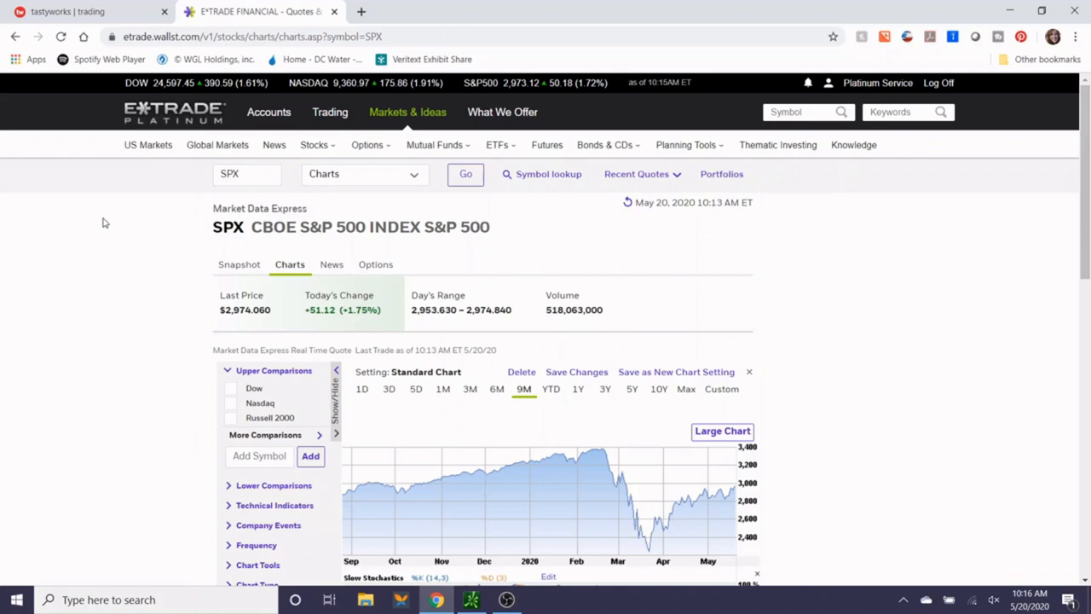
{"action": "scroll", "scroll_direction": "down", "scroll_amount": 3}
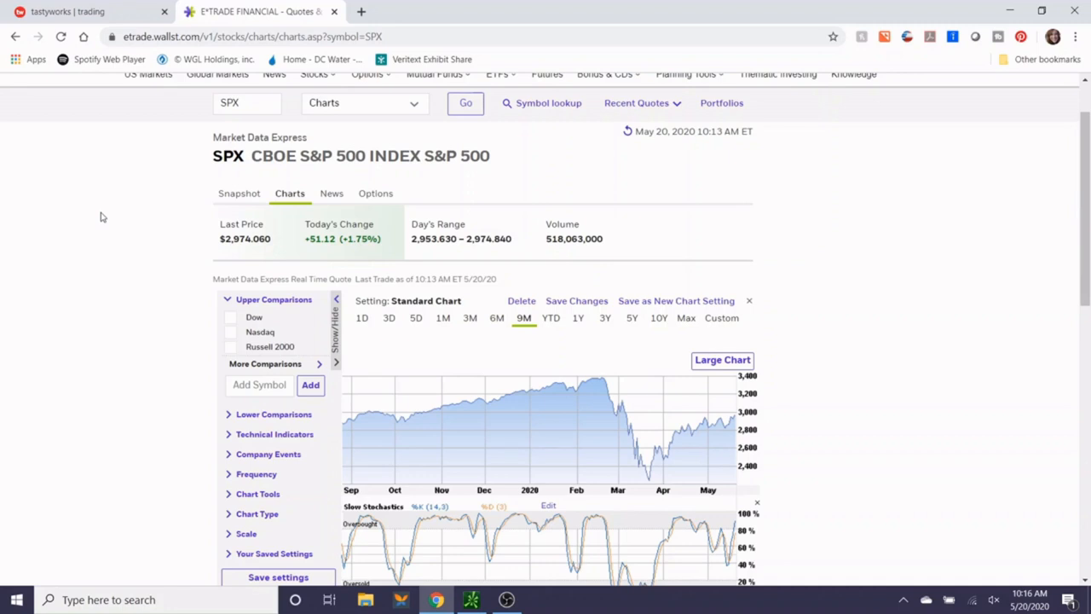
{"action": "scroll", "scroll_direction": "down", "scroll_amount": 3}
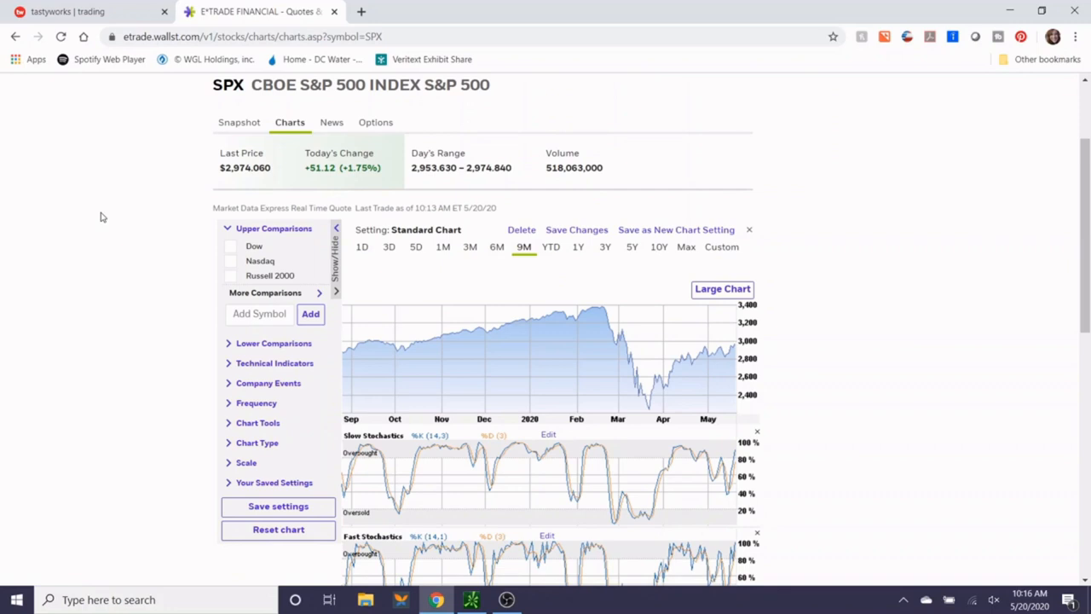
{"action": "scroll", "scroll_direction": "up", "scroll_amount": 3}
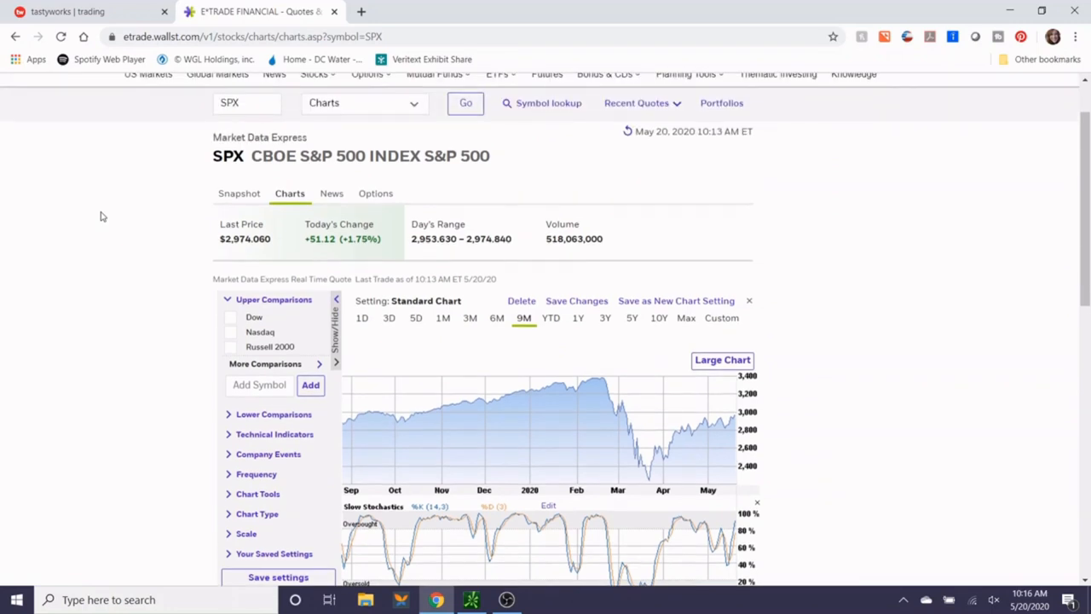
{"action": "mouse_move", "coordinate": [650, 469]}
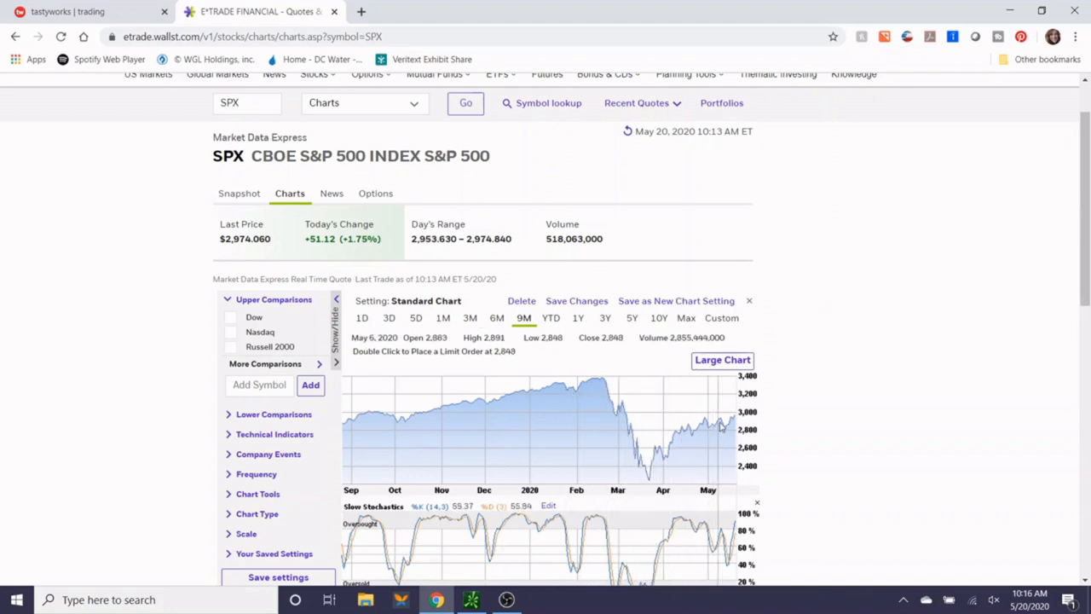
{"action": "mouse_move", "coordinate": [722, 417]}
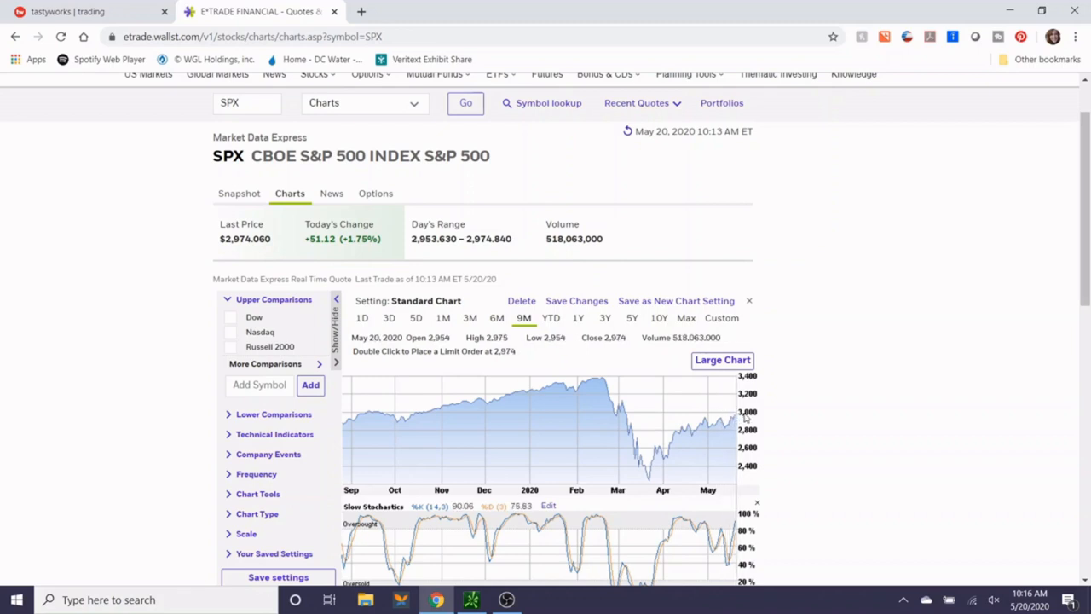
{"action": "scroll", "scroll_direction": "up", "scroll_amount": 3}
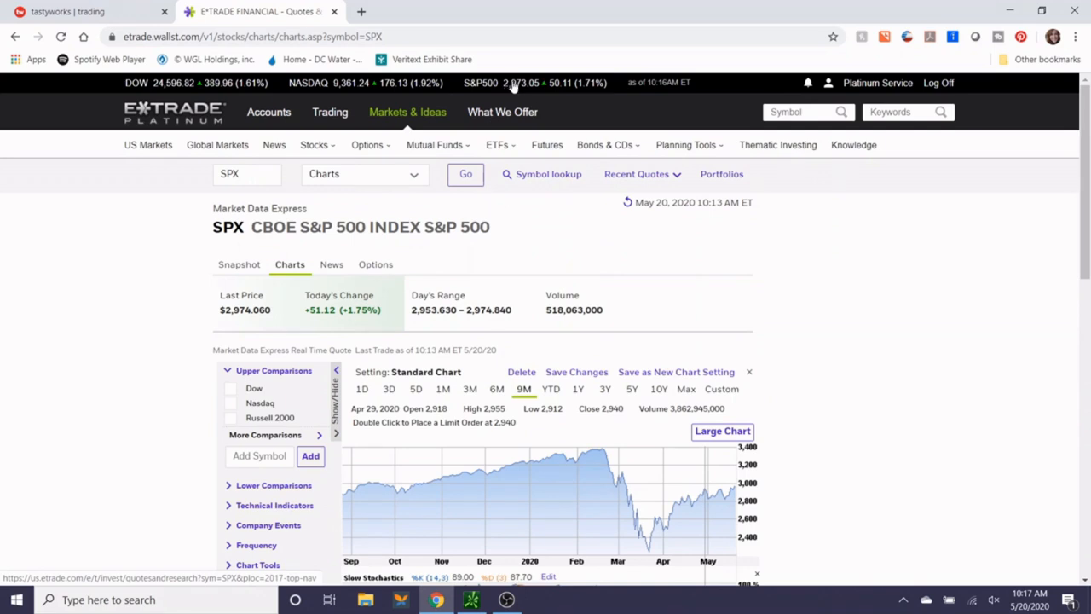
{"action": "mouse_move", "coordinate": [497, 94]}
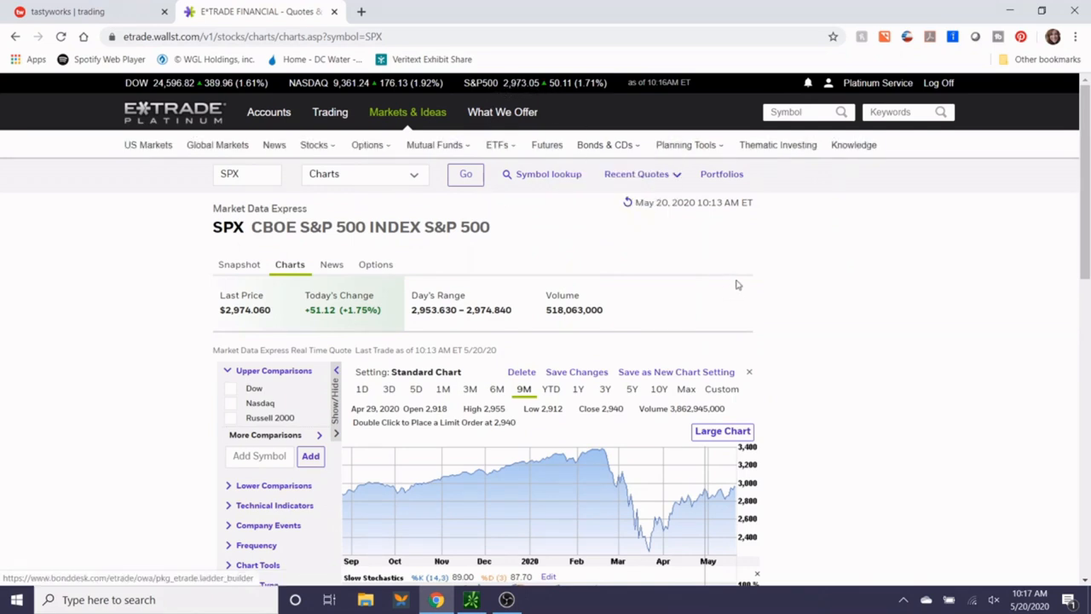
{"action": "mouse_move", "coordinate": [724, 330]}
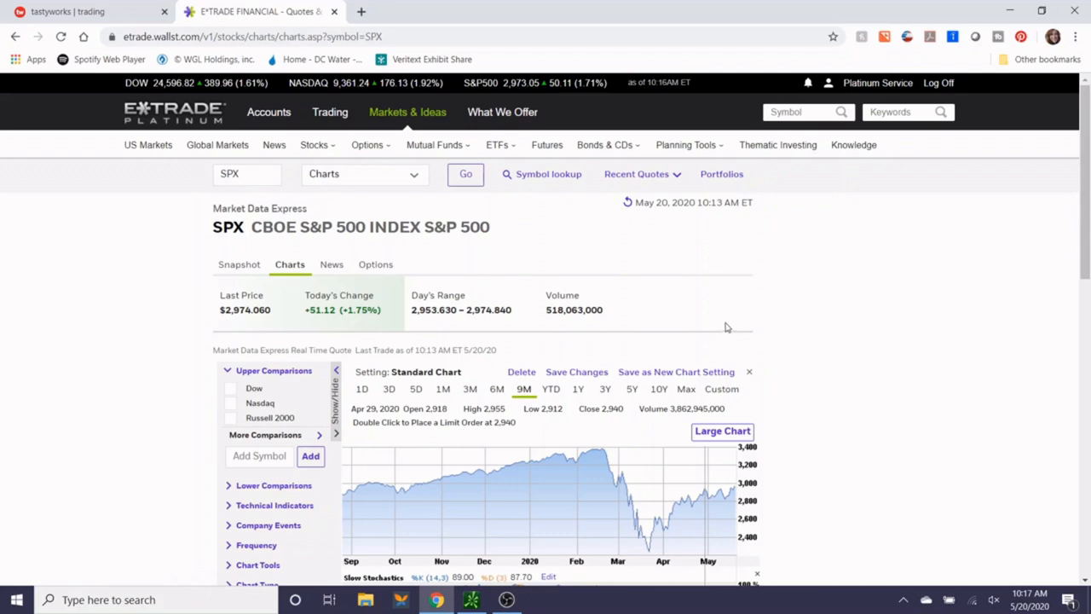
{"action": "mouse_move", "coordinate": [806, 305]}
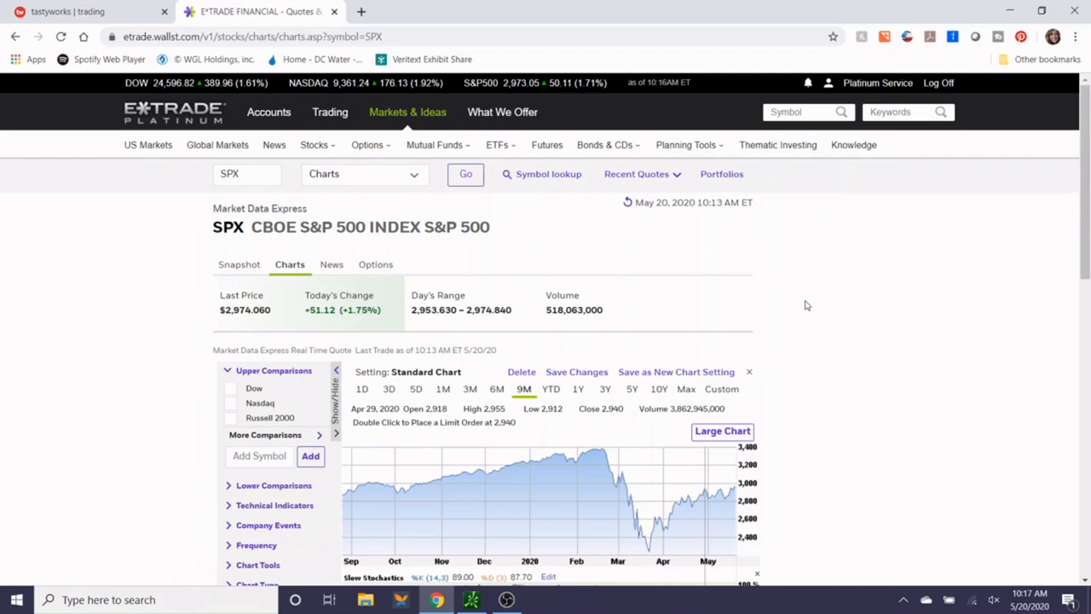
{"action": "mouse_move", "coordinate": [770, 284]}
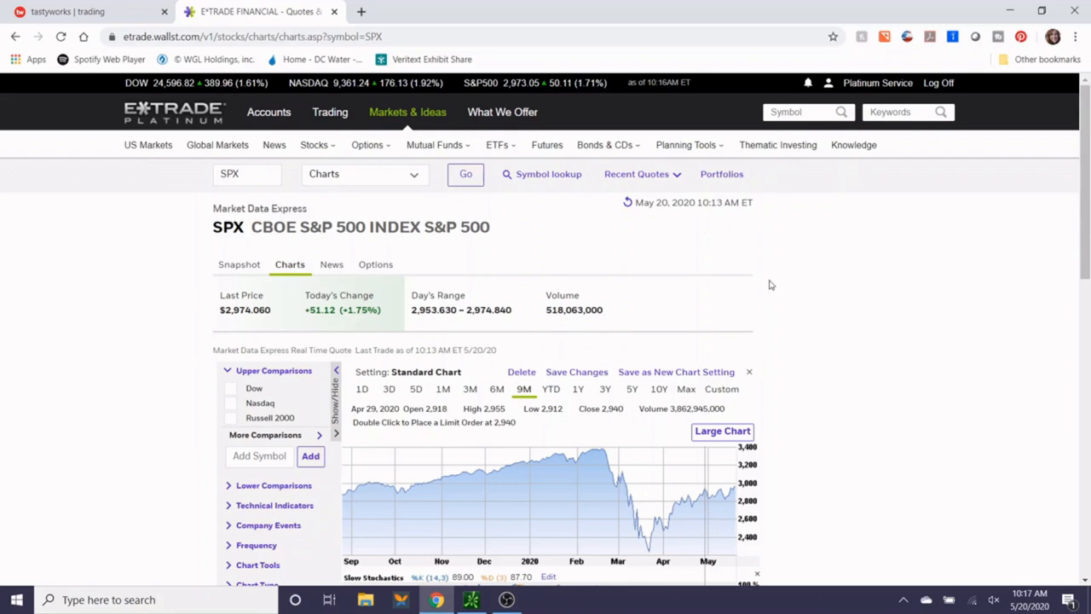
{"action": "scroll", "scroll_direction": "down", "scroll_amount": 3}
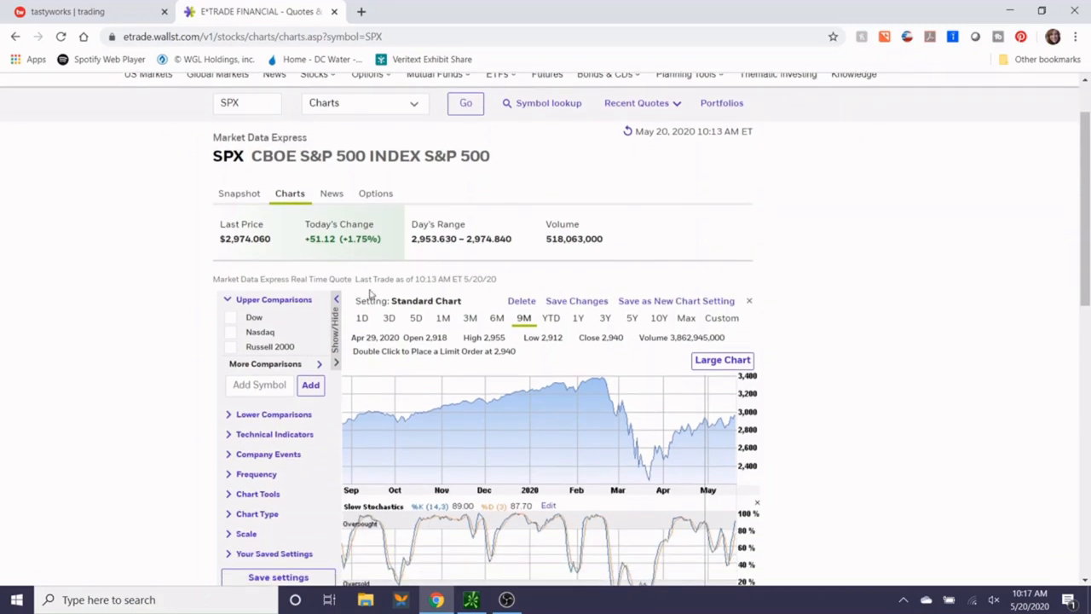
{"action": "left_click", "coordinate": [470, 317]}
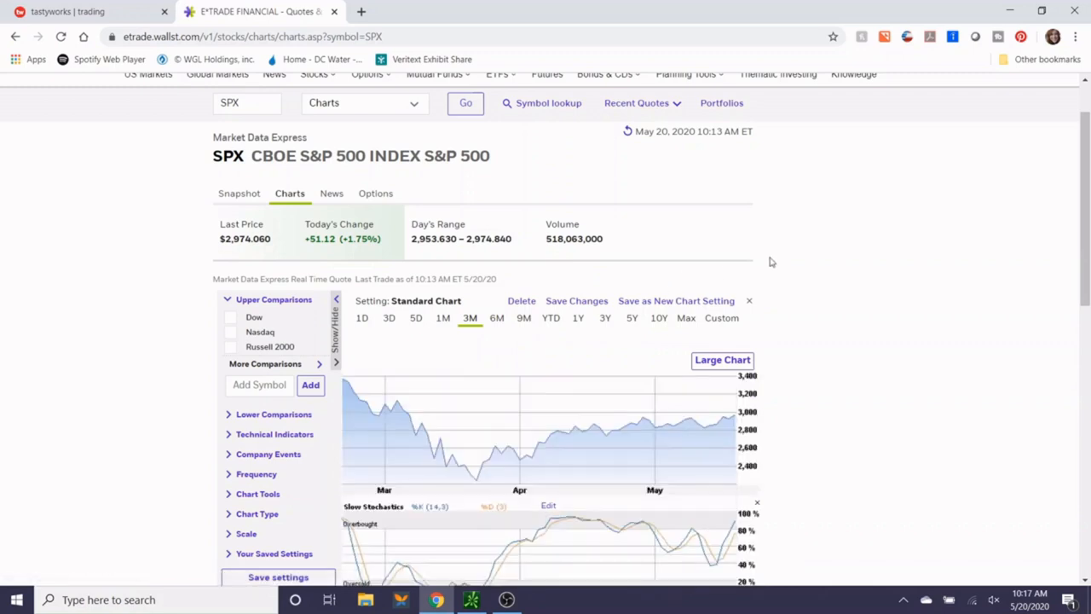
{"action": "mouse_move", "coordinate": [780, 256]}
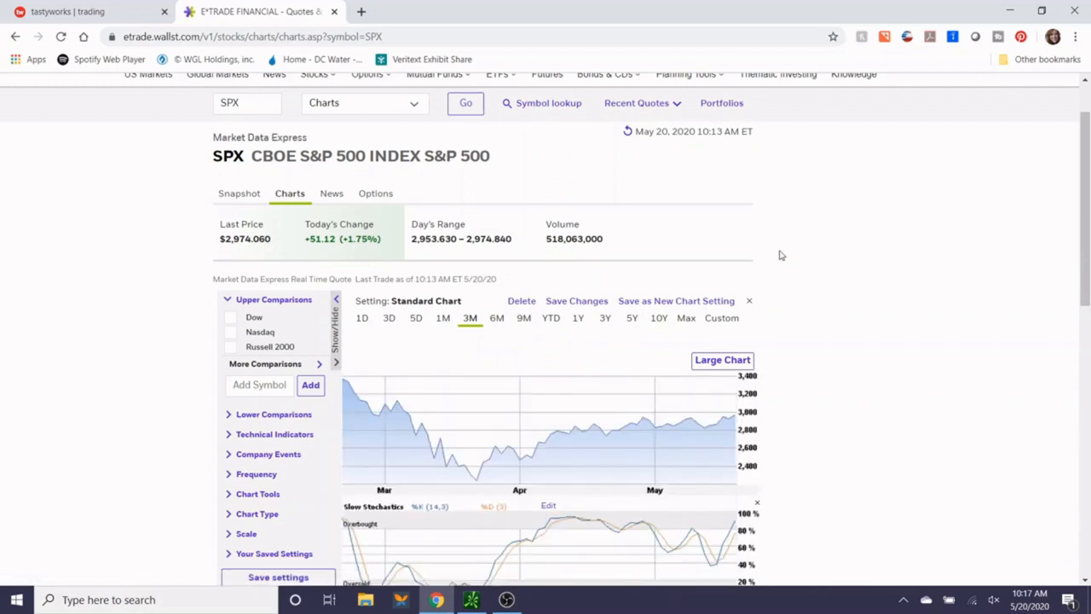
{"action": "mouse_move", "coordinate": [578, 317]}
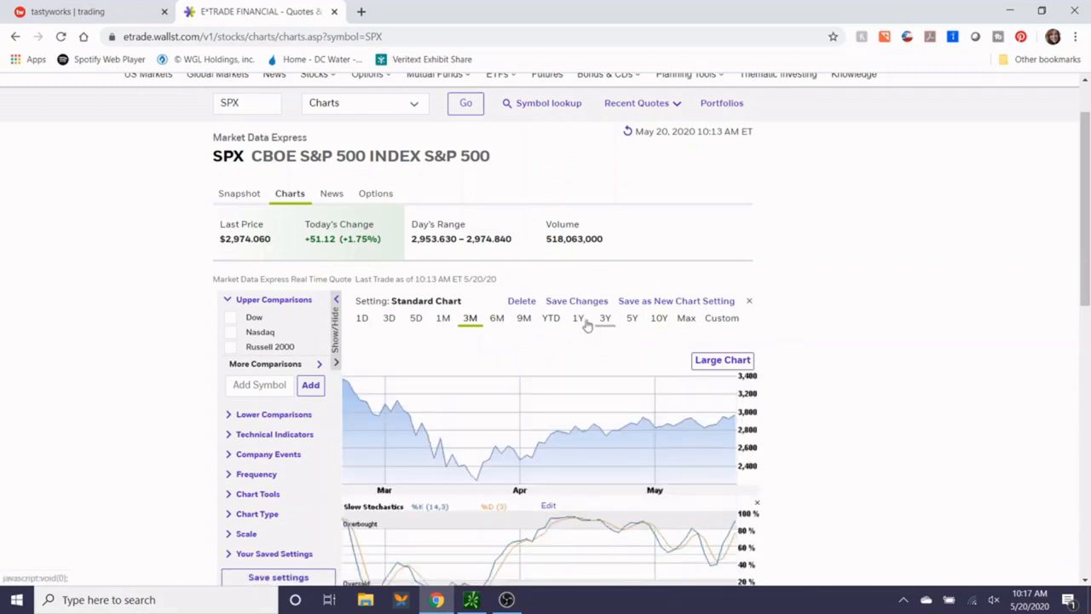
{"action": "left_click", "coordinate": [605, 317]}
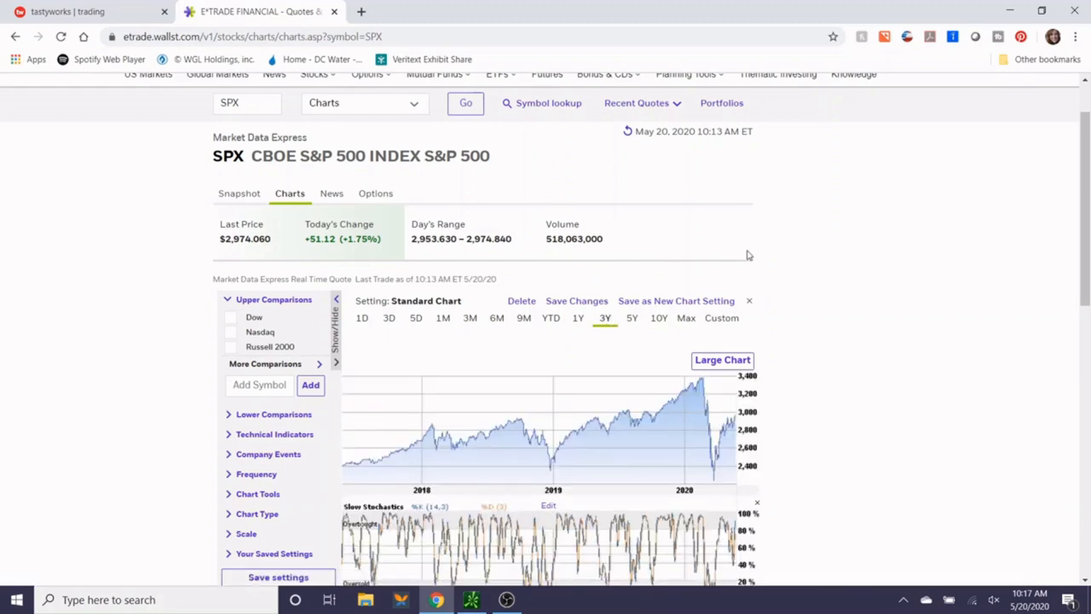
{"action": "mouse_move", "coordinate": [712, 417]}
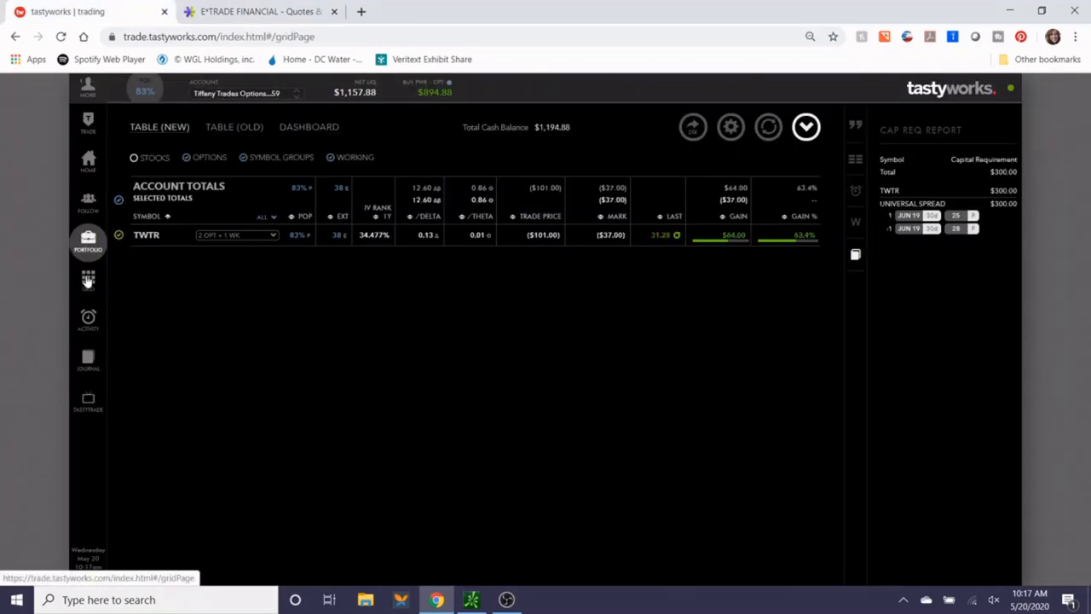
Show the High Options Volume grid sorted by IV Rank, FSCT leading at 97.4%.
{"action": "left_click", "coordinate": [88, 279]}
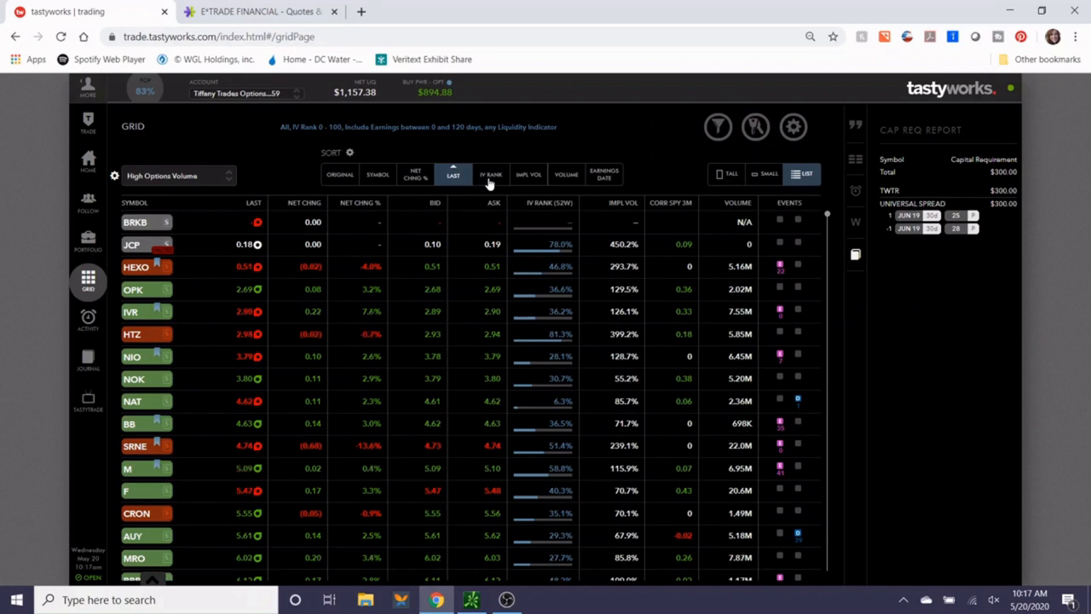
{"action": "left_click", "coordinate": [490, 173]}
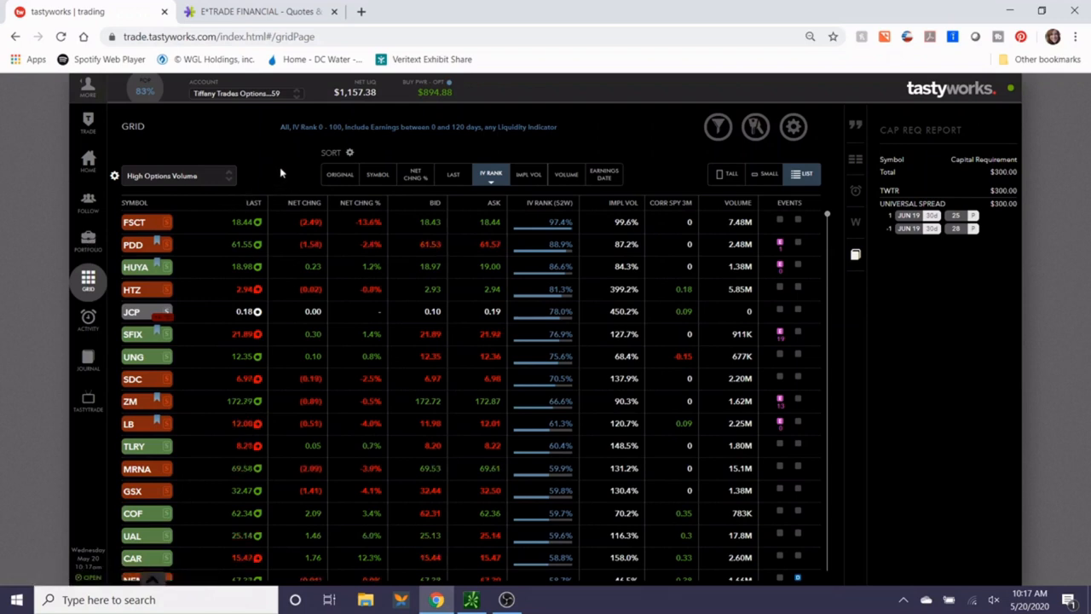
{"action": "mouse_move", "coordinate": [88, 242]}
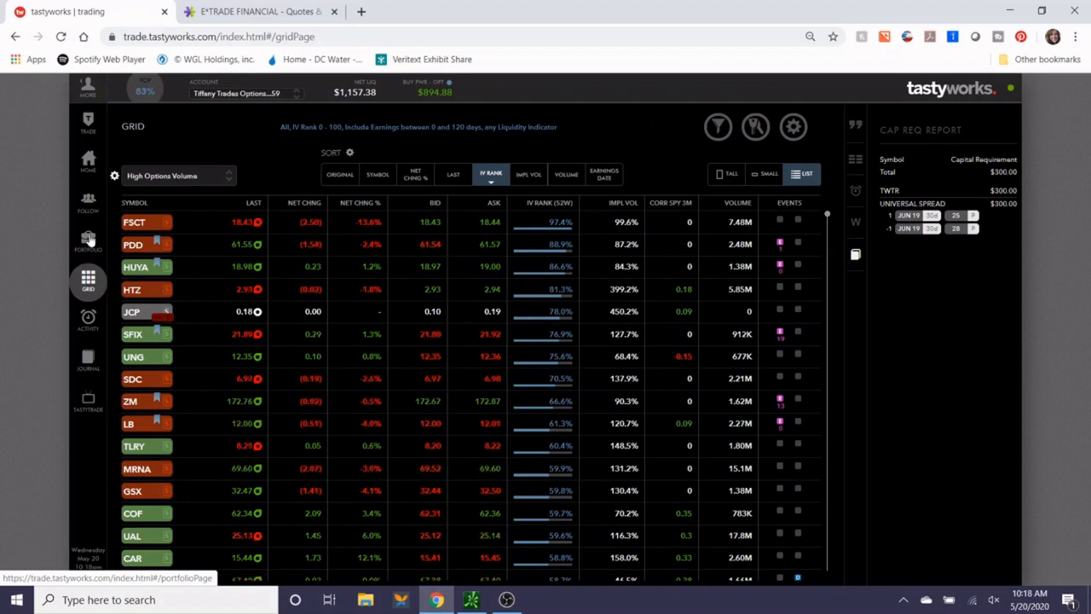
Go back to the tastyworks Portfolio showing the TWTR position.
{"action": "left_click", "coordinate": [88, 242]}
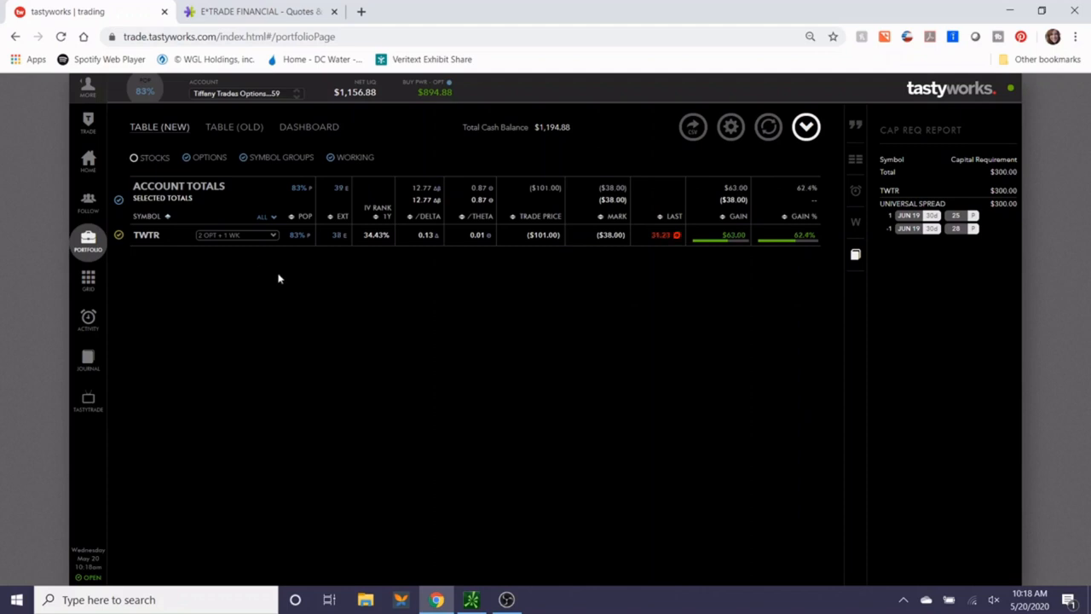
{"action": "mouse_move", "coordinate": [287, 286]}
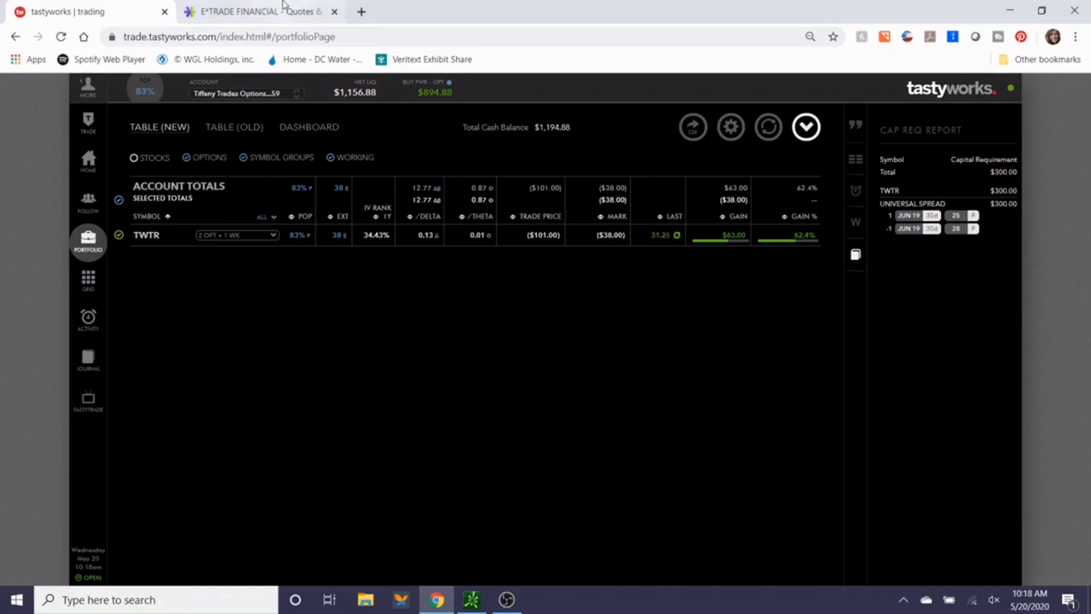
Load SPY in E*TRADE and view its 3-month chart.
{"action": "left_click", "coordinate": [260, 11]}
{"action": "type", "text": "SPX"}
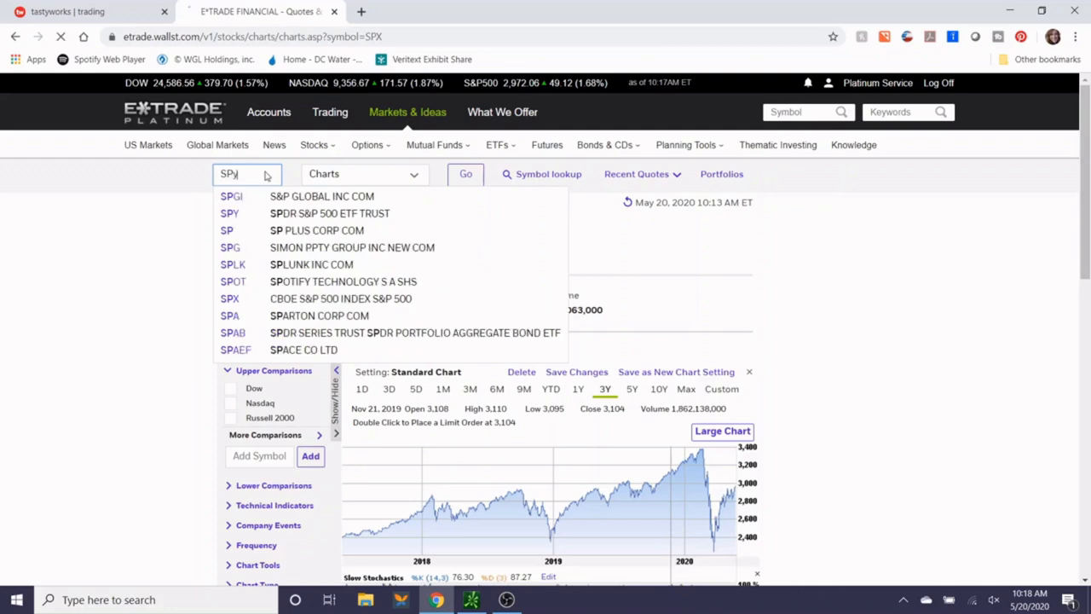
{"action": "left_click", "coordinate": [230, 214]}
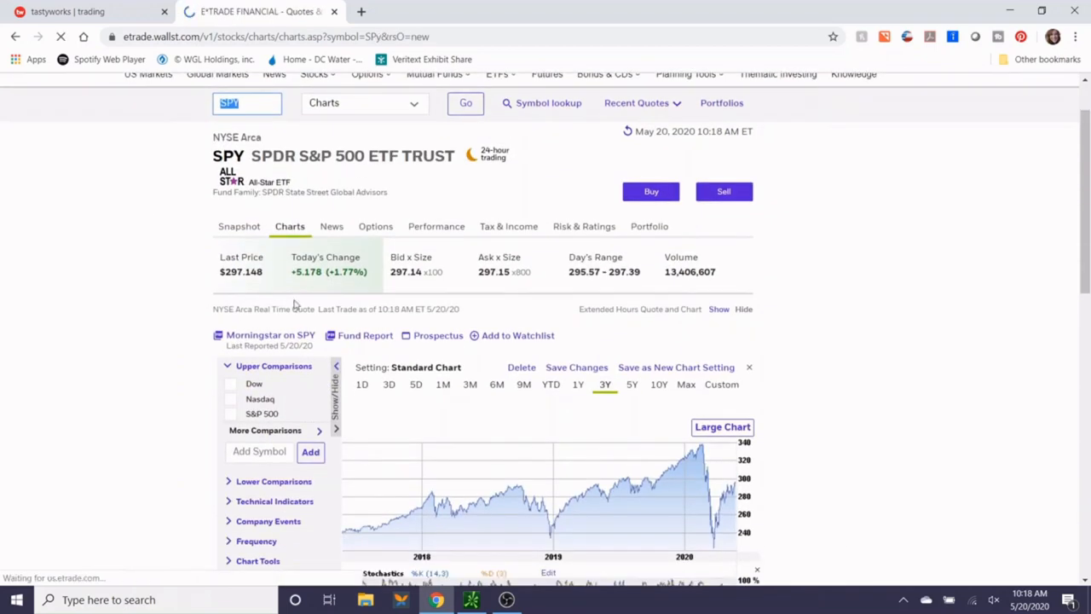
{"action": "left_click", "coordinate": [470, 383]}
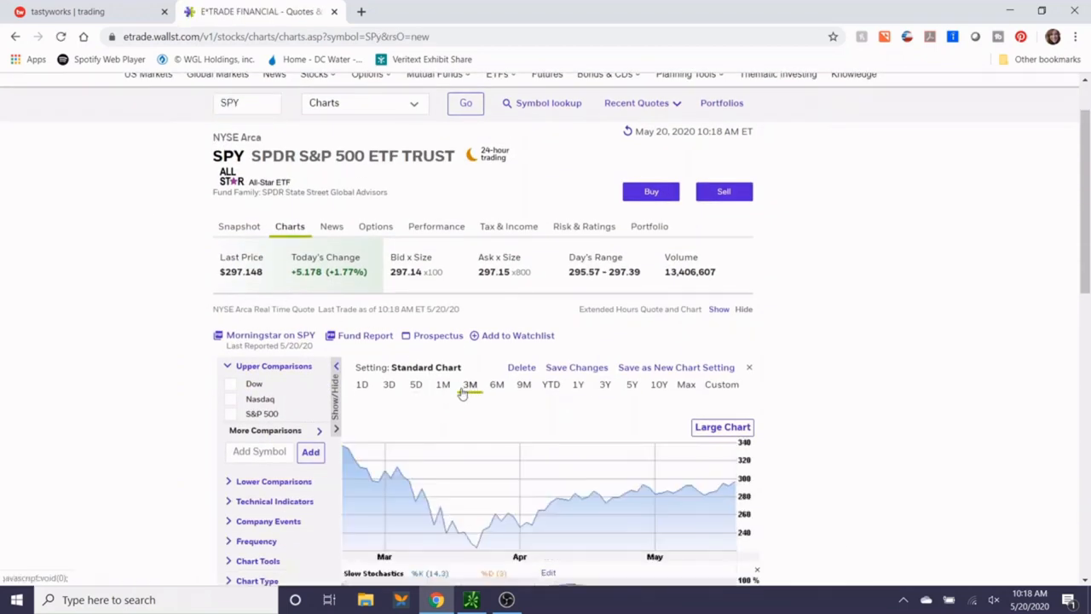
{"action": "scroll", "scroll_direction": "down", "scroll_amount": 3}
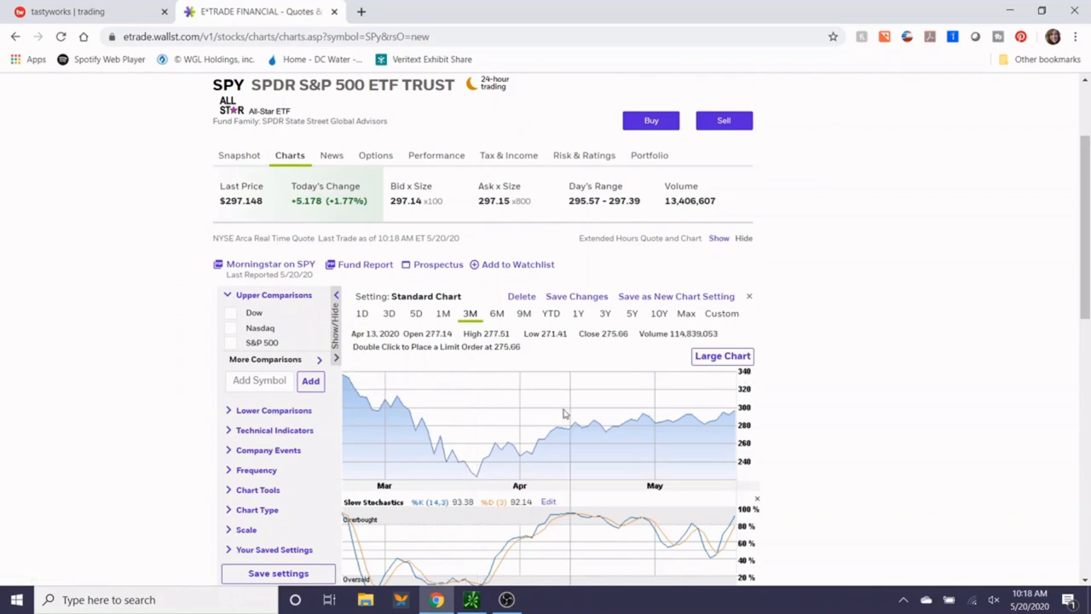
{"action": "mouse_move", "coordinate": [687, 421]}
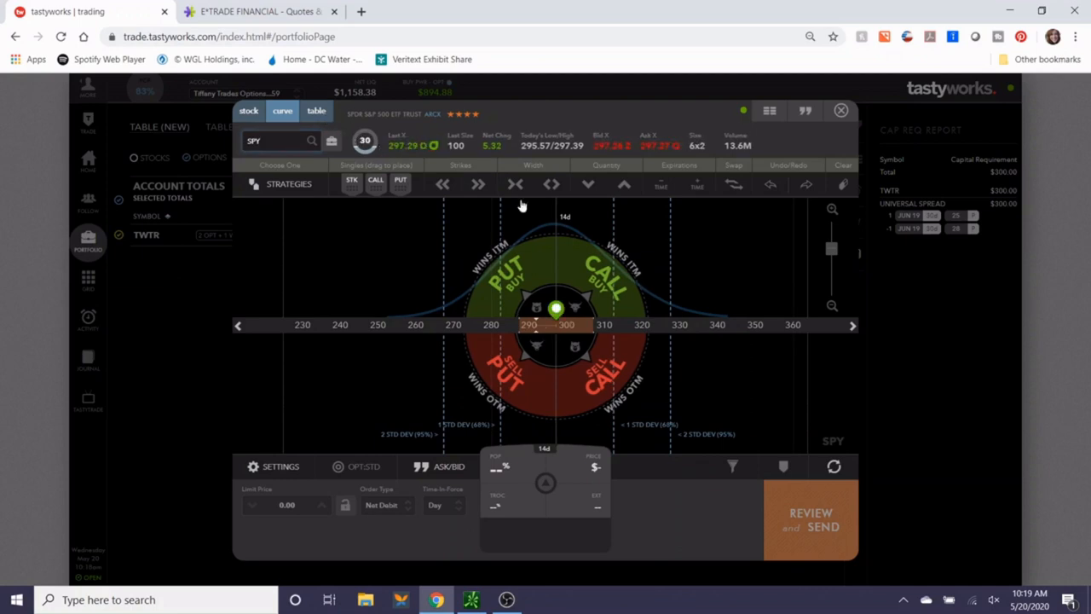
Switch the SPY trade window to the Table view of strikes.
{"action": "left_click", "coordinate": [316, 110]}
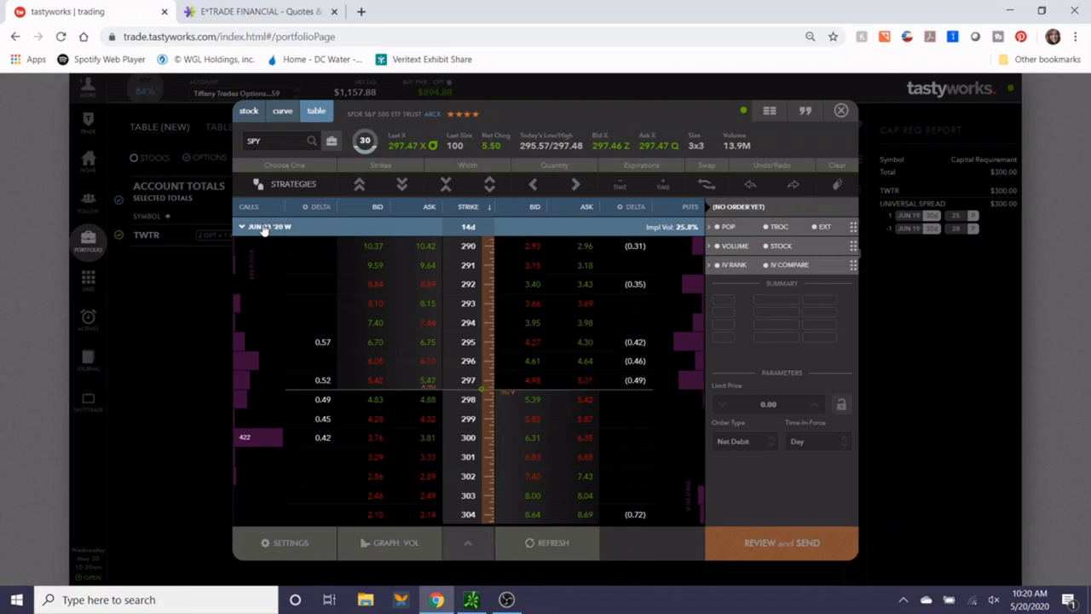
Open the SPY expiration list to pick JUL 17 '20.
{"action": "left_click", "coordinate": [268, 226]}
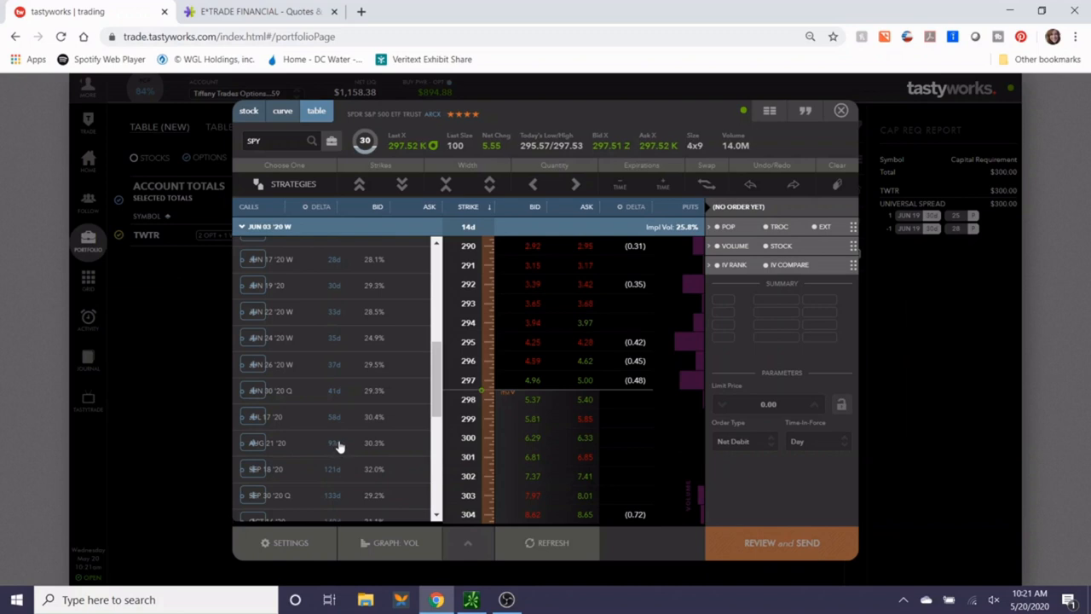
{"action": "mouse_move", "coordinate": [260, 421]}
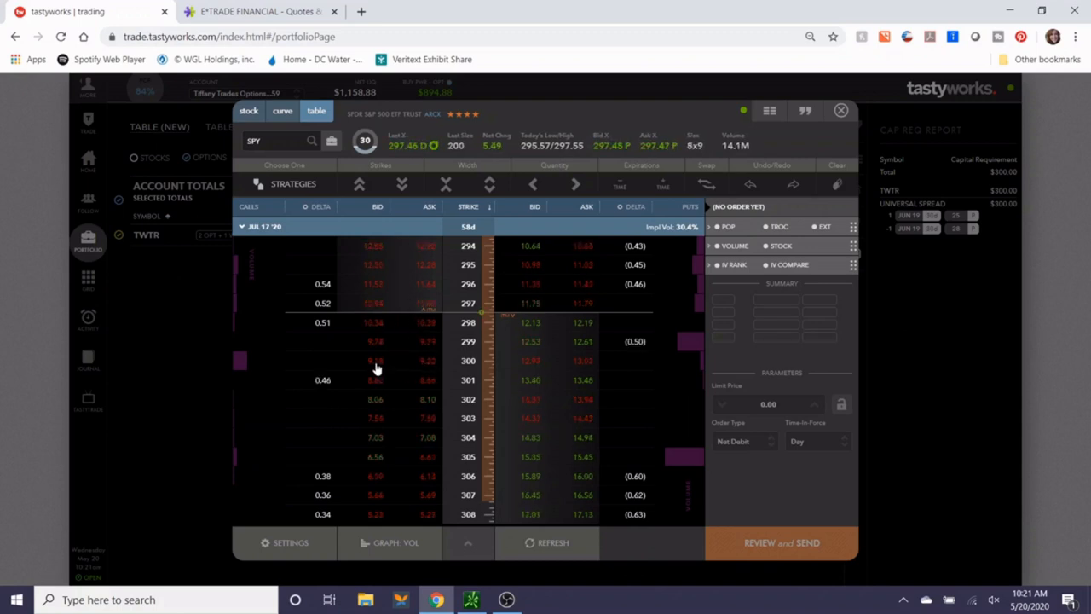
Add call legs to build the SPY 303/304 buy call vertical at 0.48 debit.
{"action": "left_click", "coordinate": [375, 359]}
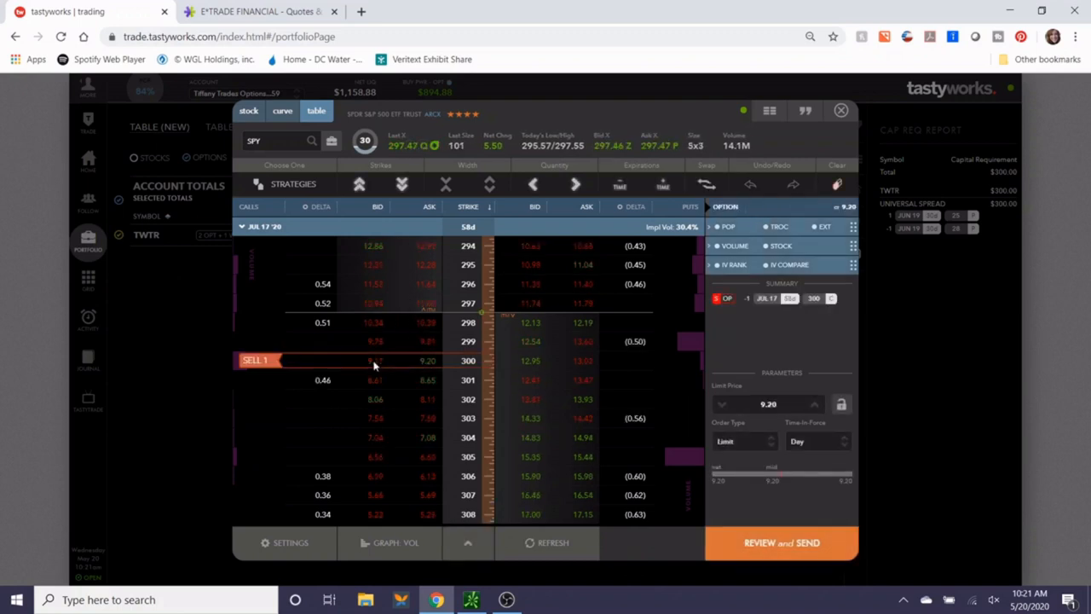
{"action": "left_click", "coordinate": [255, 359]}
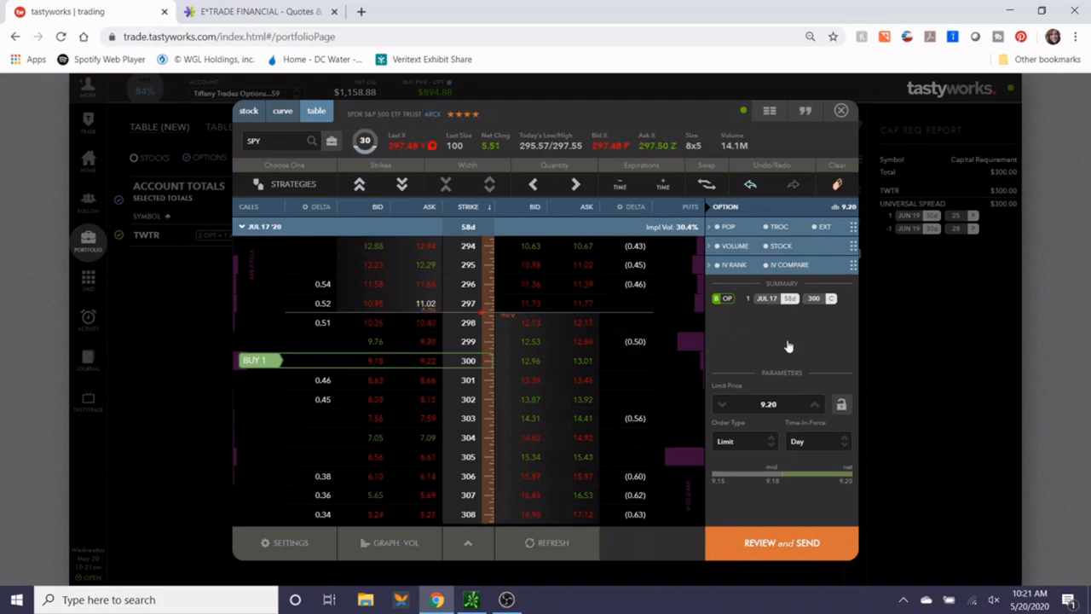
{"action": "left_click", "coordinate": [379, 379]}
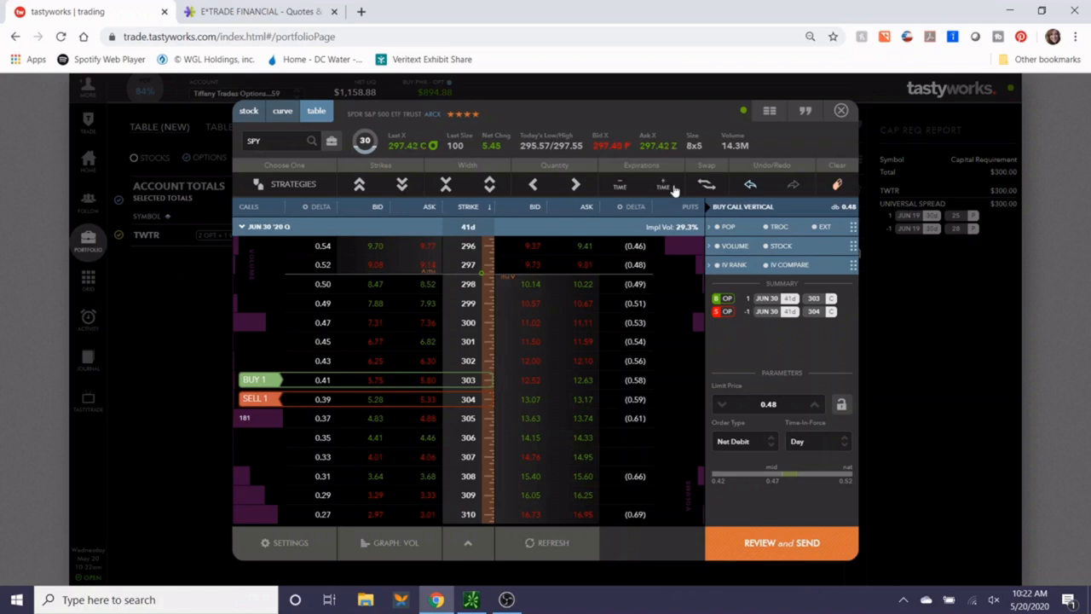
Shift the SPY 303/304 call vertical to July 17 and review it at 0.50 debit.
{"action": "left_click", "coordinate": [360, 185]}
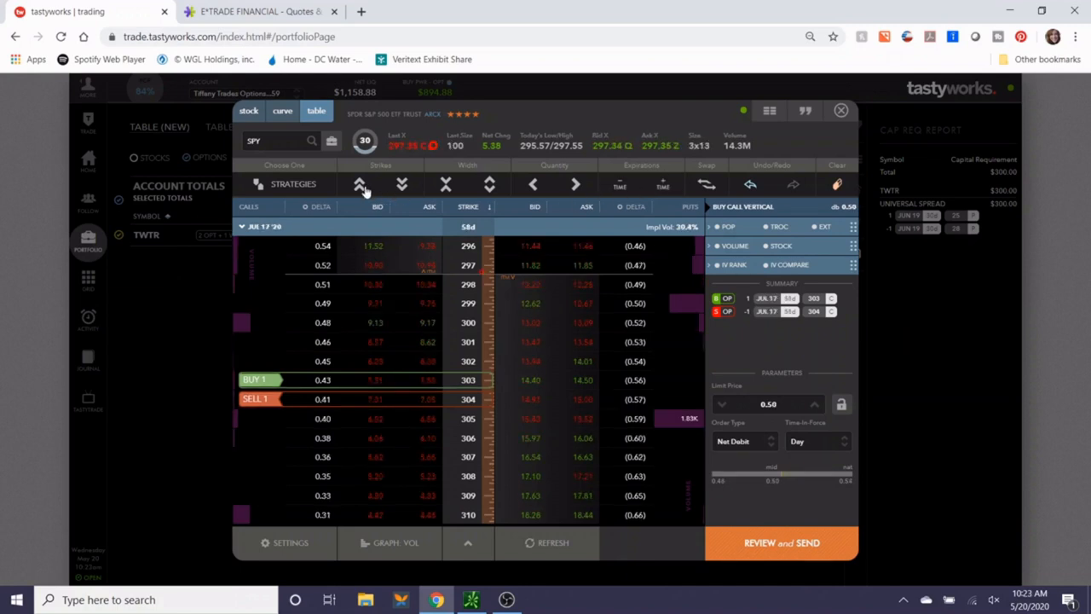
{"action": "left_click", "coordinate": [401, 185]}
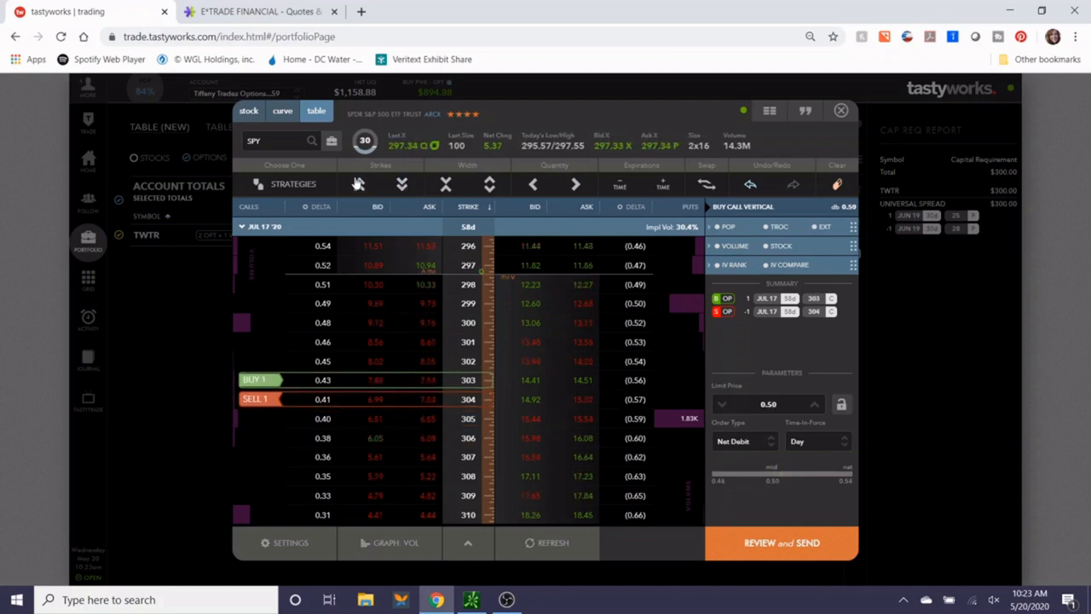
{"action": "left_click", "coordinate": [401, 184]}
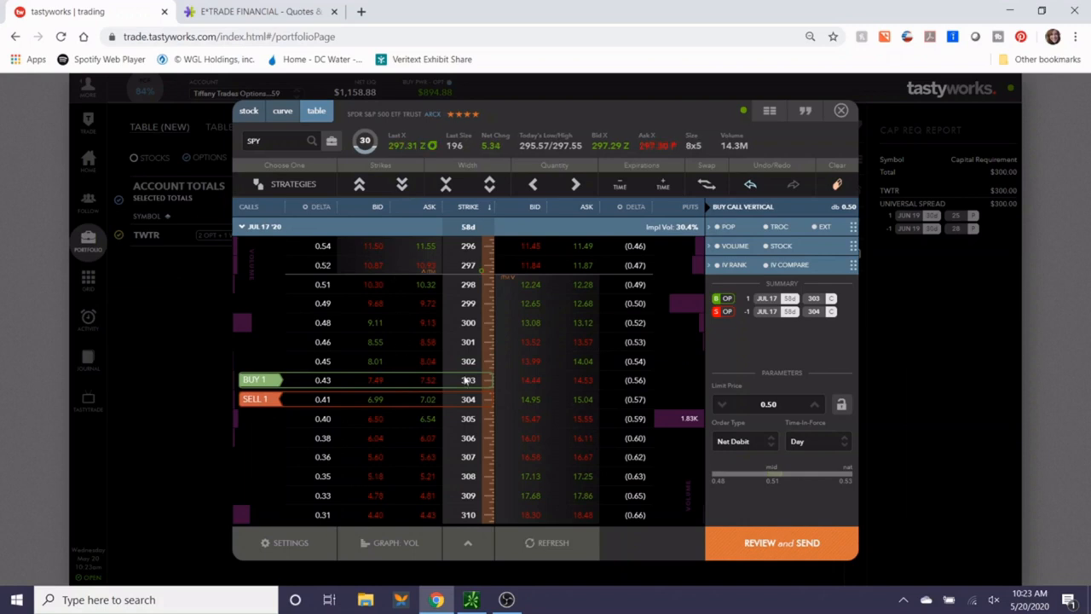
{"action": "mouse_move", "coordinate": [716, 420]}
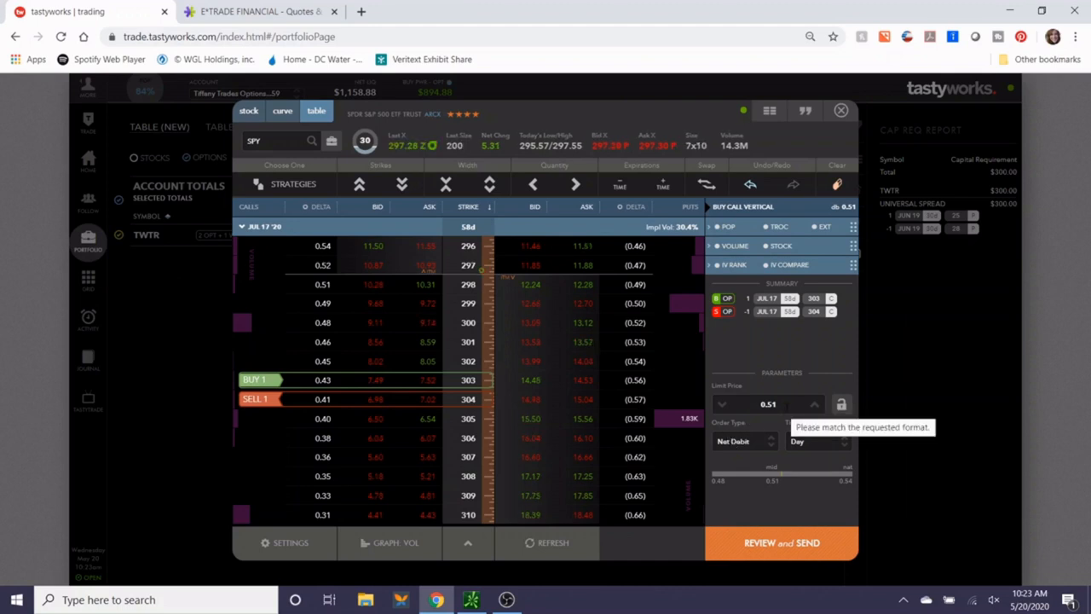
{"action": "left_click", "coordinate": [782, 542]}
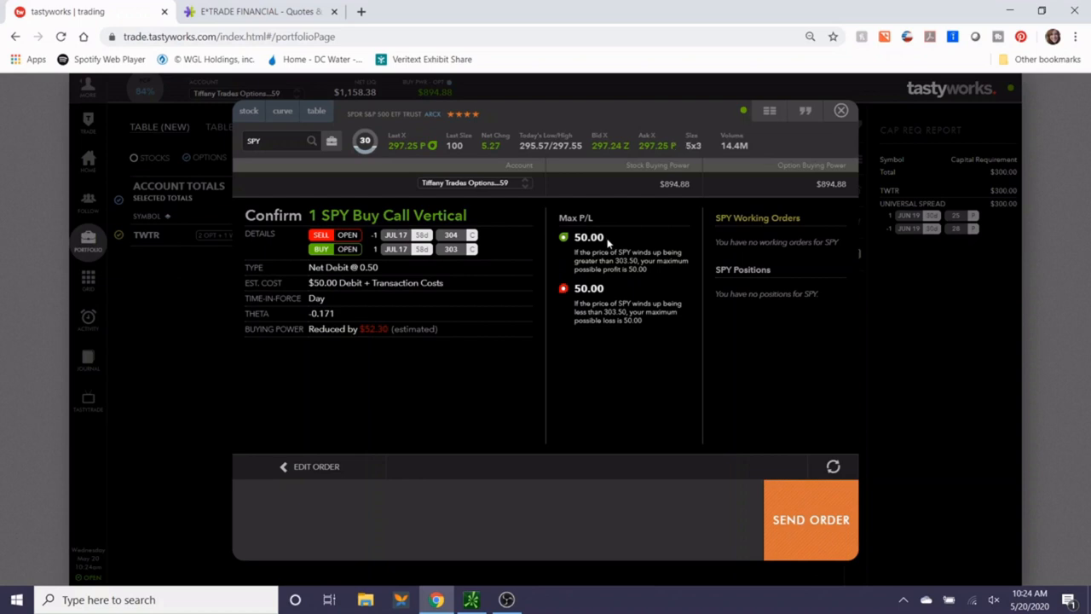
{"action": "mouse_move", "coordinate": [572, 253]}
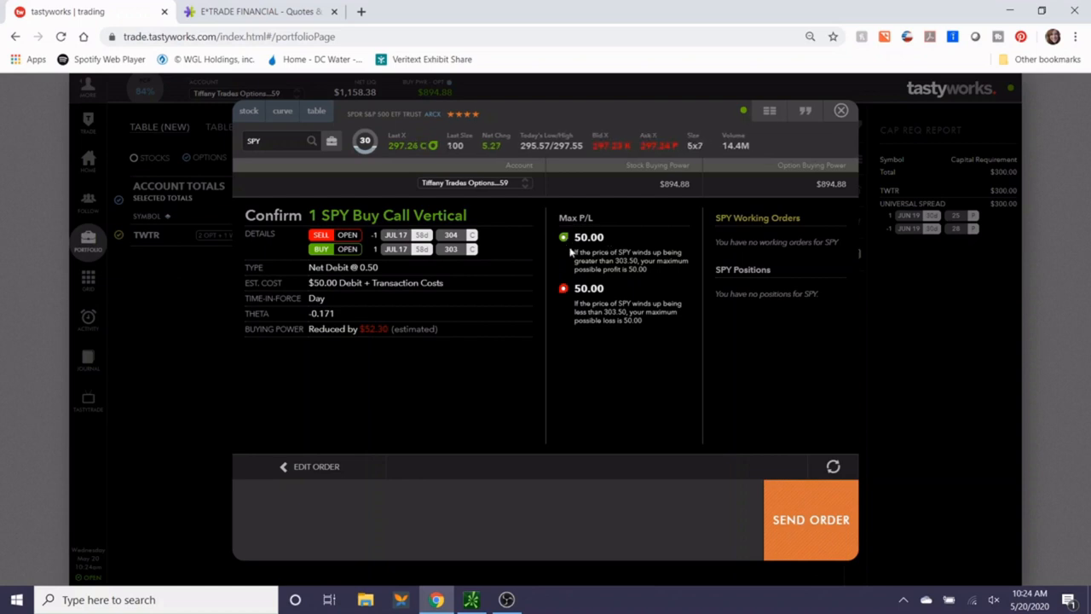
{"action": "mouse_move", "coordinate": [388, 338]}
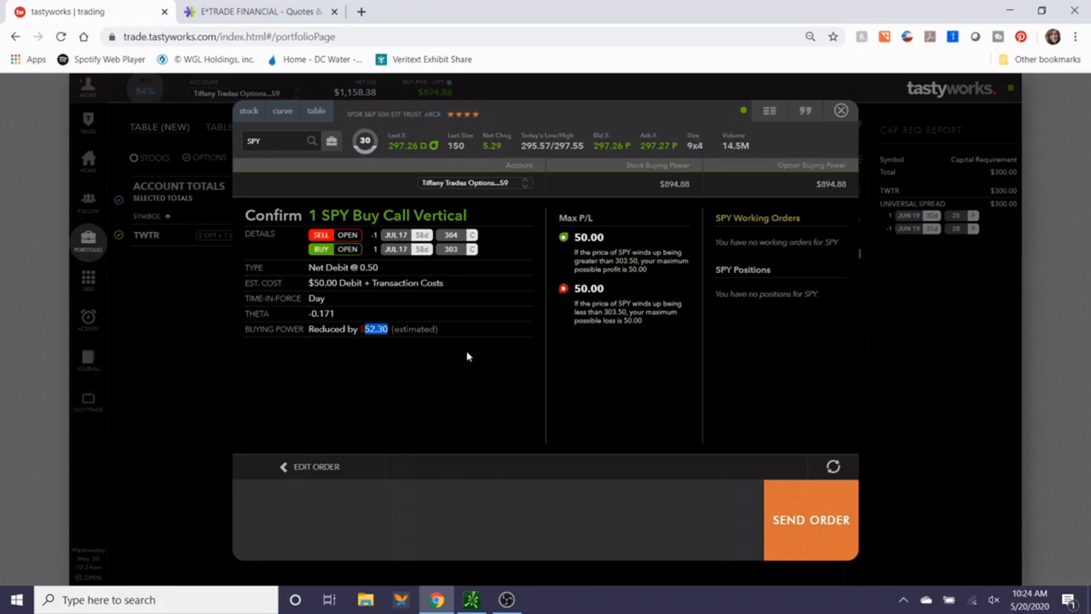
{"action": "mouse_move", "coordinate": [392, 365]}
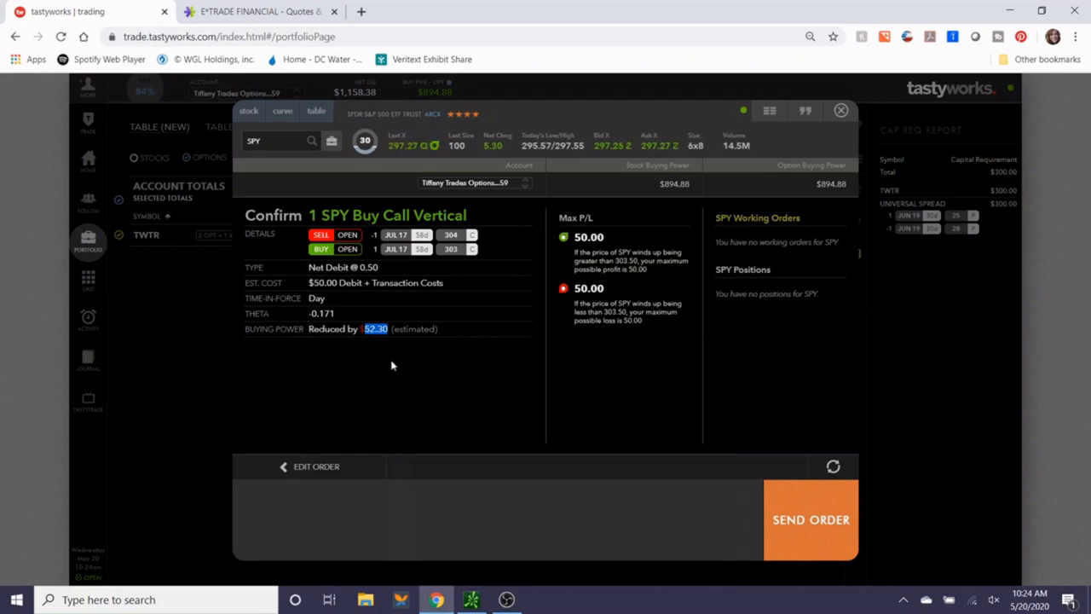
{"action": "mouse_move", "coordinate": [379, 391]}
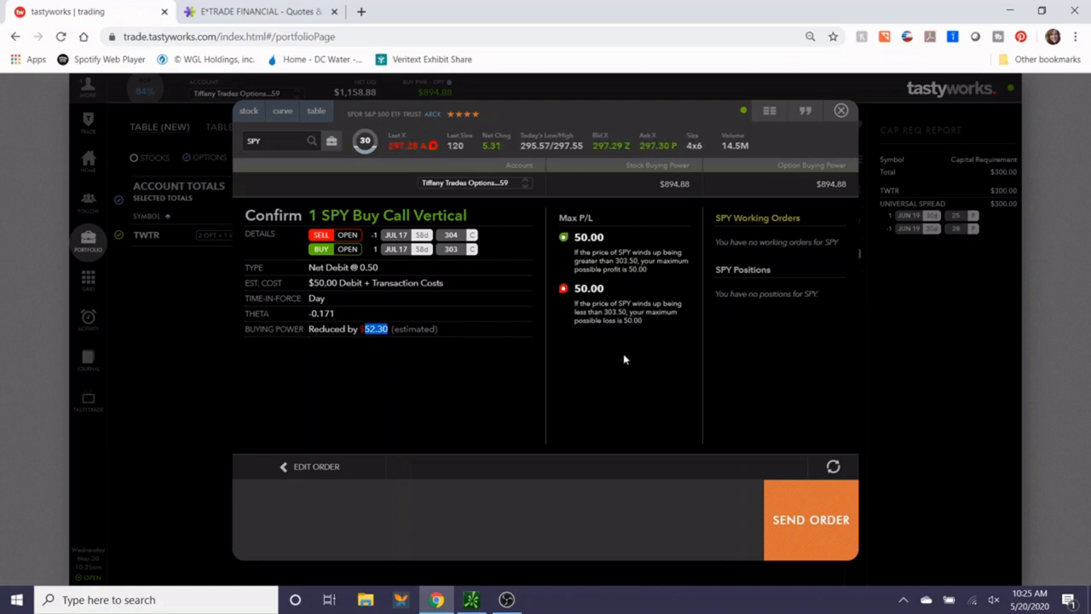
Return to the SPY 303/304 call vertical ticket showing the $0.50 debit payoff curve.
{"action": "left_click", "coordinate": [283, 111]}
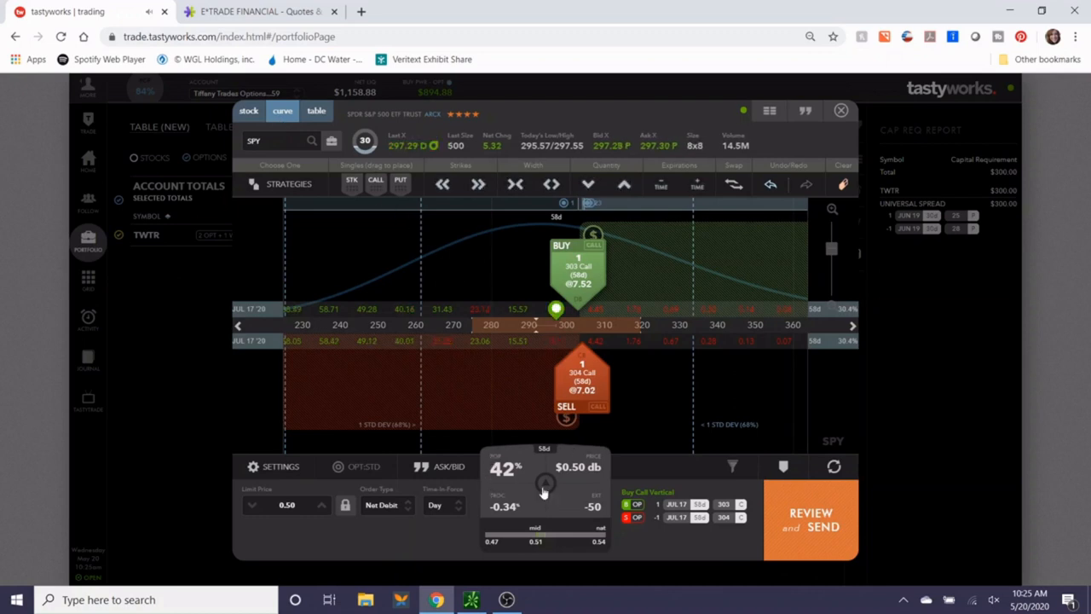
{"action": "mouse_move", "coordinate": [498, 458]}
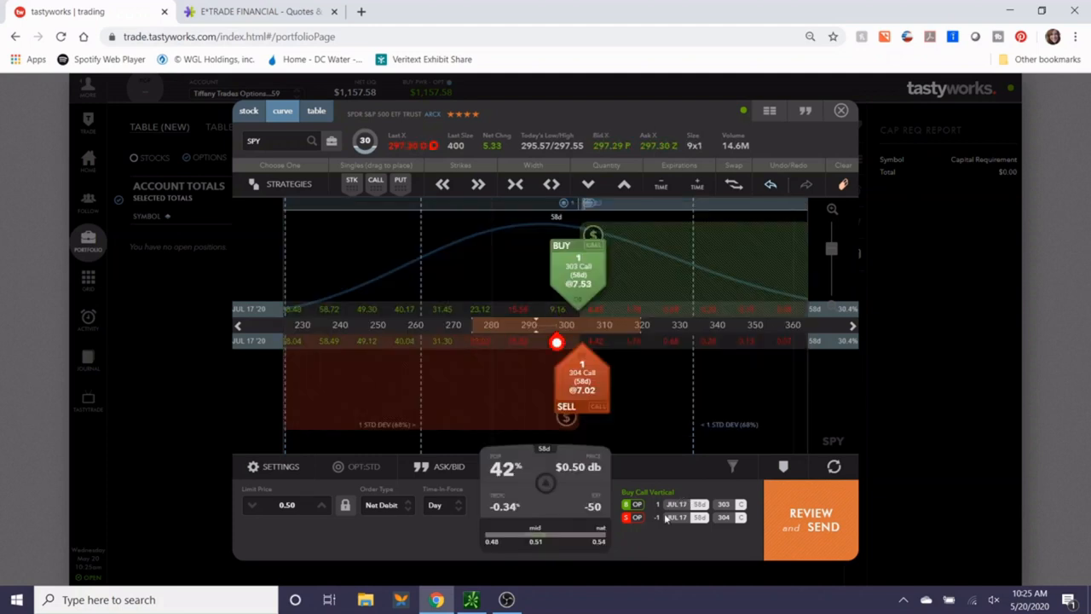
{"action": "mouse_move", "coordinate": [699, 499]}
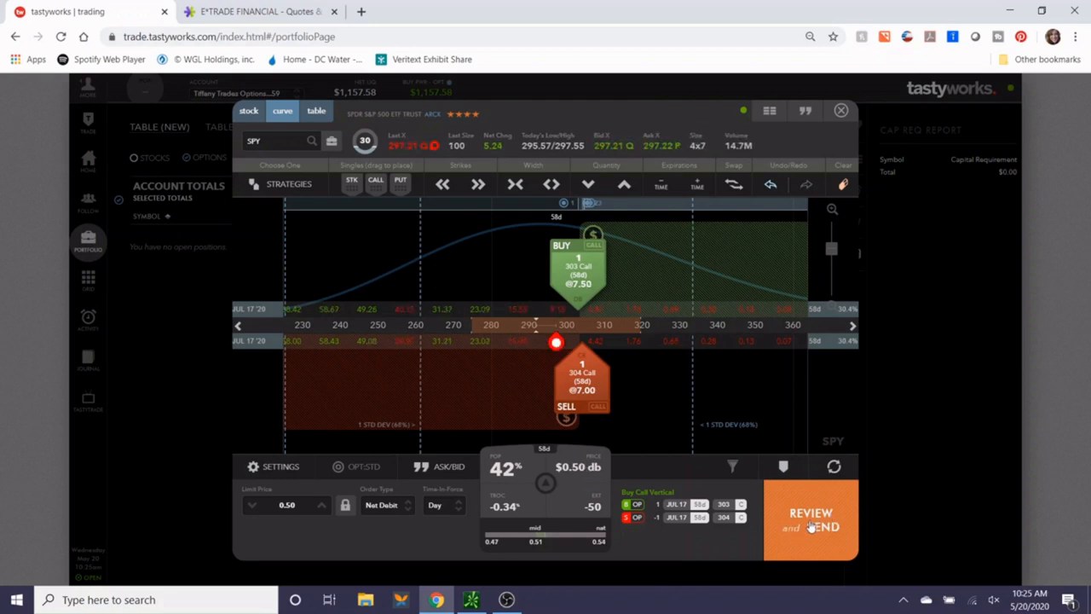
Review and send the SPY 303/304 July 17 call vertical at a 0.50 debit.
{"action": "left_click", "coordinate": [810, 519]}
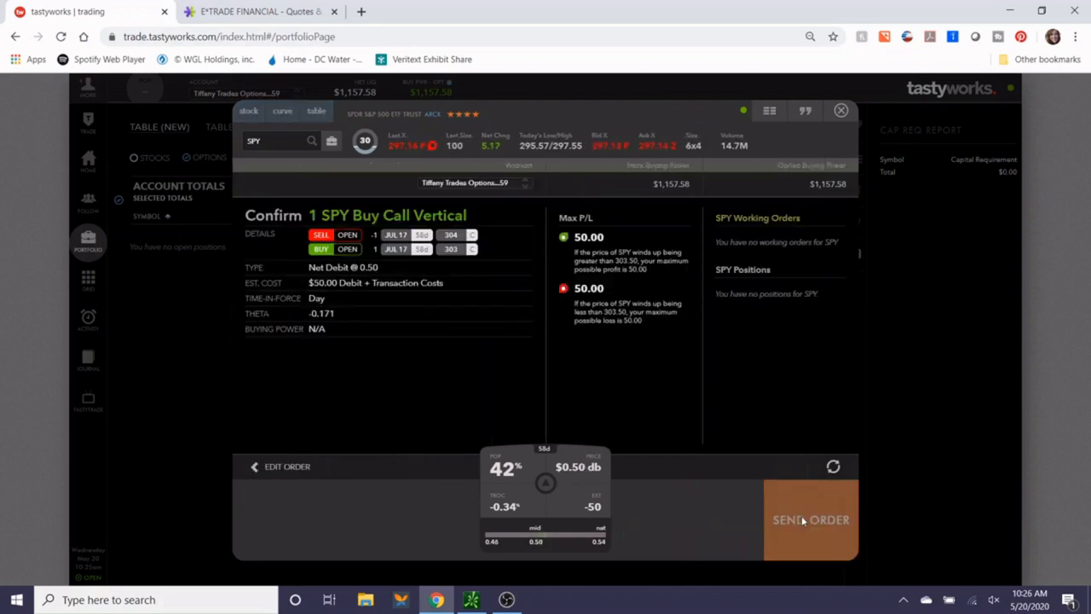
{"action": "left_click", "coordinate": [810, 519]}
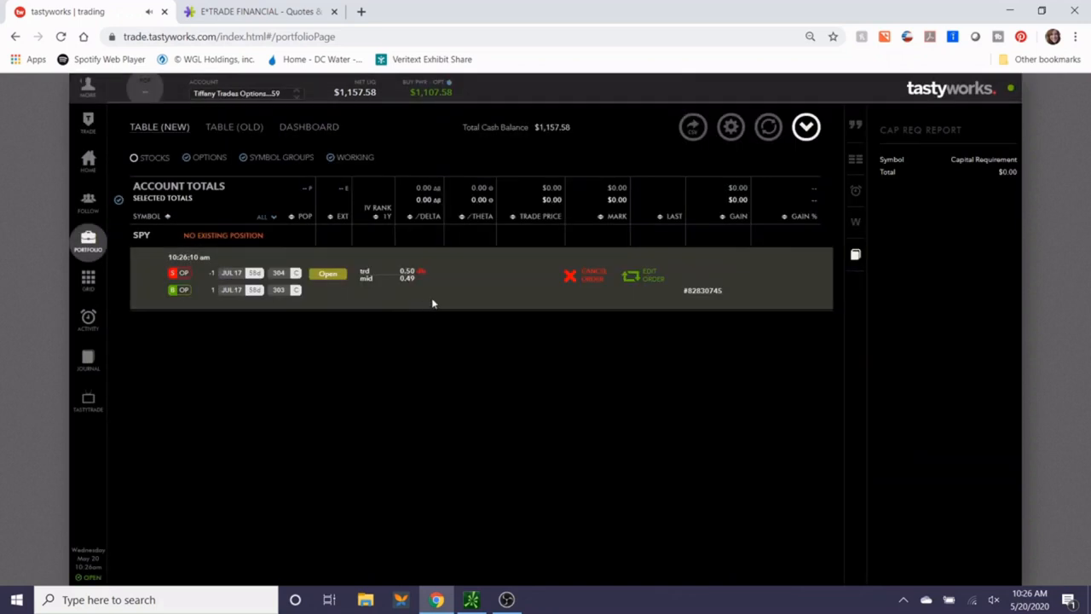
{"action": "mouse_move", "coordinate": [438, 304]}
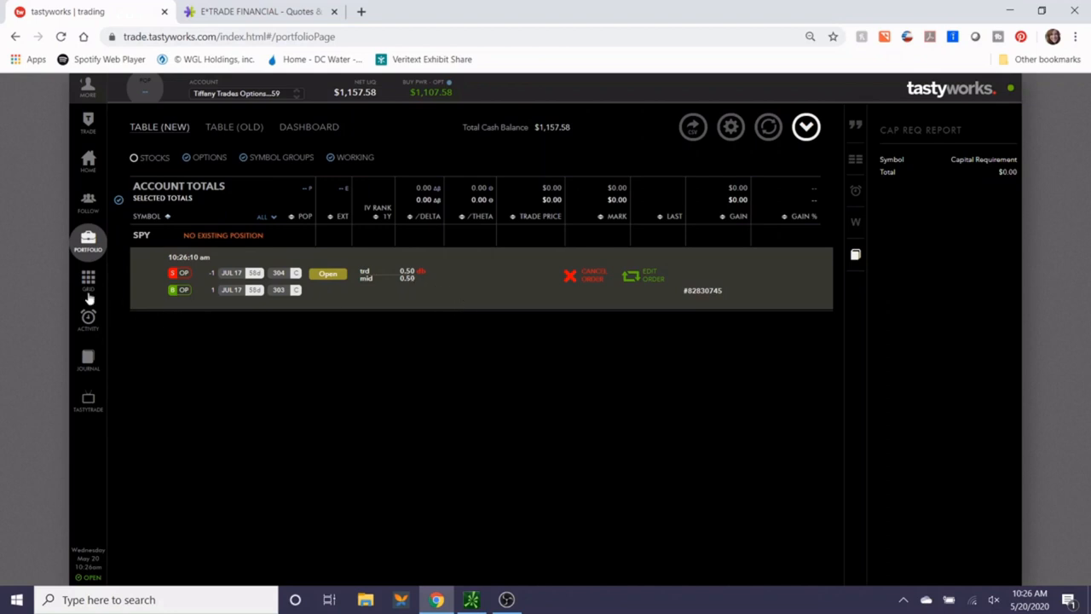
Show account history listing today's TWTR 25 put sale and 28 put purchase.
{"action": "left_click", "coordinate": [88, 320]}
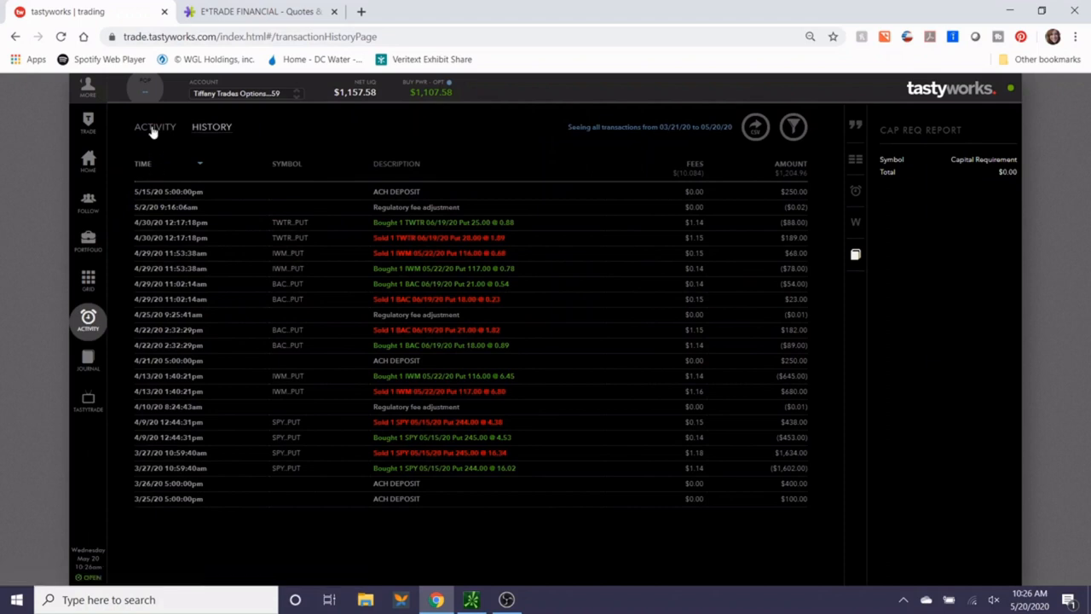
{"action": "left_click", "coordinate": [156, 126]}
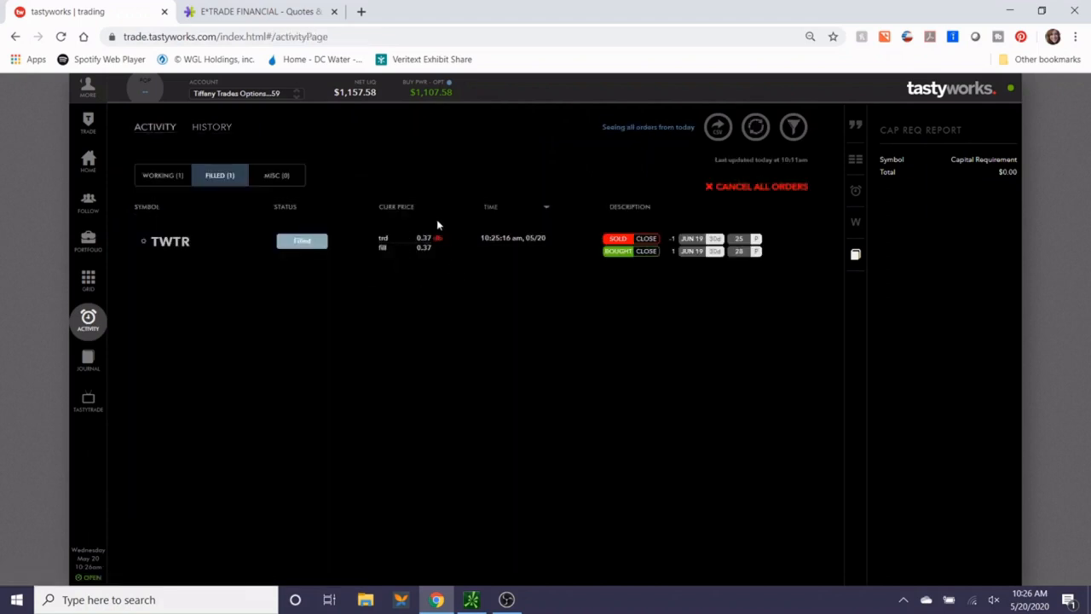
{"action": "left_click", "coordinate": [211, 126]}
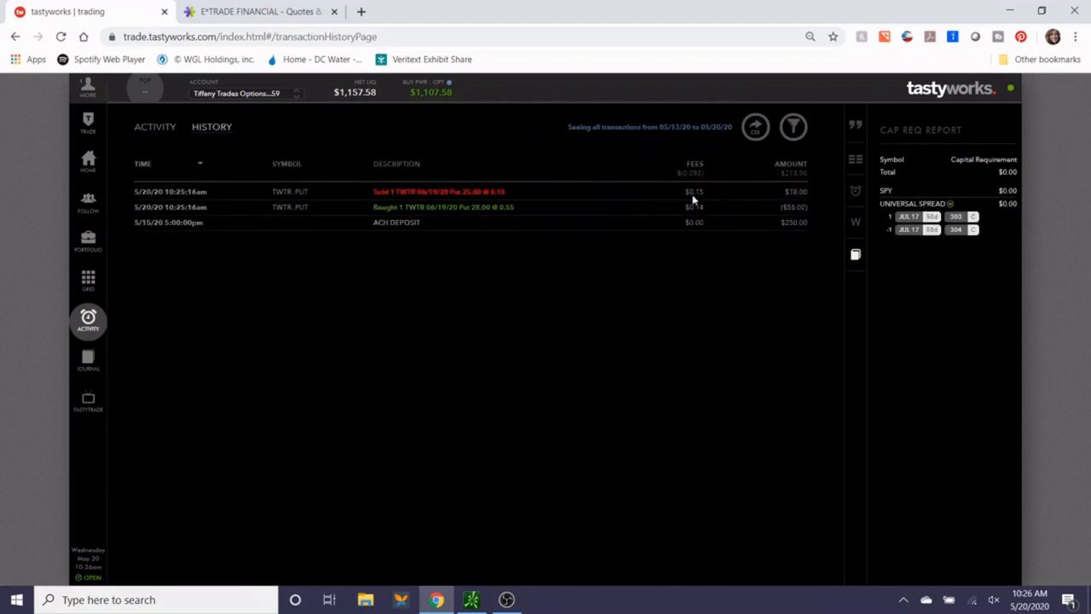
{"action": "mouse_move", "coordinate": [672, 222]}
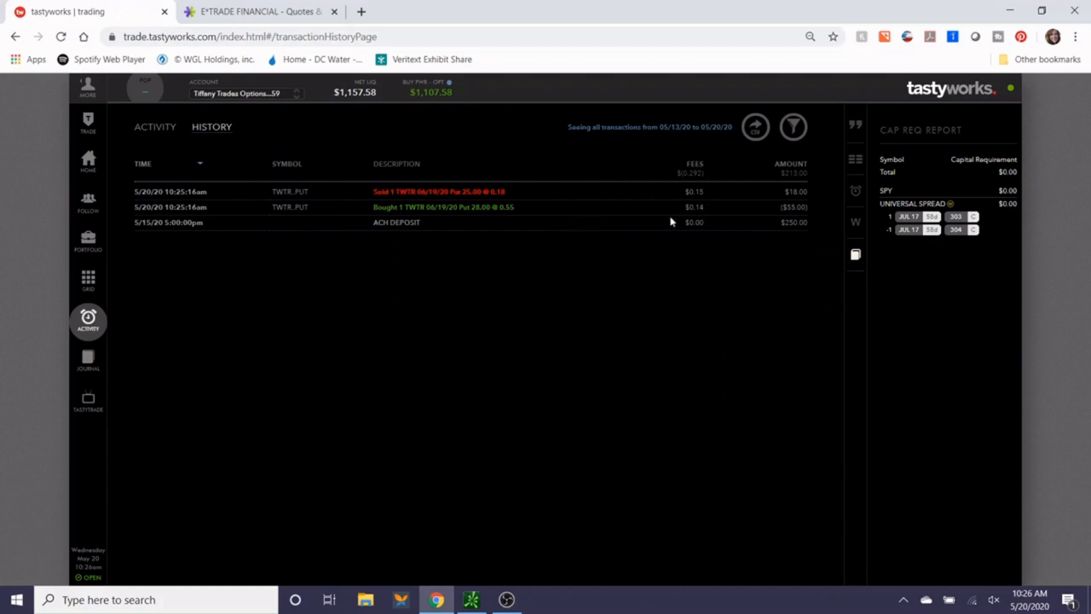
{"action": "mouse_move", "coordinate": [466, 150]}
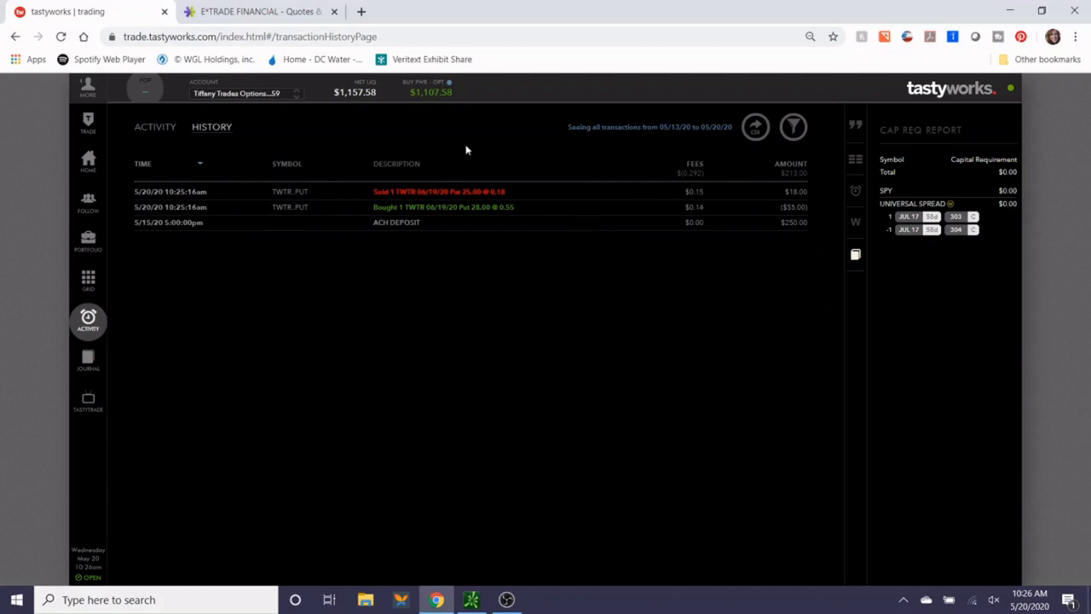
{"action": "mouse_move", "coordinate": [428, 104]}
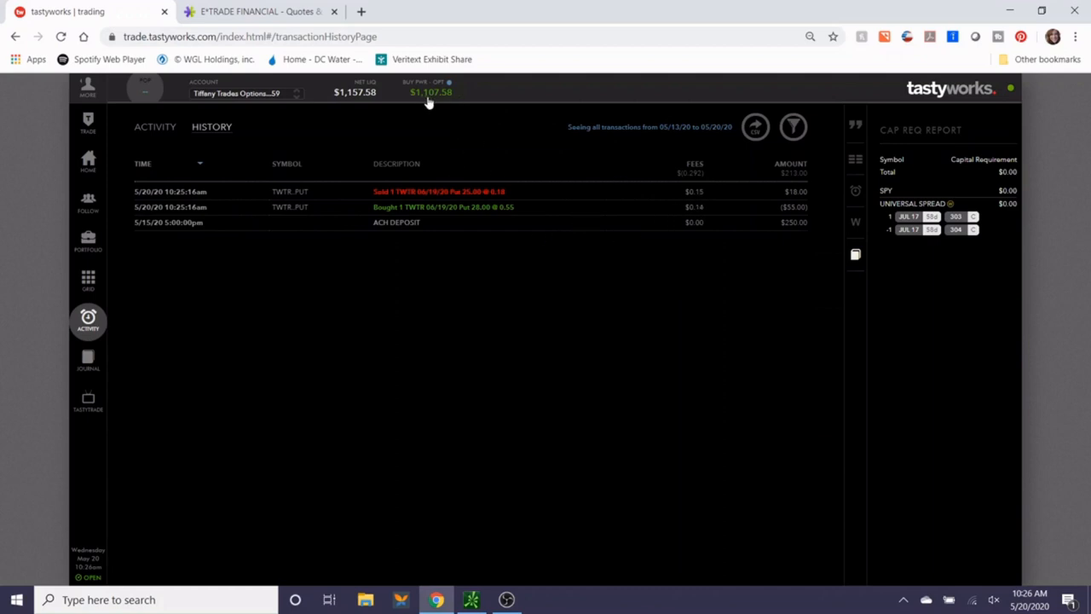
{"action": "mouse_move", "coordinate": [75, 246]}
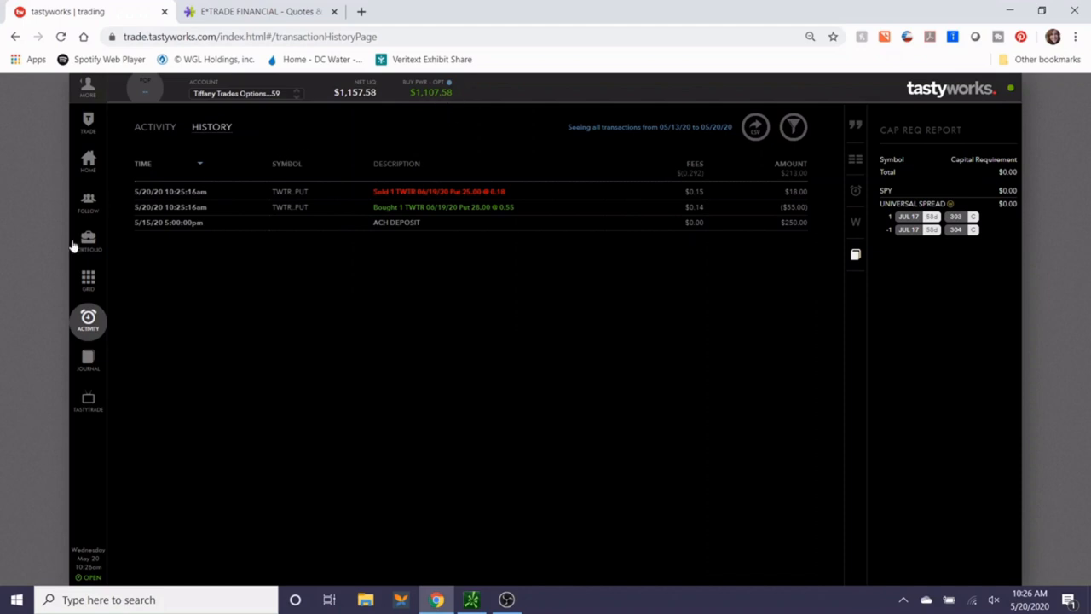
Return to the portfolio showing the SPY 303/304 July 17 call vertical working order.
{"action": "left_click", "coordinate": [88, 242]}
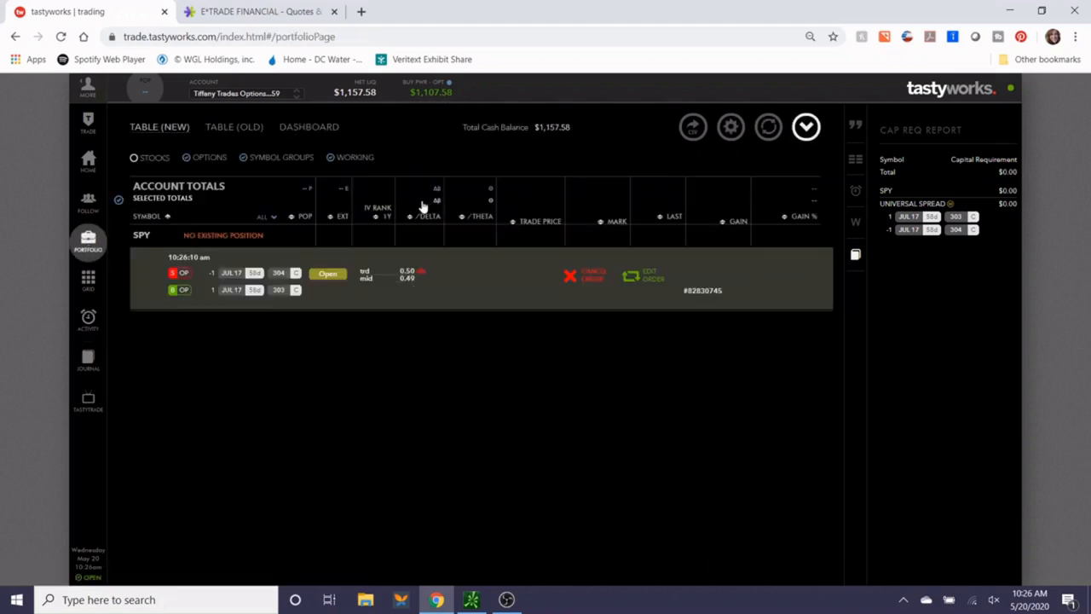
{"action": "mouse_move", "coordinate": [547, 135]}
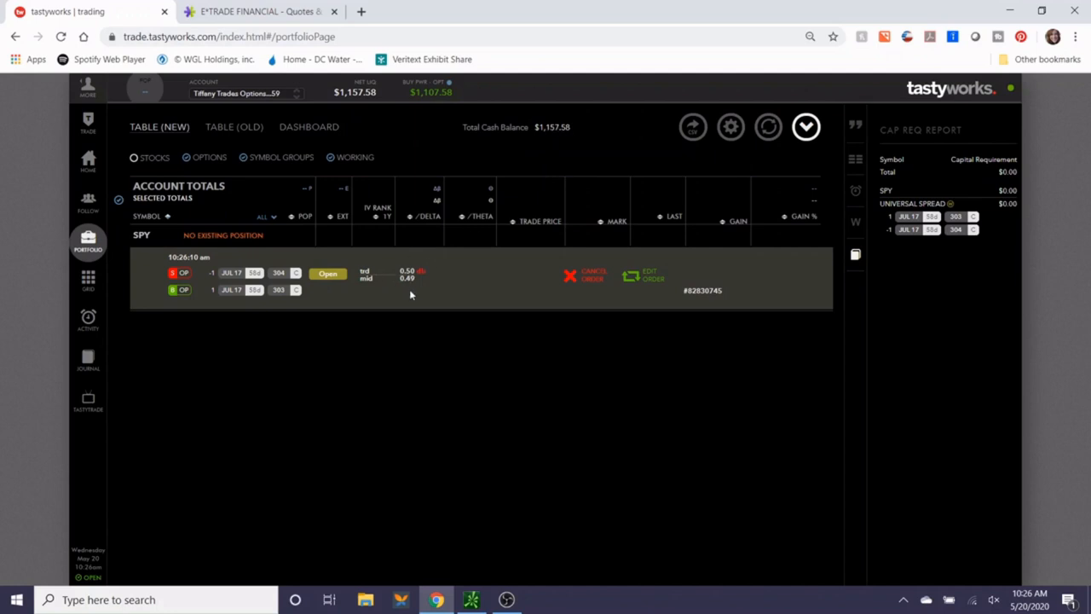
{"action": "mouse_move", "coordinate": [251, 282]}
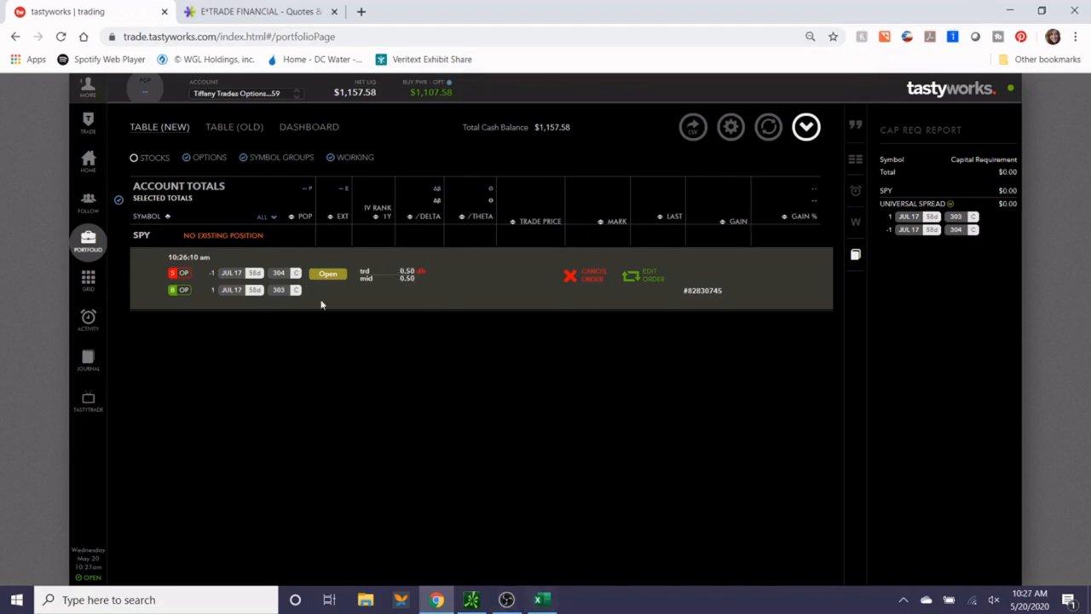
{"action": "mouse_move", "coordinate": [542, 600]}
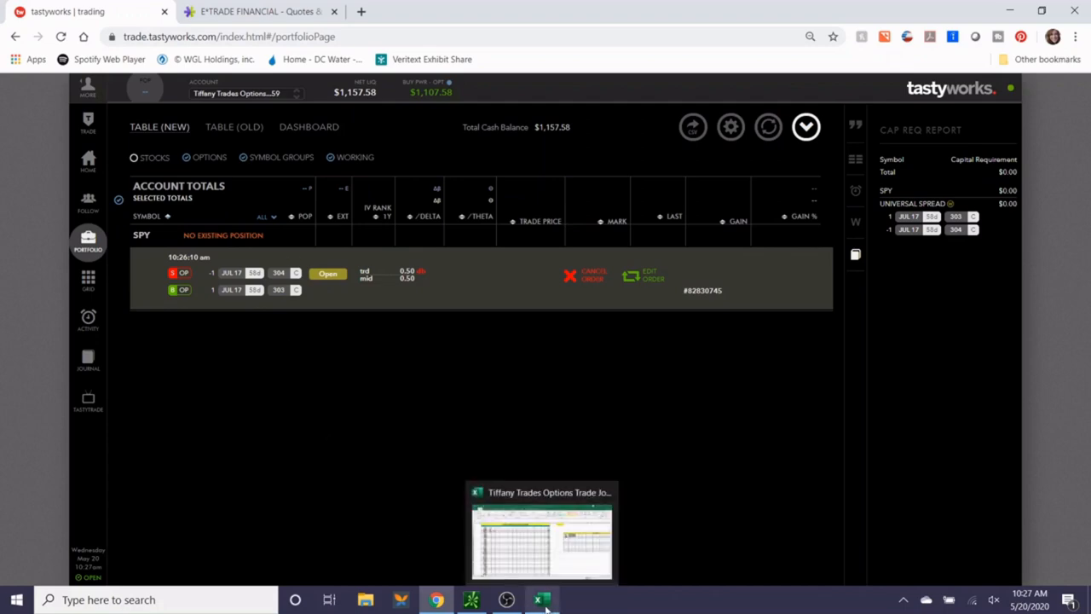
Log -37.29 under 5/20/2020 and move that row after the April entries.
{"action": "left_click", "coordinate": [542, 599]}
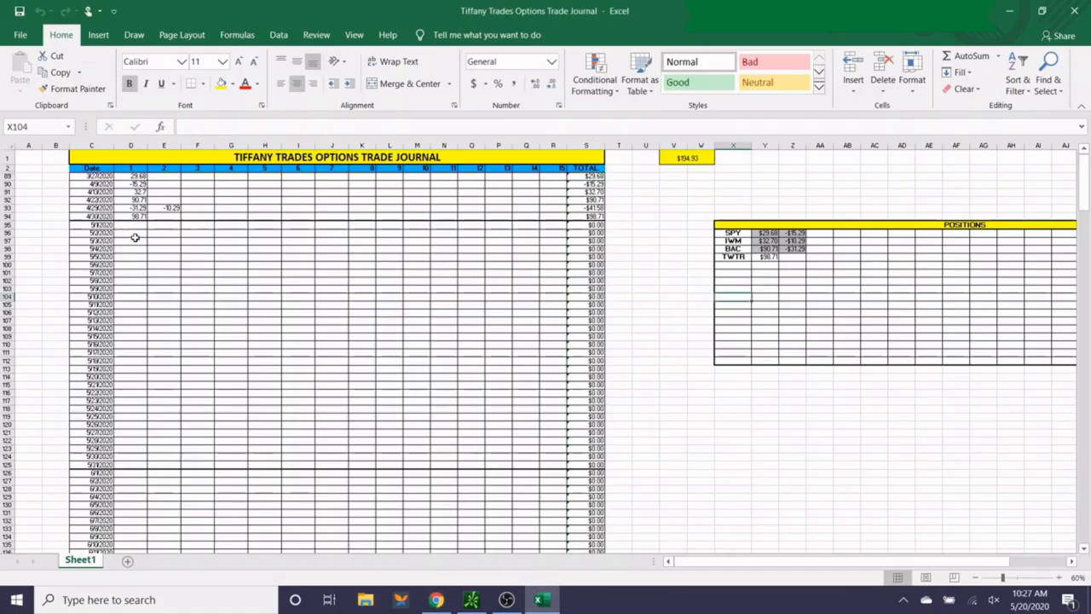
{"action": "mouse_move", "coordinate": [112, 318]}
{"action": "type", "text": "-37.2"}
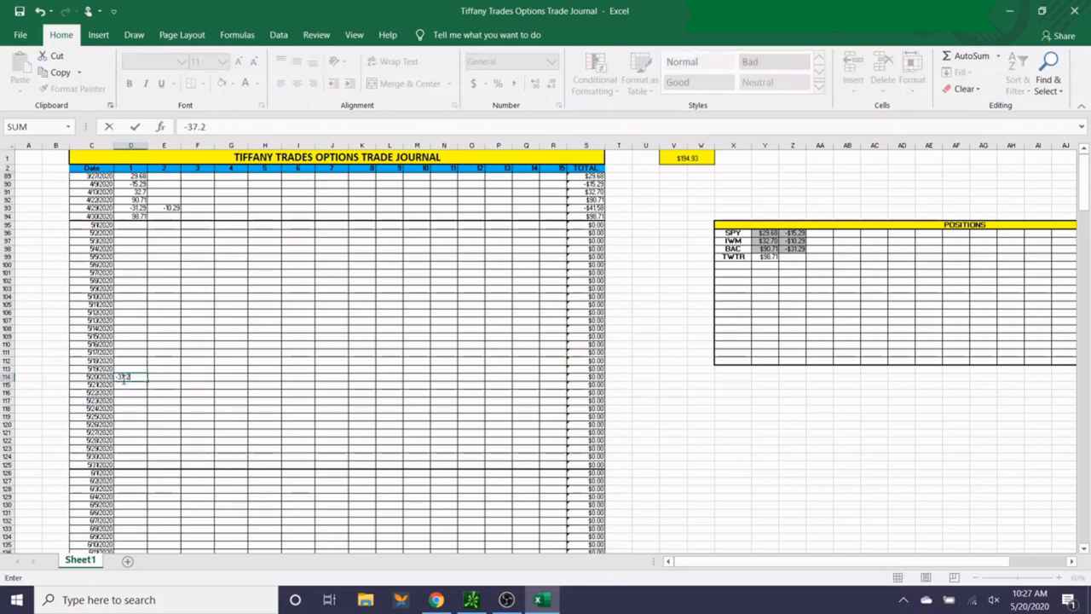
{"action": "type", "text": "9"}
{"action": "key", "text": "Return"}
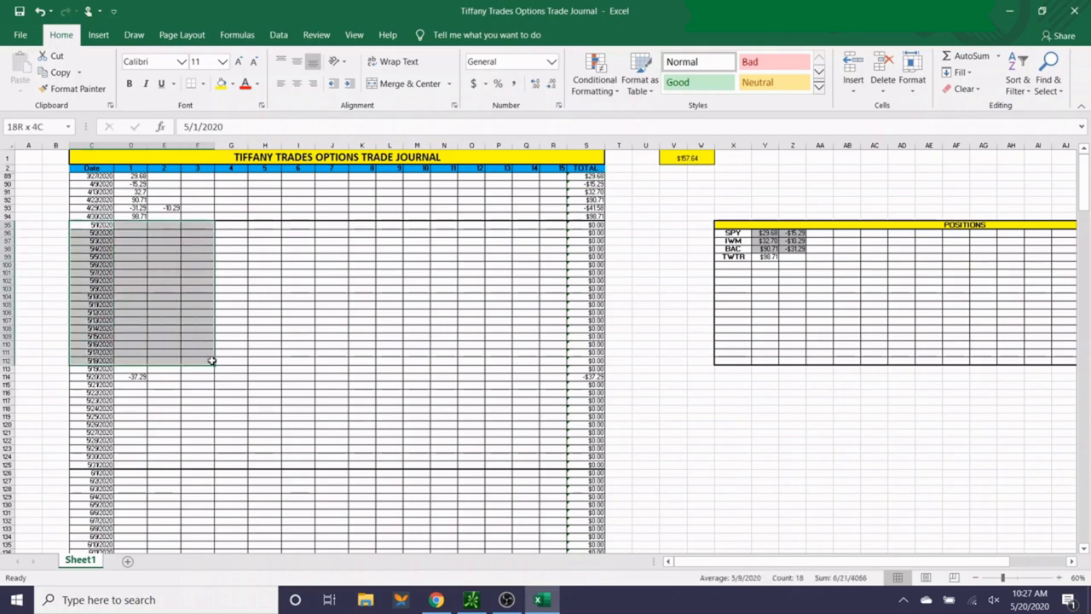
{"action": "left_click_drag", "start_coordinate": [212, 360], "coordinate": [587, 368]}
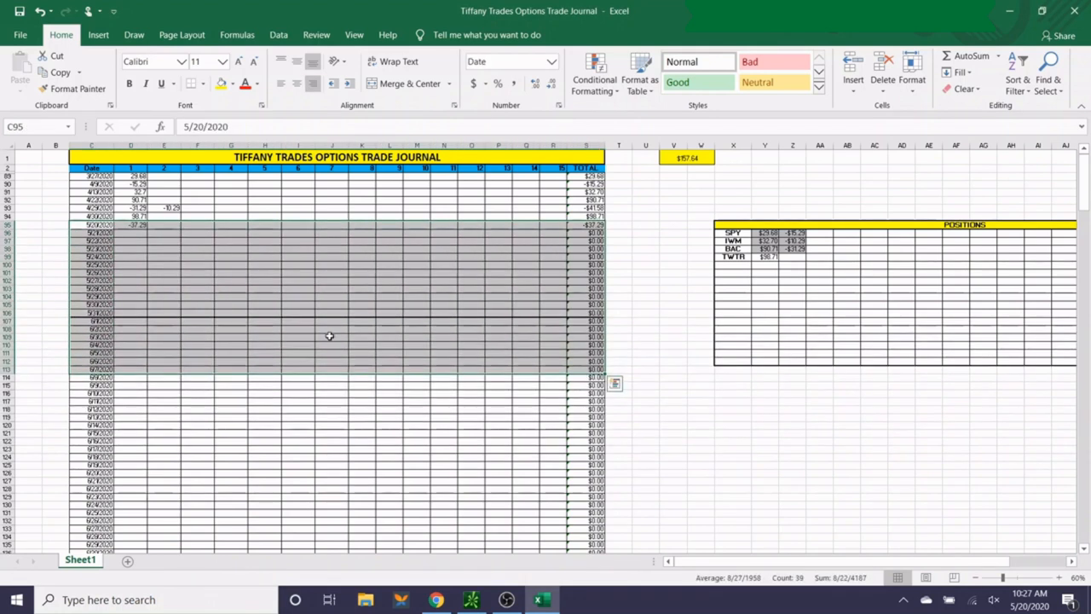
{"action": "left_click", "coordinate": [331, 335]}
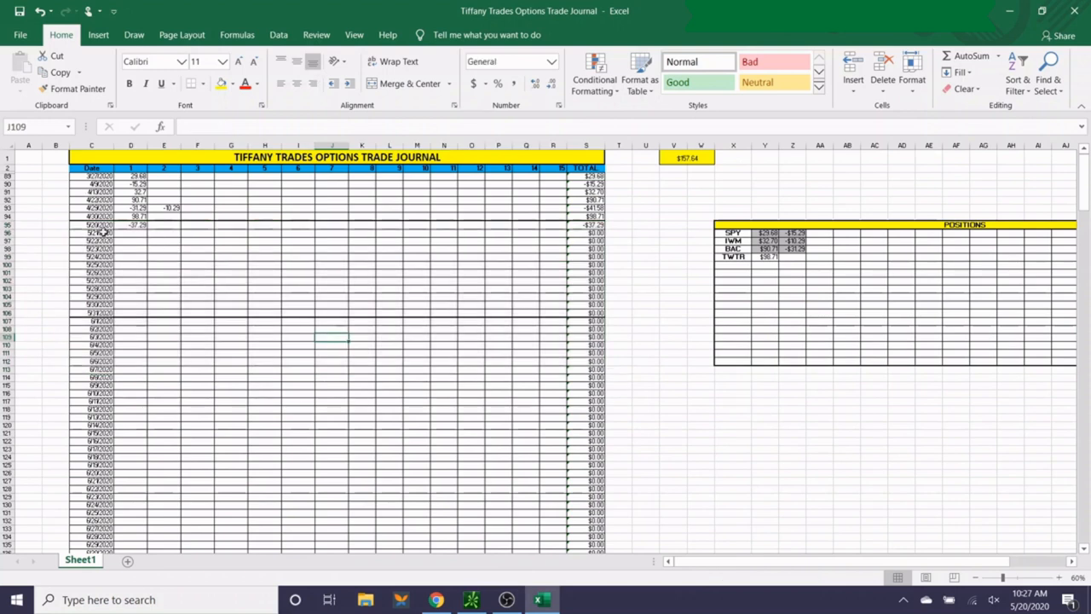
Add -37.29 to TWTR's positions row and confirm the $157.64 running total.
{"action": "left_click", "coordinate": [791, 257]}
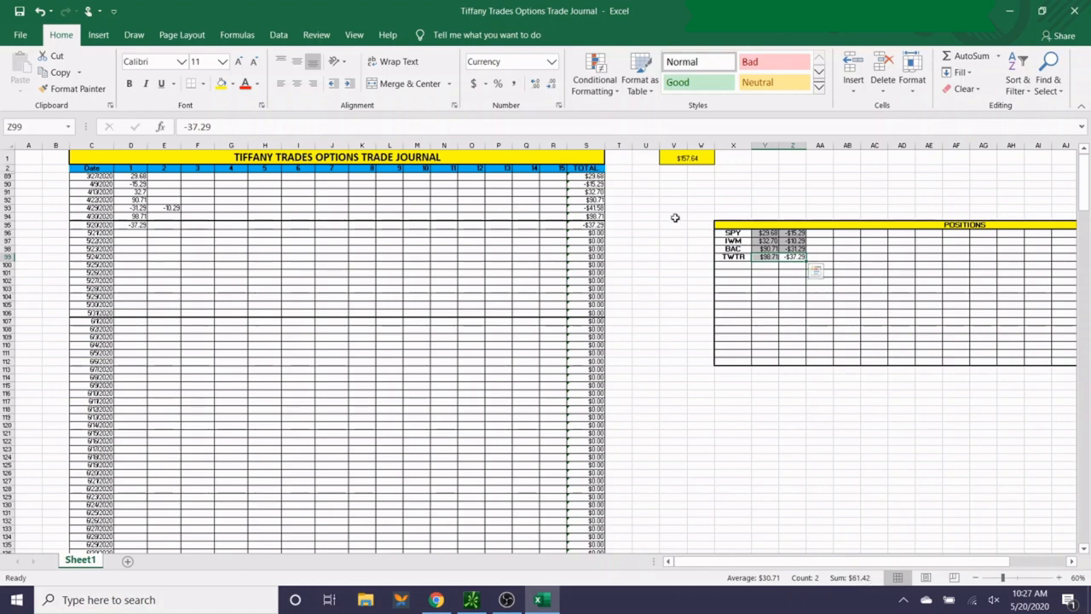
{"action": "left_click", "coordinate": [701, 199]}
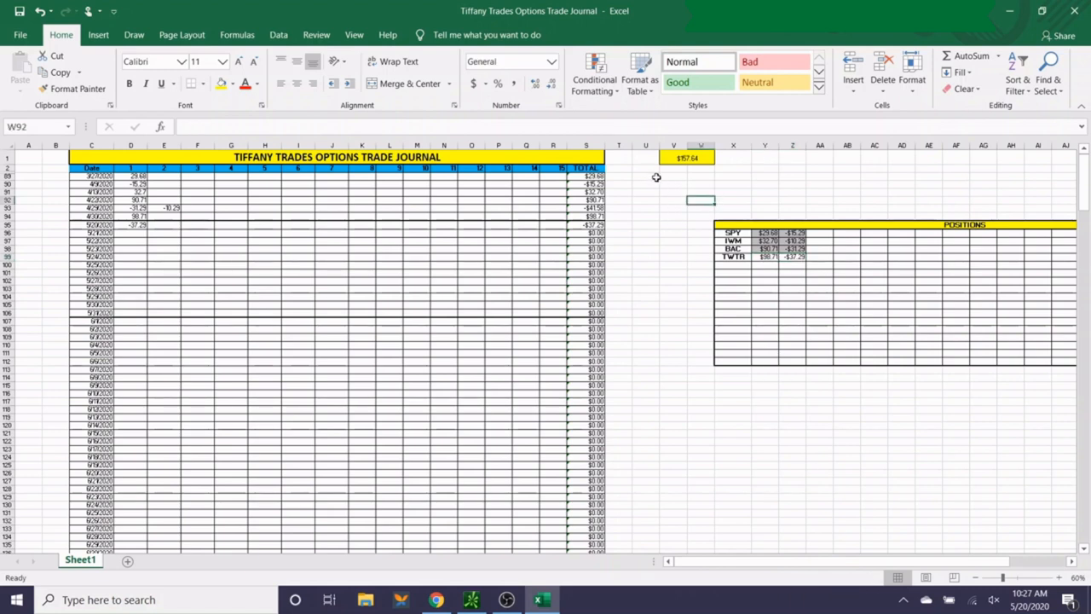
{"action": "left_click", "coordinate": [686, 158]}
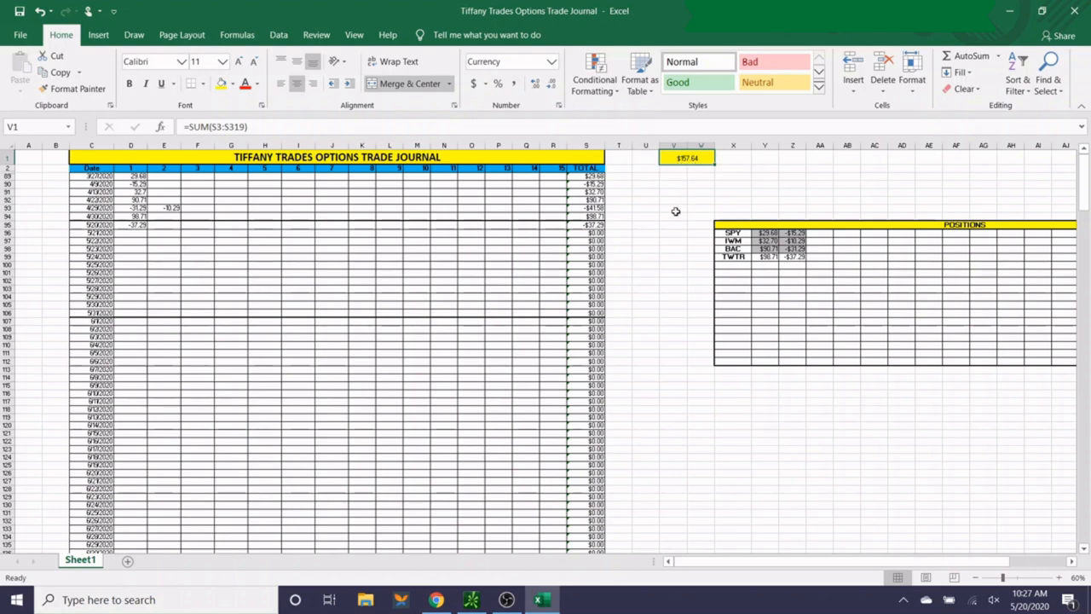
{"action": "left_click", "coordinate": [673, 224]}
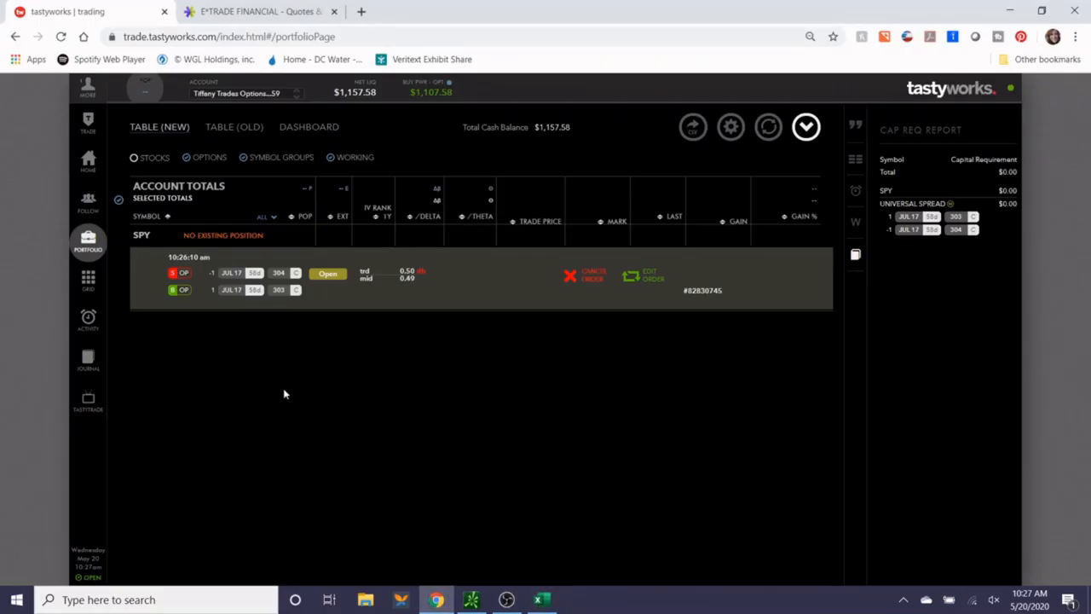
{"action": "mouse_move", "coordinate": [410, 391]}
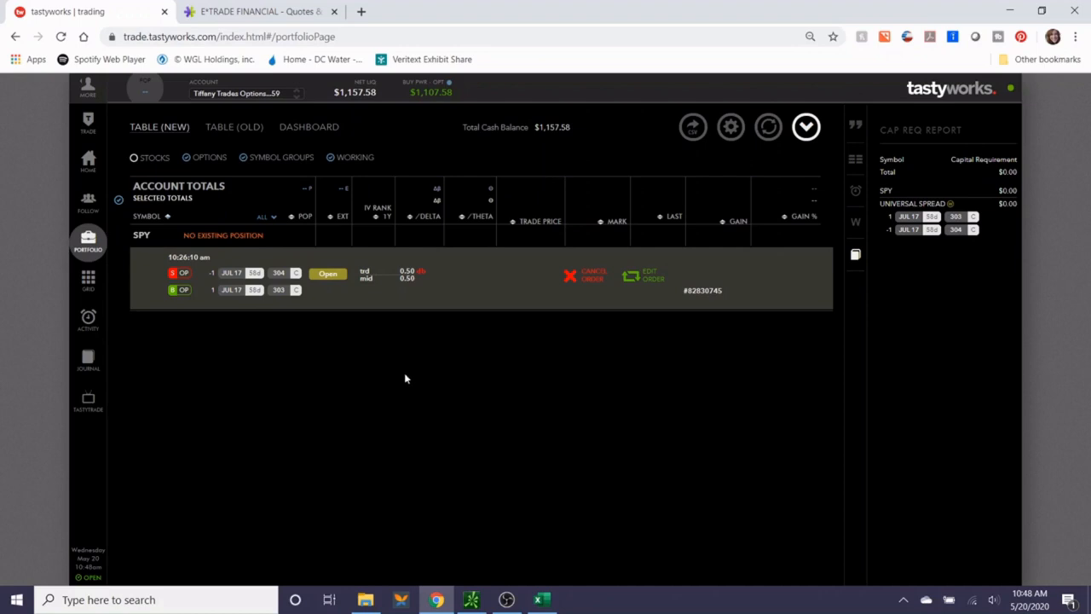
{"action": "mouse_move", "coordinate": [426, 381]}
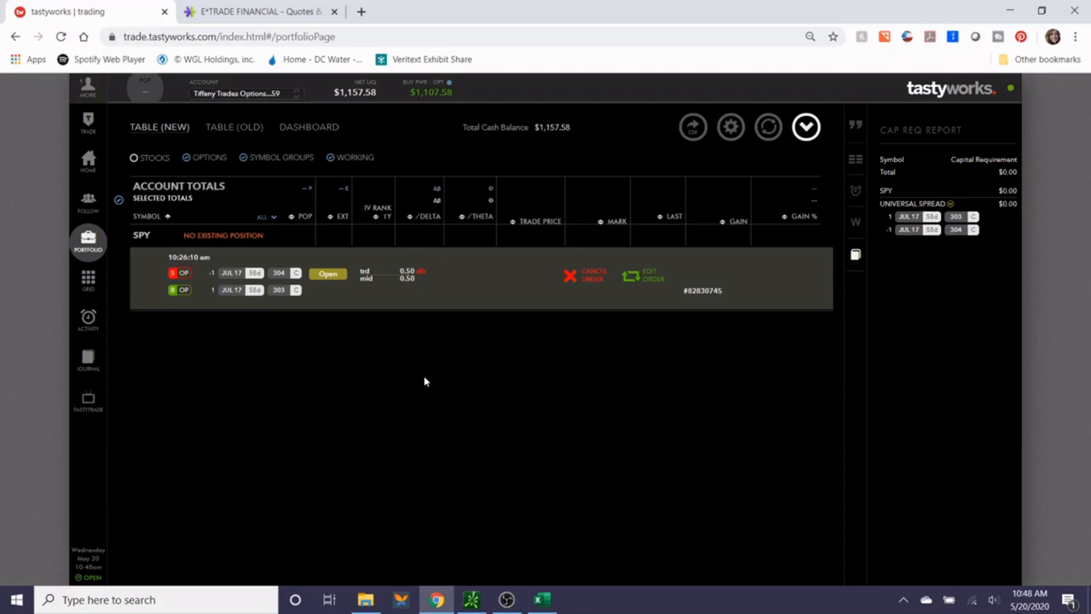
{"action": "mouse_move", "coordinate": [218, 359]}
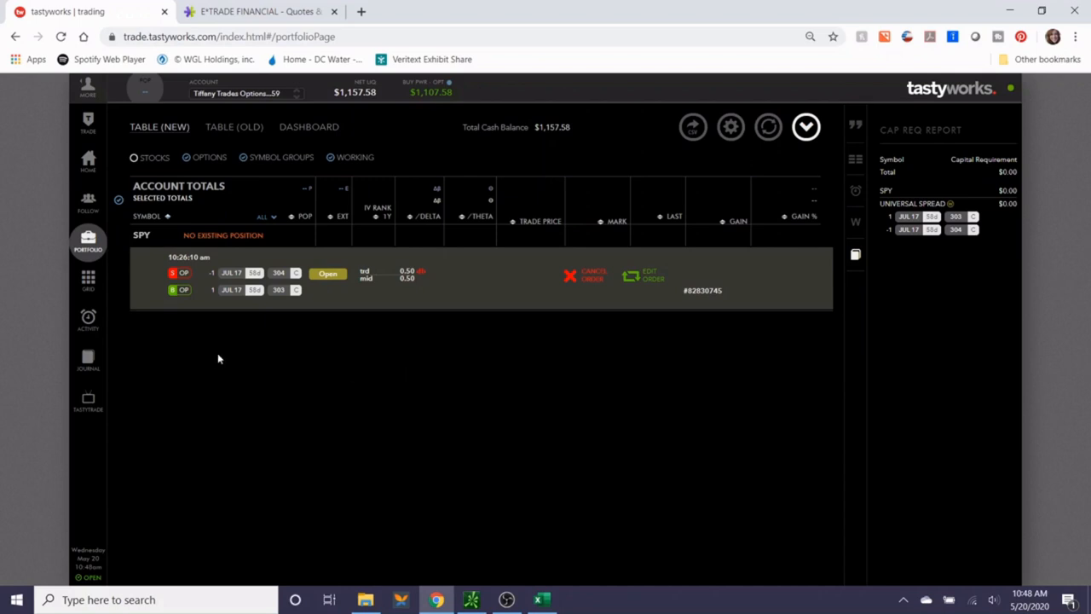
{"action": "mouse_move", "coordinate": [87, 281]}
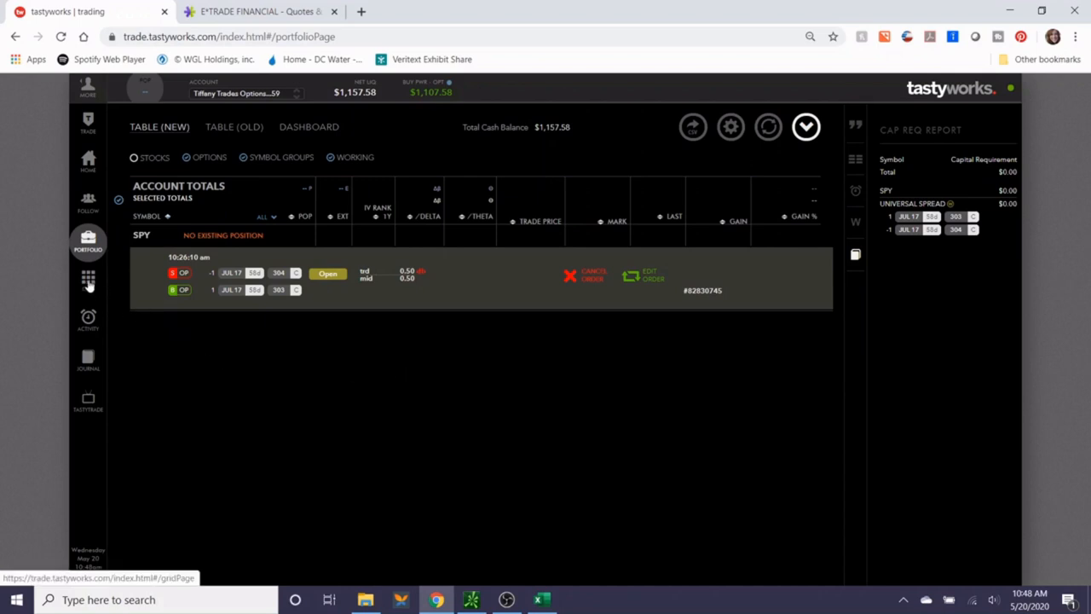
Show the High Options Volume grid and scroll down toward BABA near 52% IV rank.
{"action": "left_click", "coordinate": [88, 280]}
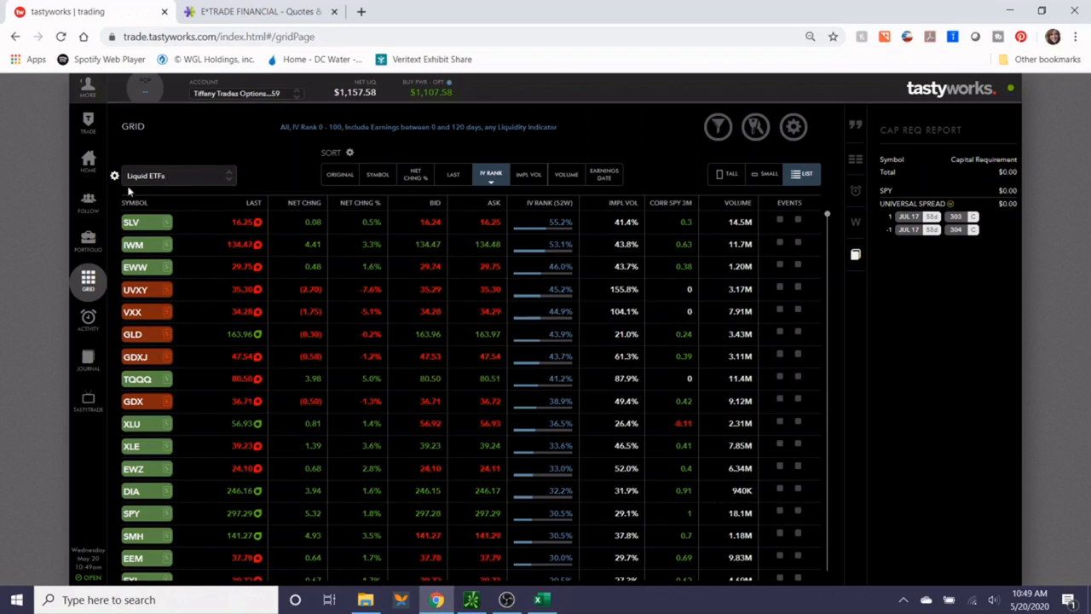
{"action": "left_click", "coordinate": [179, 175]}
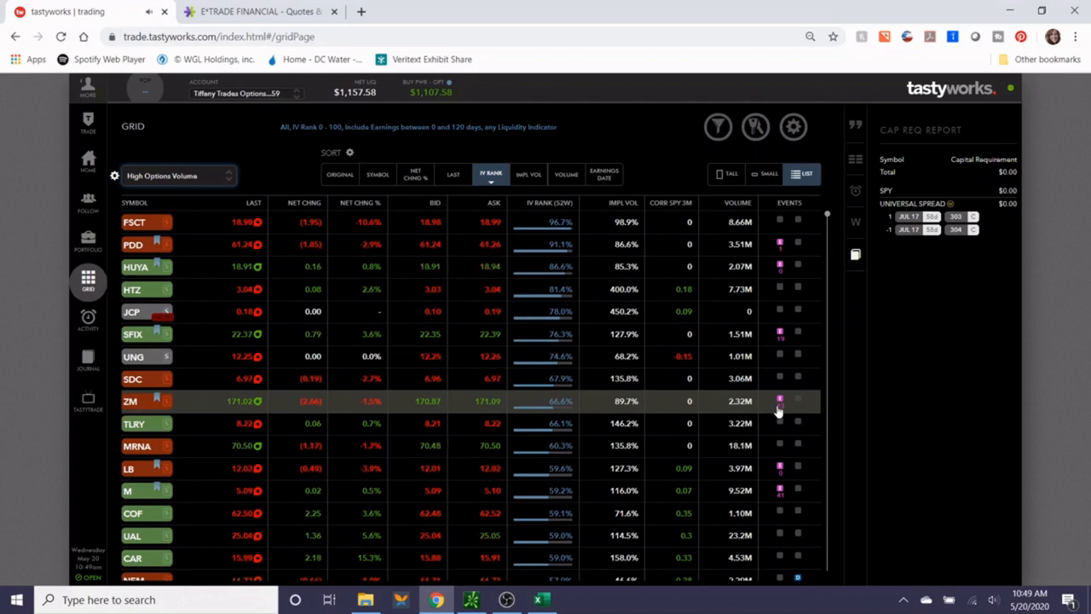
{"action": "scroll", "scroll_direction": "down", "scroll_amount": 3}
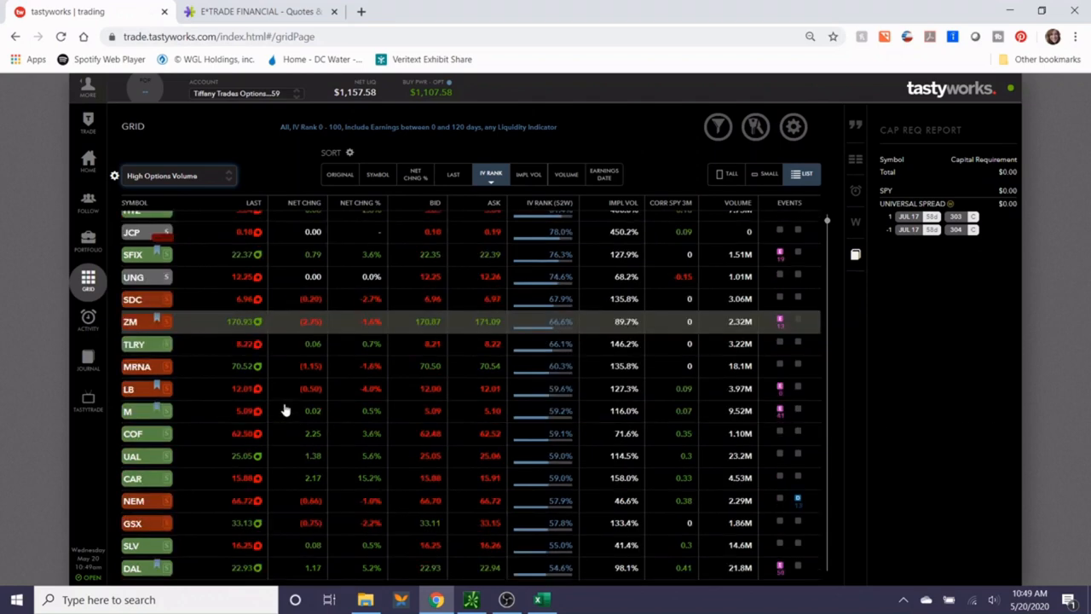
{"action": "scroll", "scroll_direction": "down", "scroll_amount": 3}
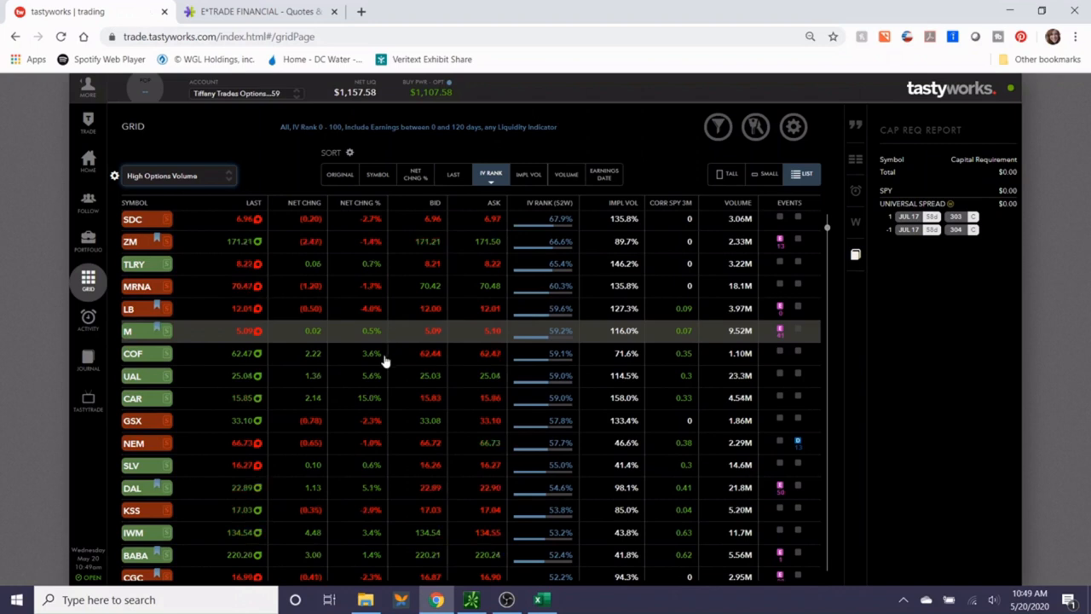
{"action": "scroll", "scroll_direction": "down", "scroll_amount": 3}
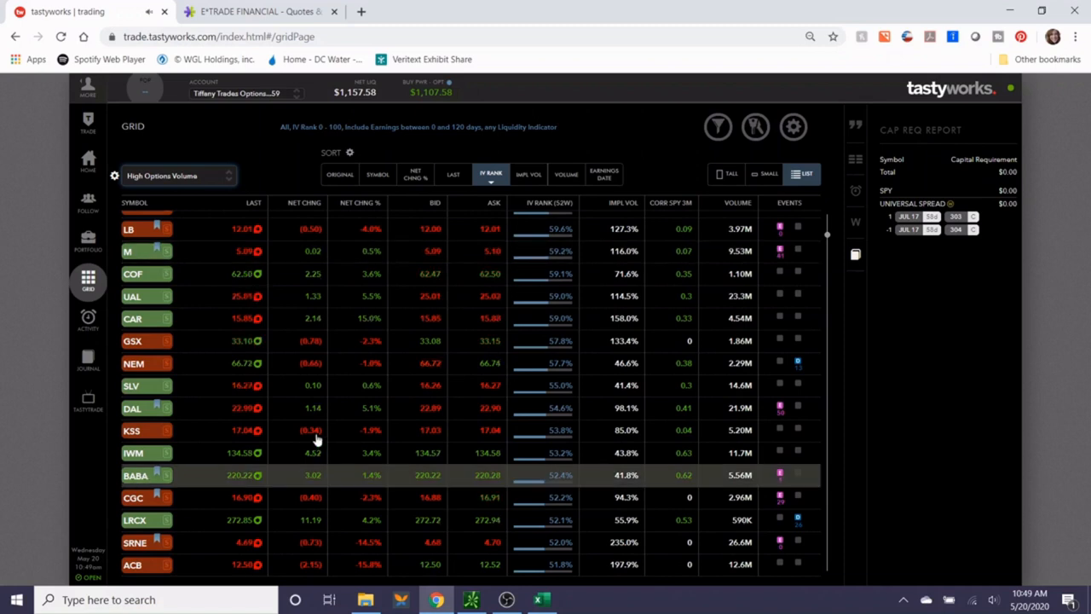
{"action": "mouse_move", "coordinate": [753, 477]}
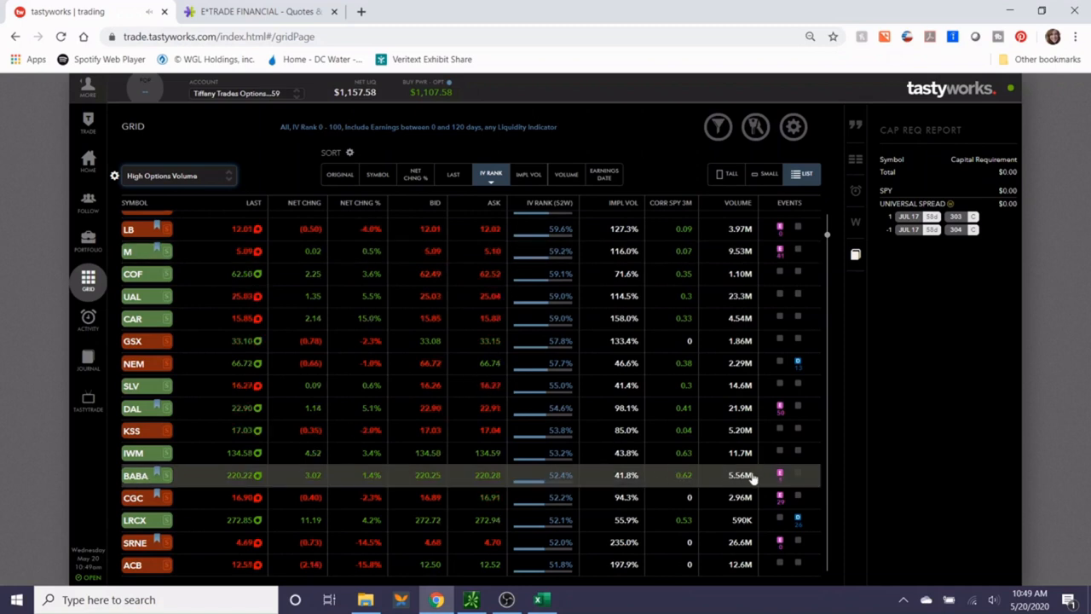
{"action": "mouse_move", "coordinate": [328, 479]}
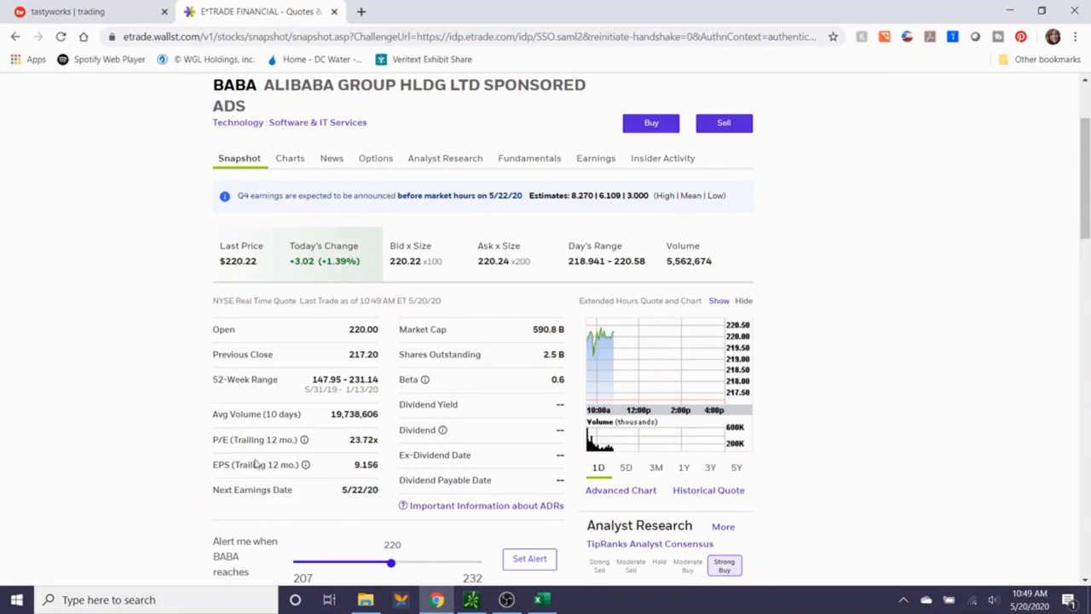
{"action": "mouse_move", "coordinate": [220, 456]}
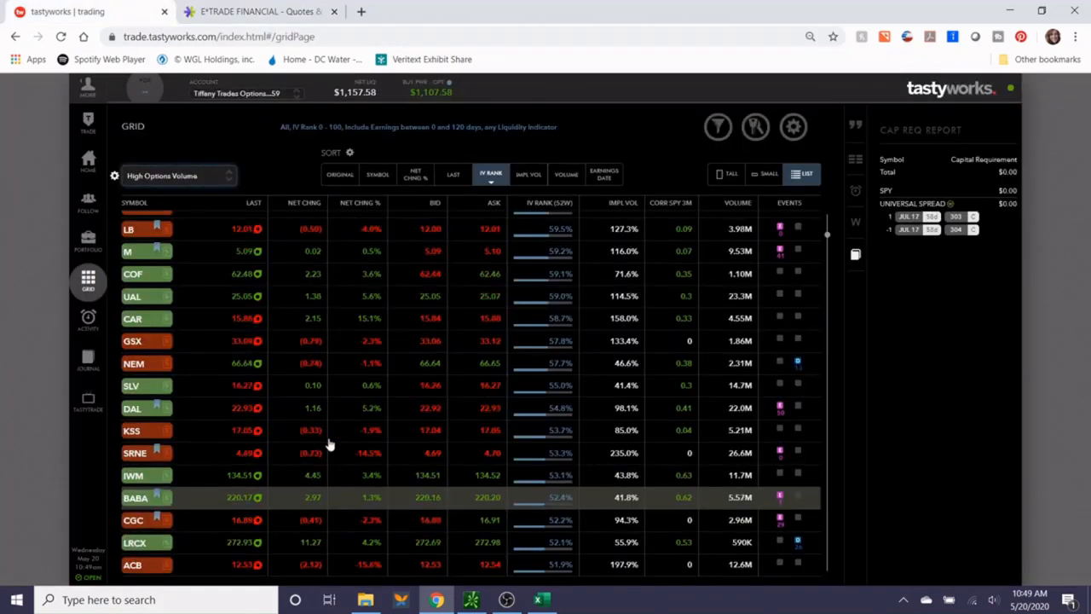
Open a BABA trade ticket from the grid, BABA last at 220.19 with 52 IV rank.
{"action": "scroll", "scroll_direction": "down", "scroll_amount": 3}
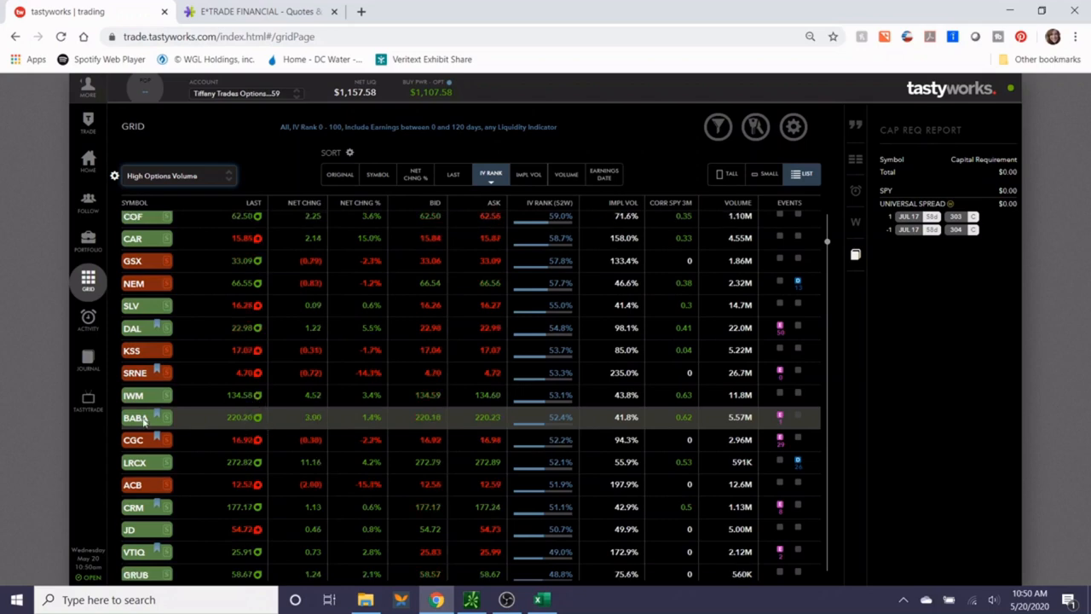
{"action": "left_click", "coordinate": [136, 417]}
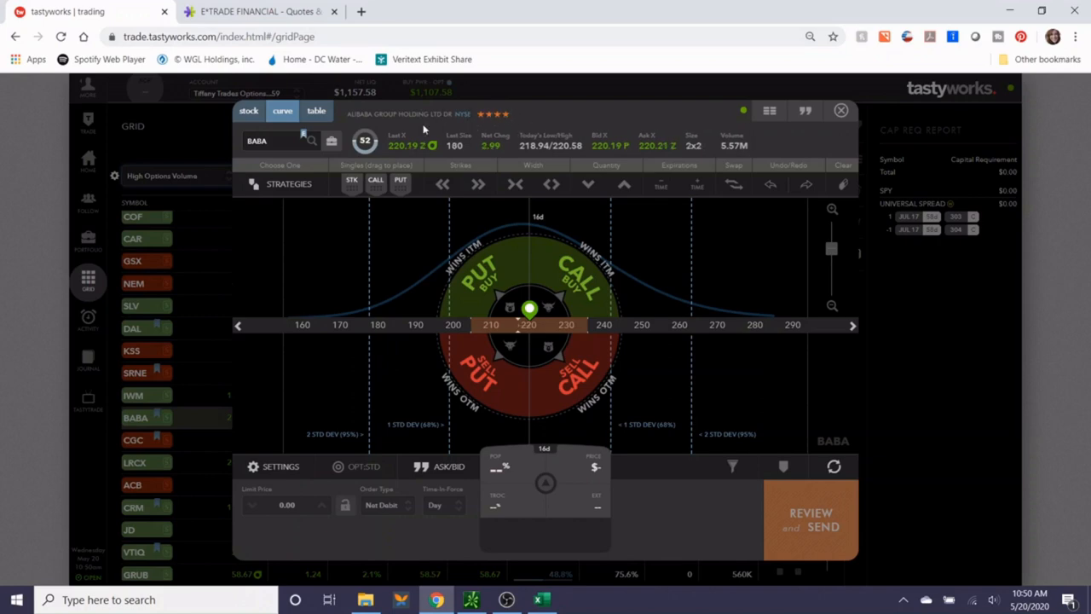
Review BABA's E*TRADE price chart and switch it to a six-month range.
{"action": "left_click", "coordinate": [260, 11]}
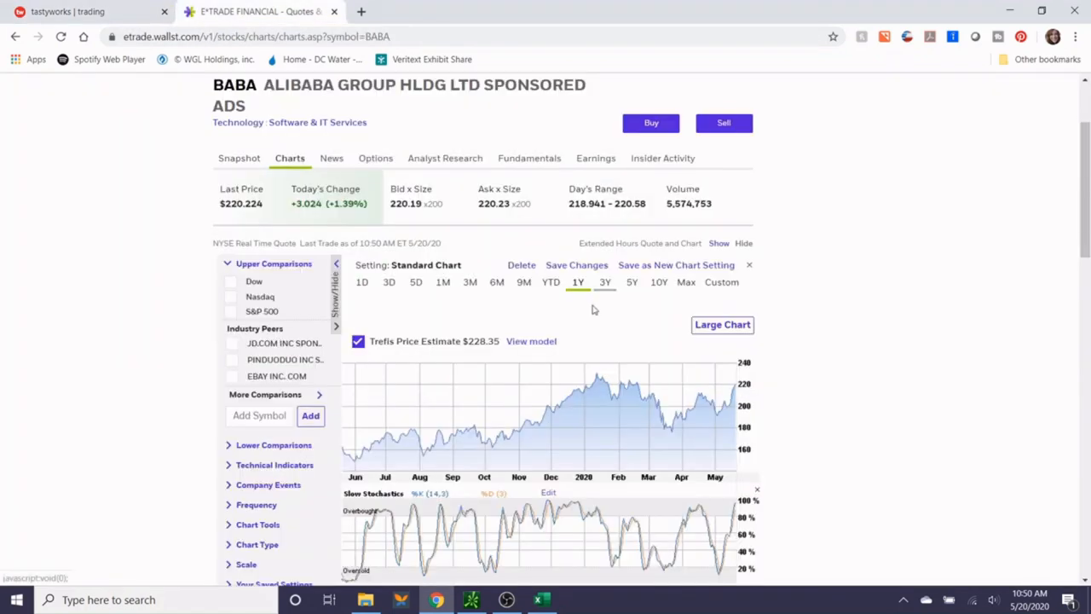
{"action": "mouse_move", "coordinate": [622, 397]}
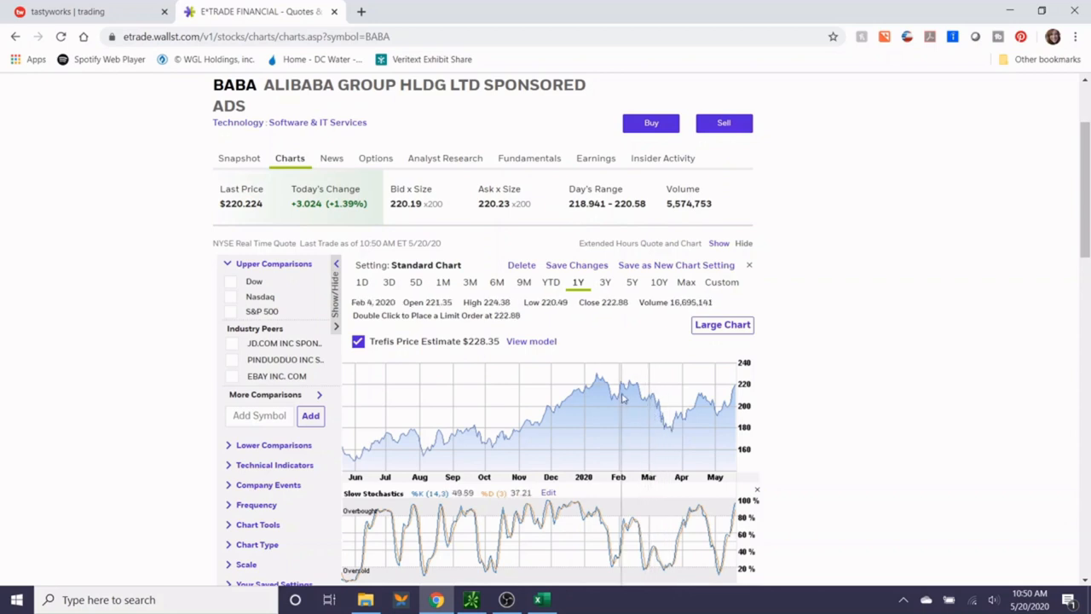
{"action": "mouse_move", "coordinate": [689, 430]}
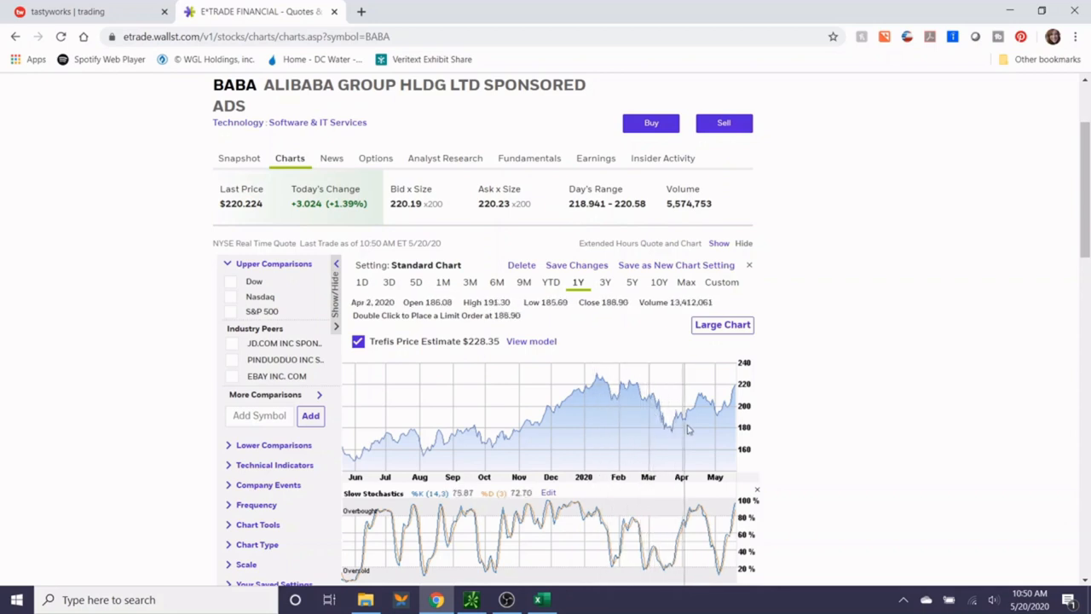
{"action": "mouse_move", "coordinate": [602, 411]}
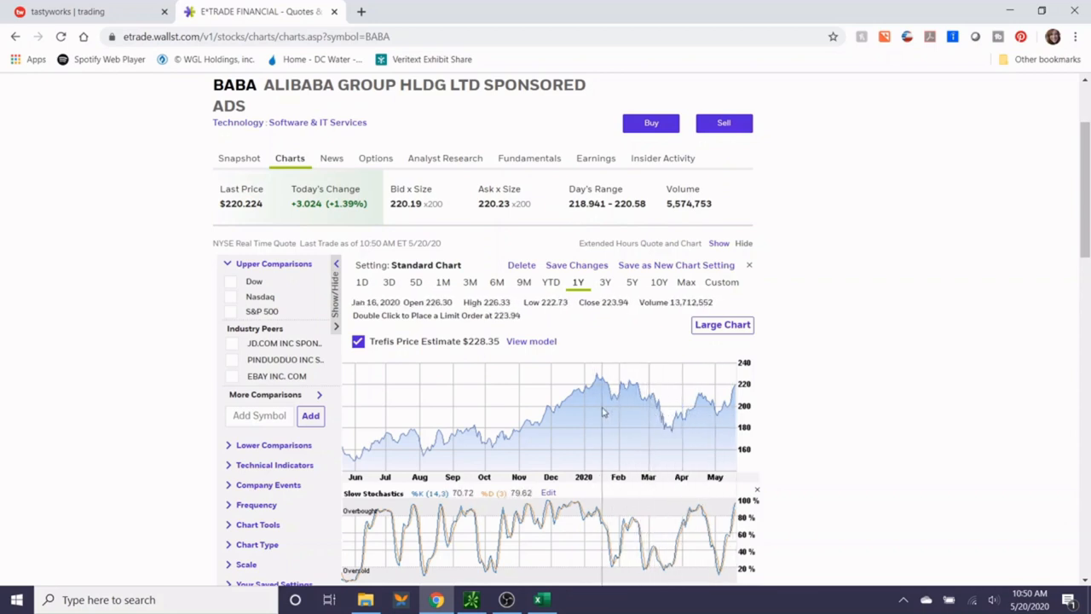
{"action": "scroll", "scroll_direction": "down", "scroll_amount": 3}
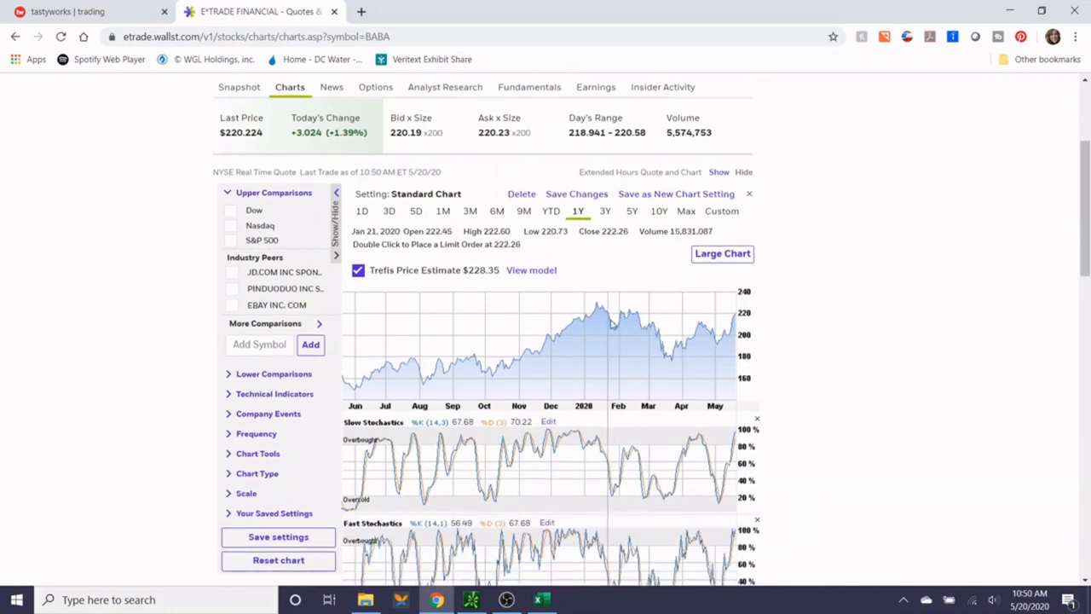
{"action": "mouse_move", "coordinate": [716, 443]}
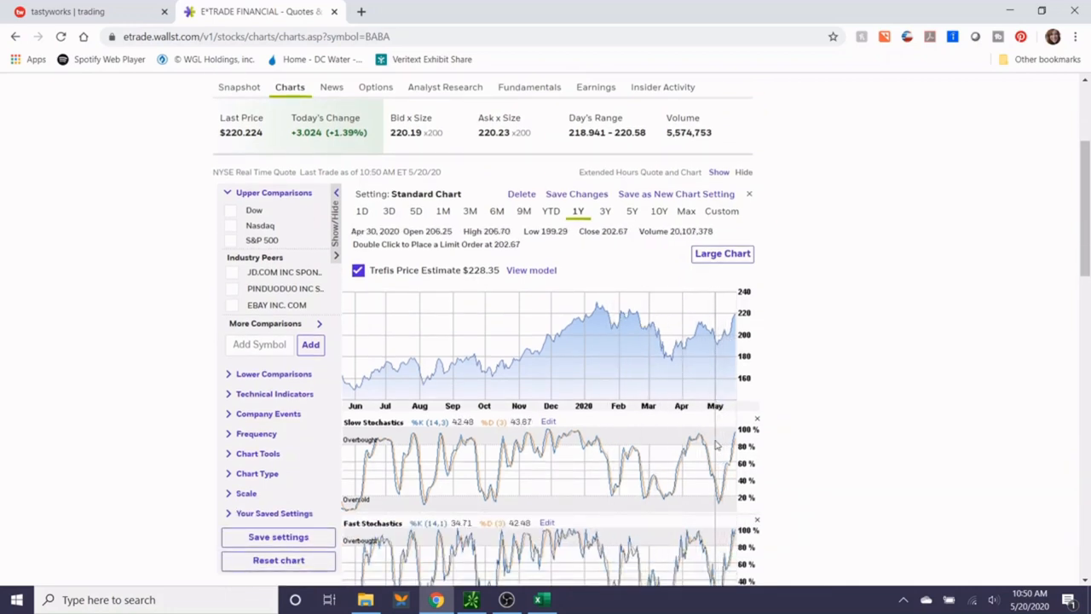
{"action": "scroll", "scroll_direction": "down", "scroll_amount": 3}
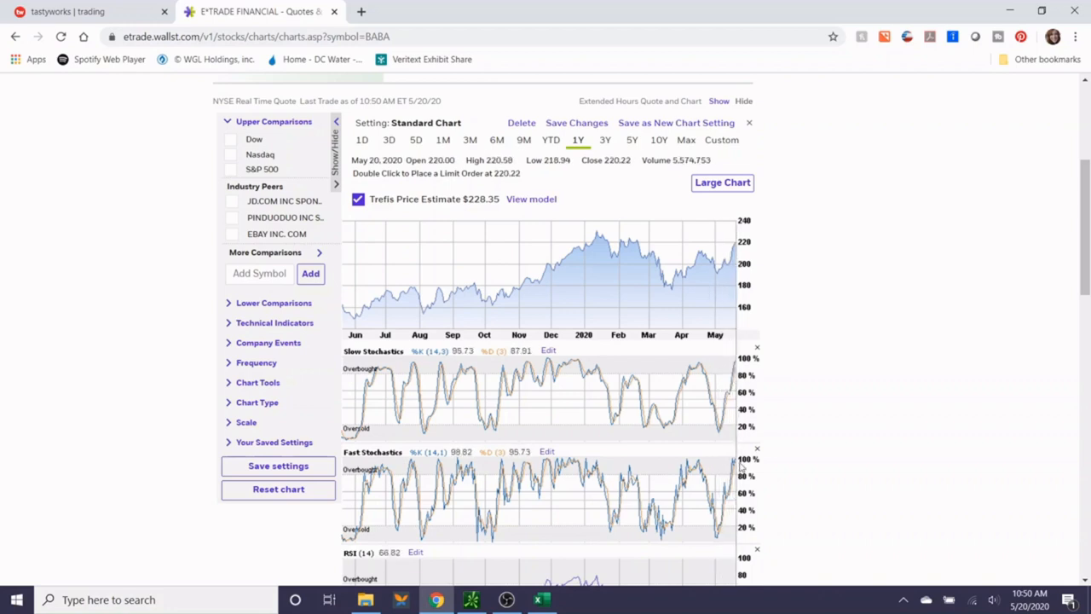
{"action": "left_click", "coordinate": [497, 140]}
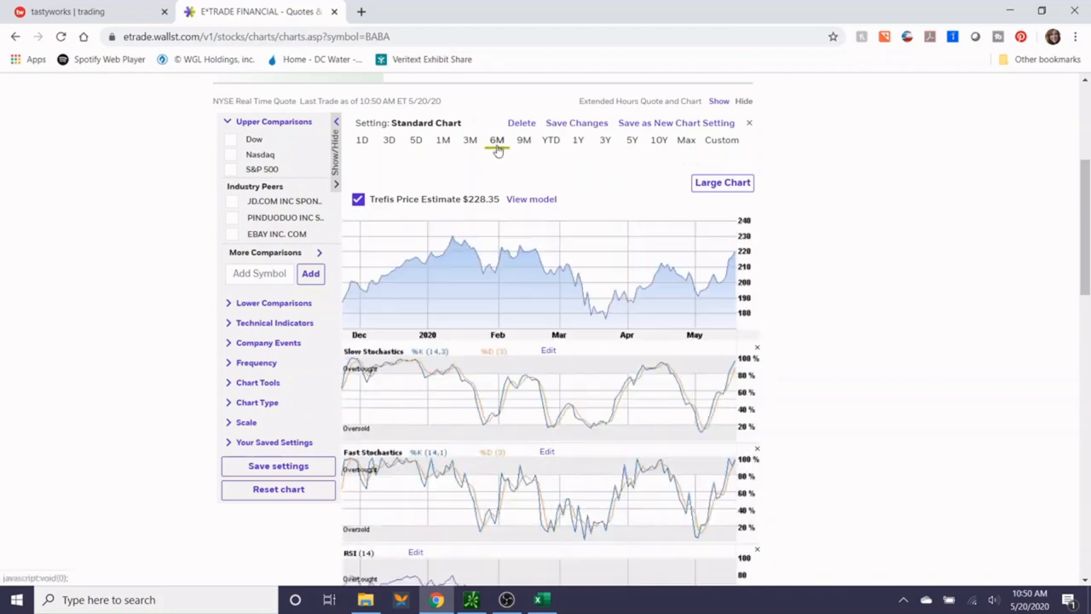
{"action": "mouse_move", "coordinate": [682, 288]}
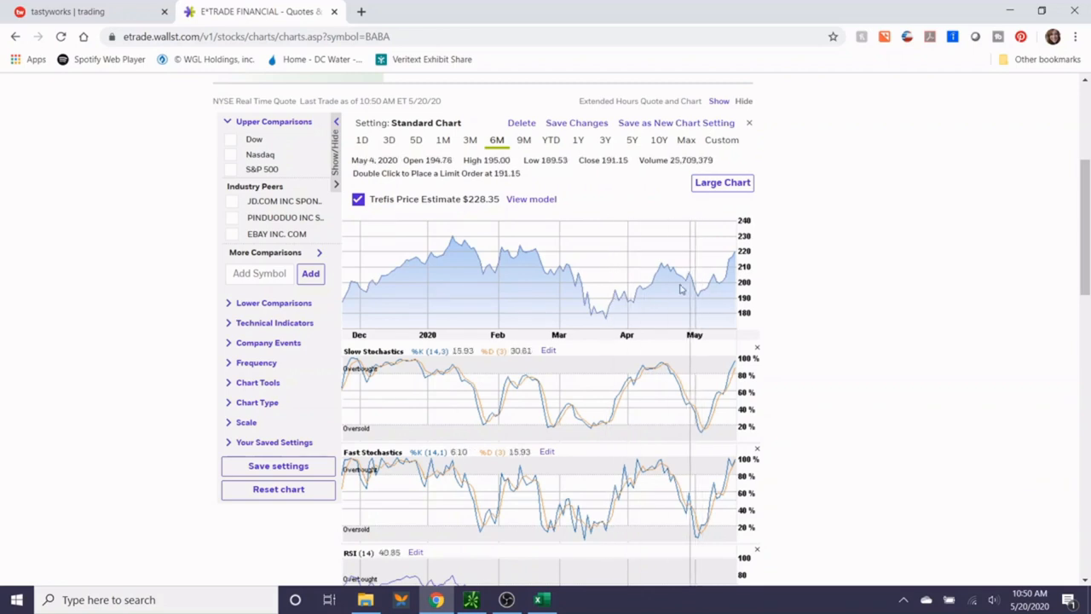
{"action": "mouse_move", "coordinate": [426, 324]}
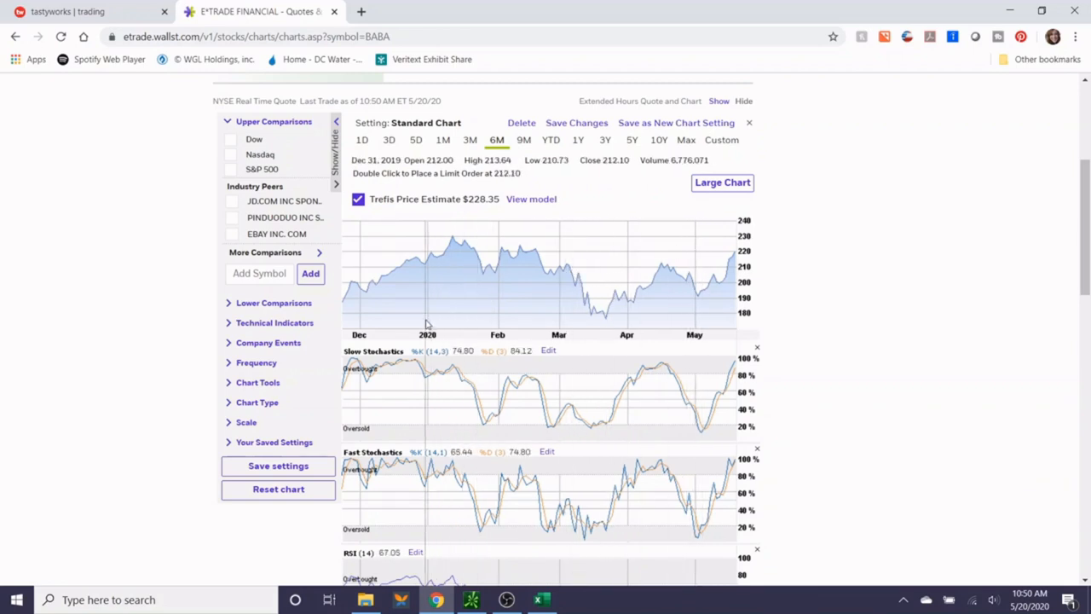
{"action": "mouse_move", "coordinate": [455, 241]}
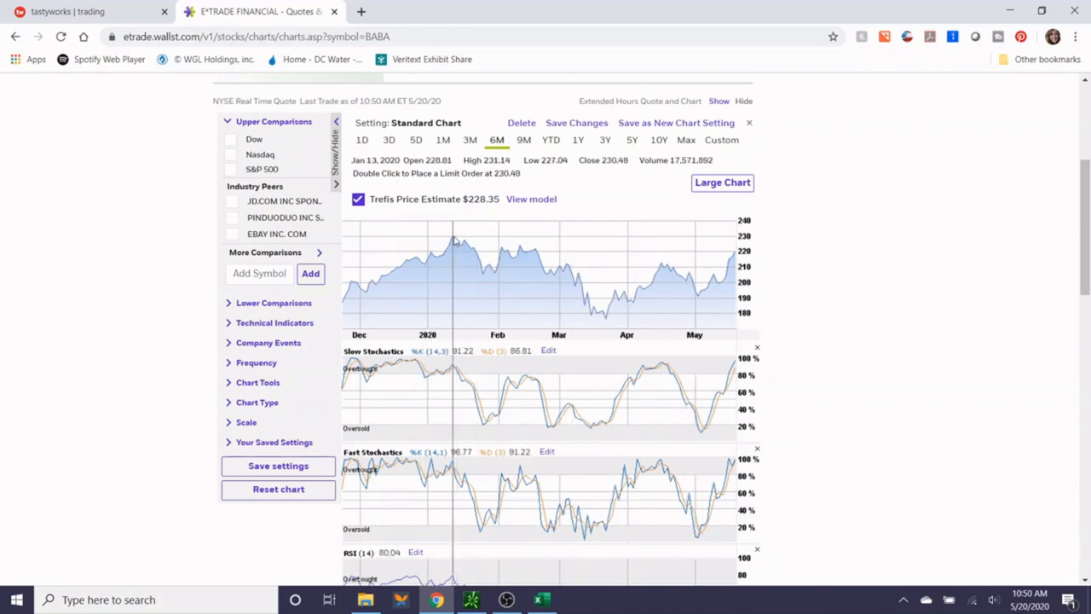
{"action": "mouse_move", "coordinate": [452, 239]}
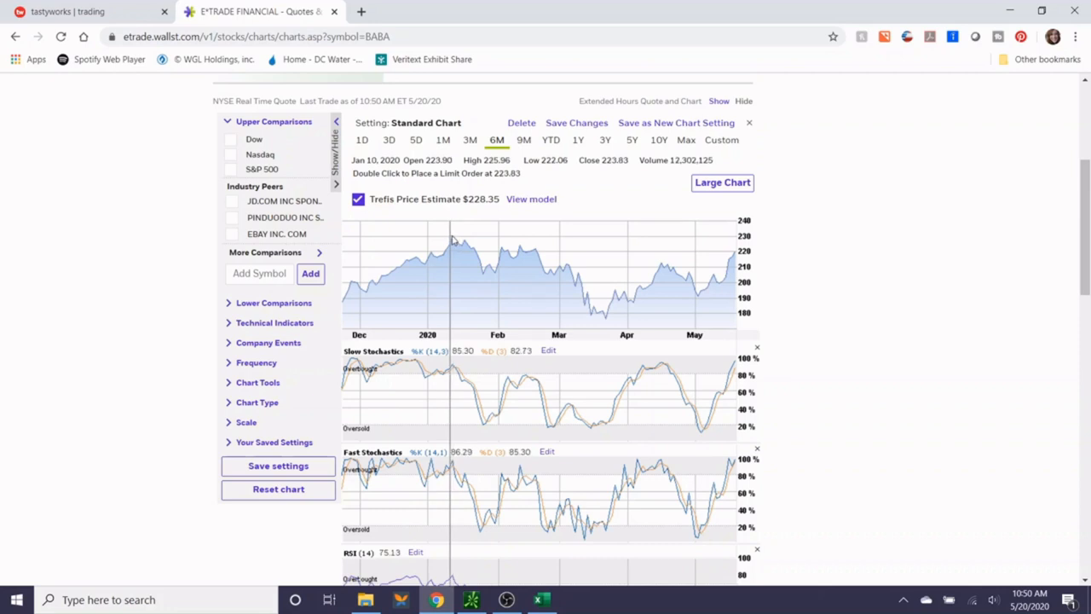
{"action": "mouse_move", "coordinate": [607, 326]}
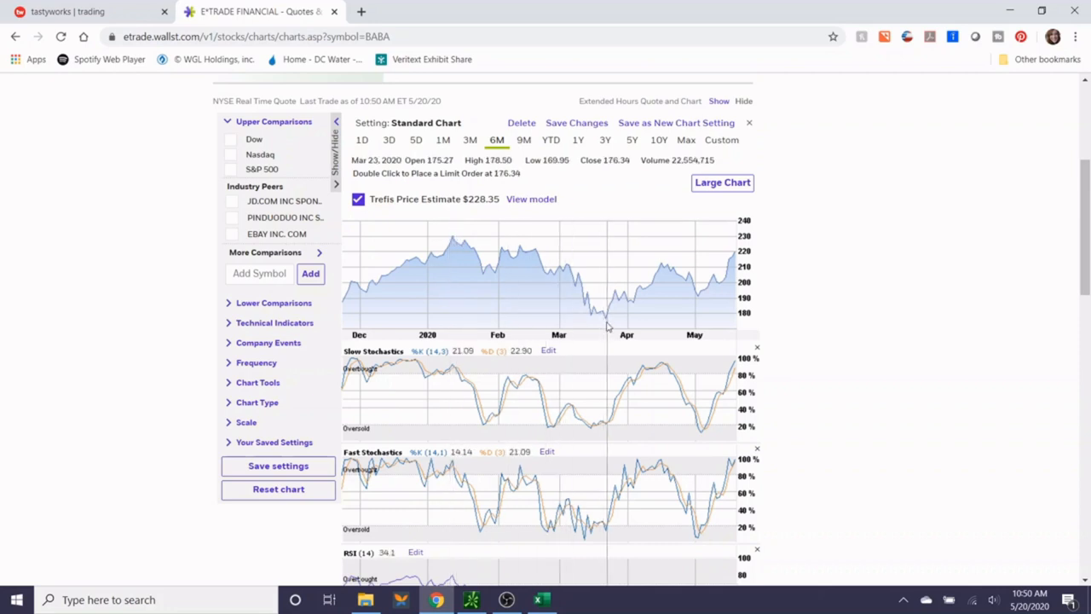
{"action": "mouse_move", "coordinate": [552, 295]}
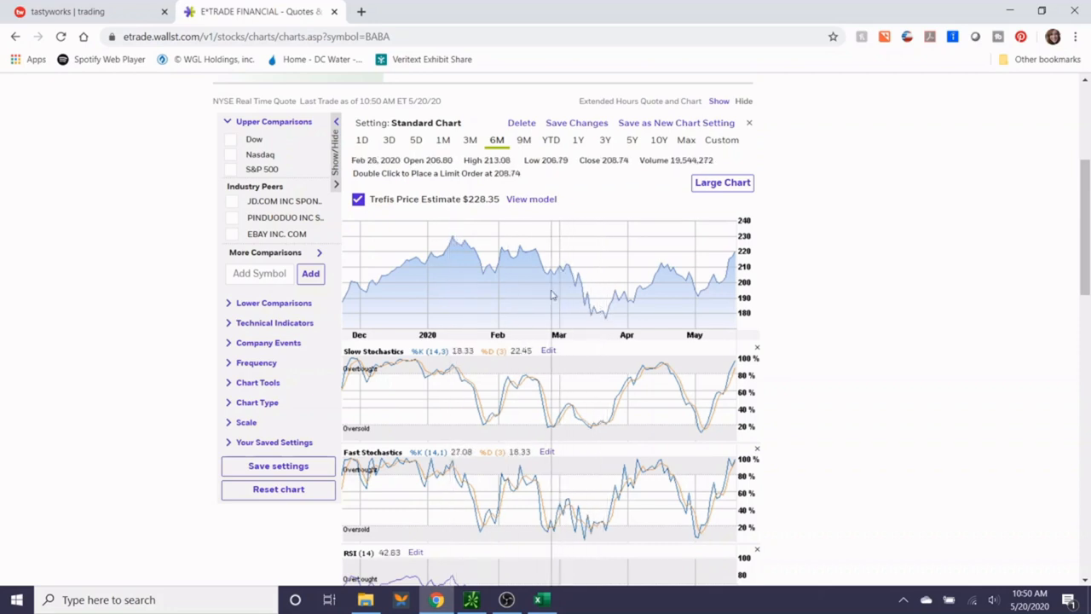
{"action": "mouse_move", "coordinate": [610, 294]}
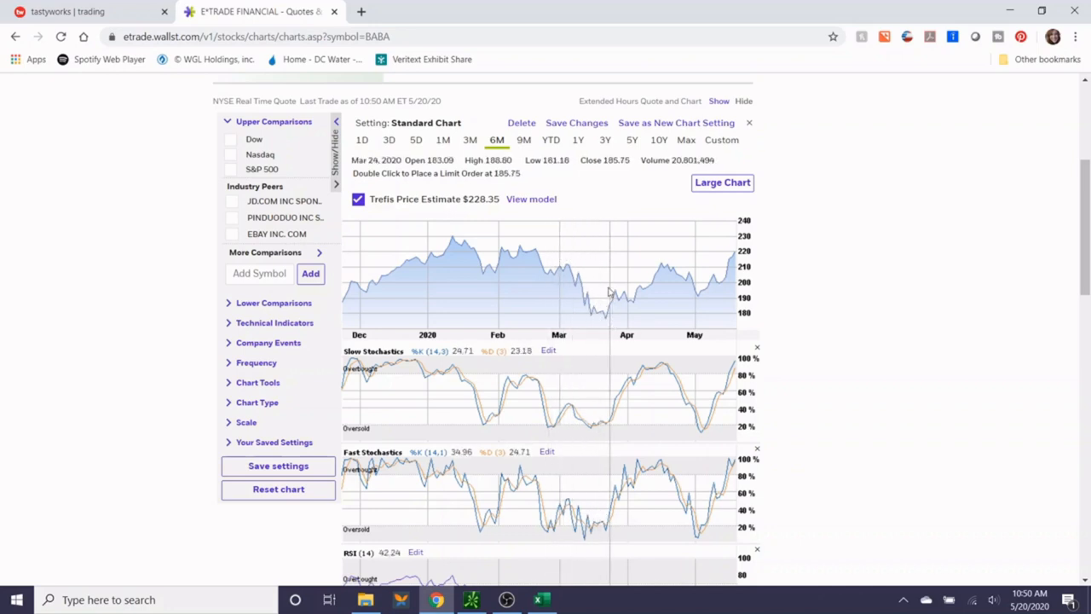
{"action": "mouse_move", "coordinate": [601, 267]}
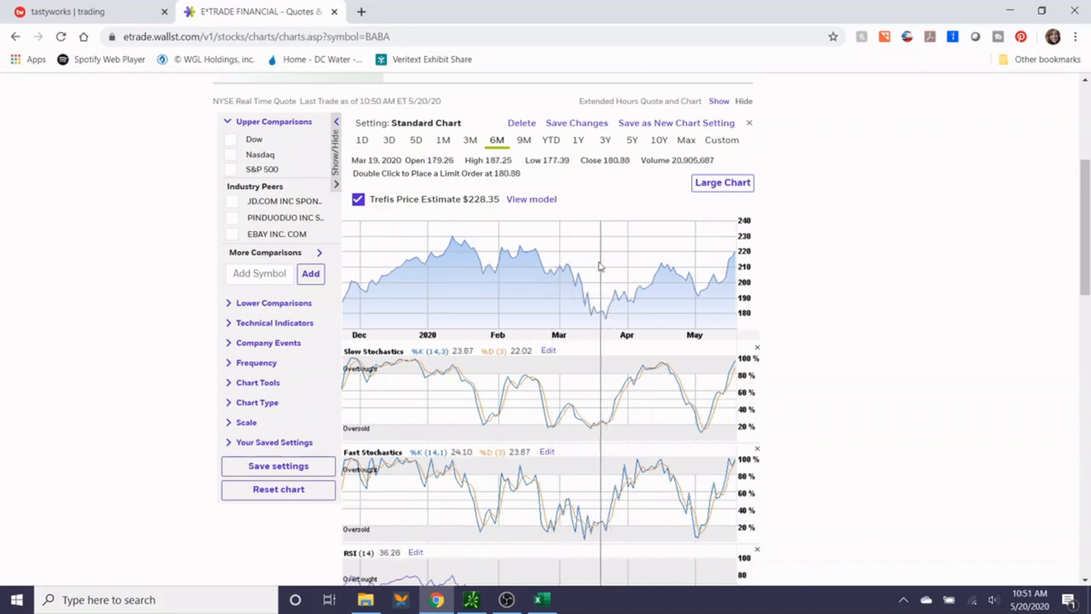
{"action": "mouse_move", "coordinate": [673, 305]}
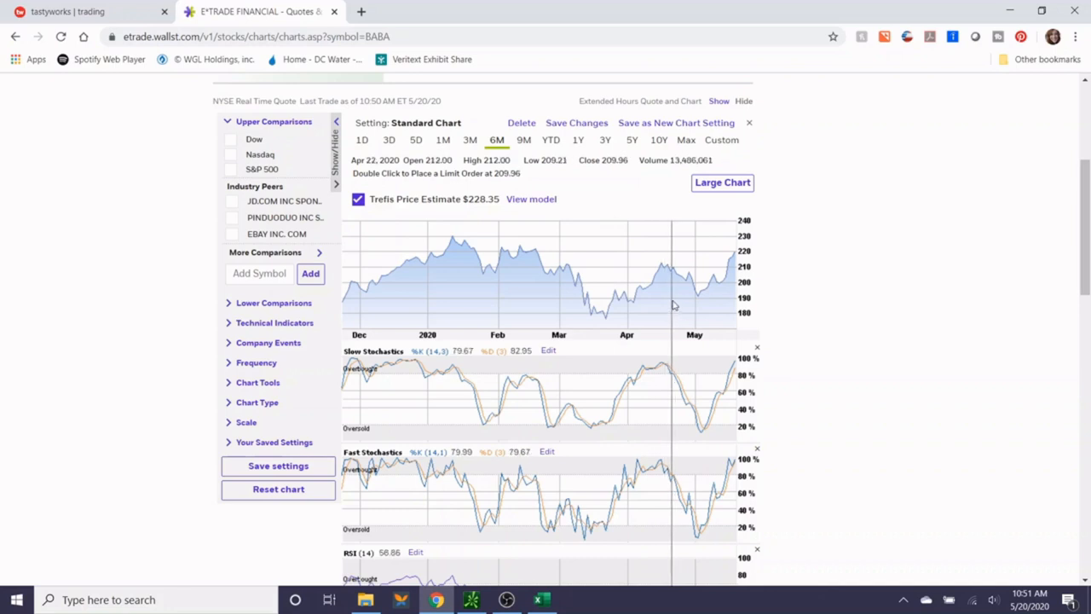
{"action": "mouse_move", "coordinate": [488, 281]}
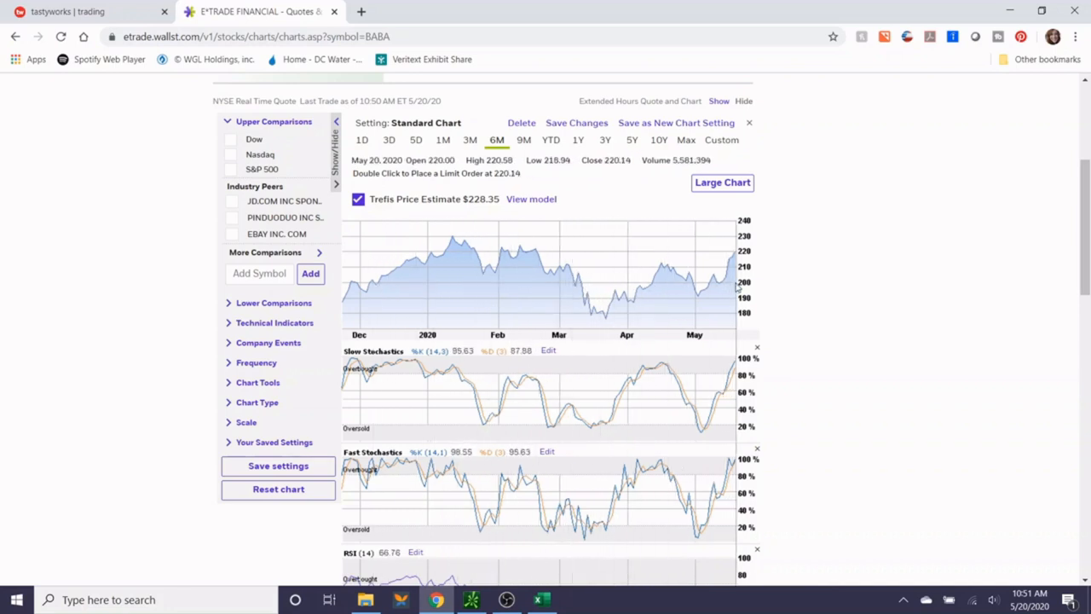
{"action": "mouse_move", "coordinate": [384, 286]}
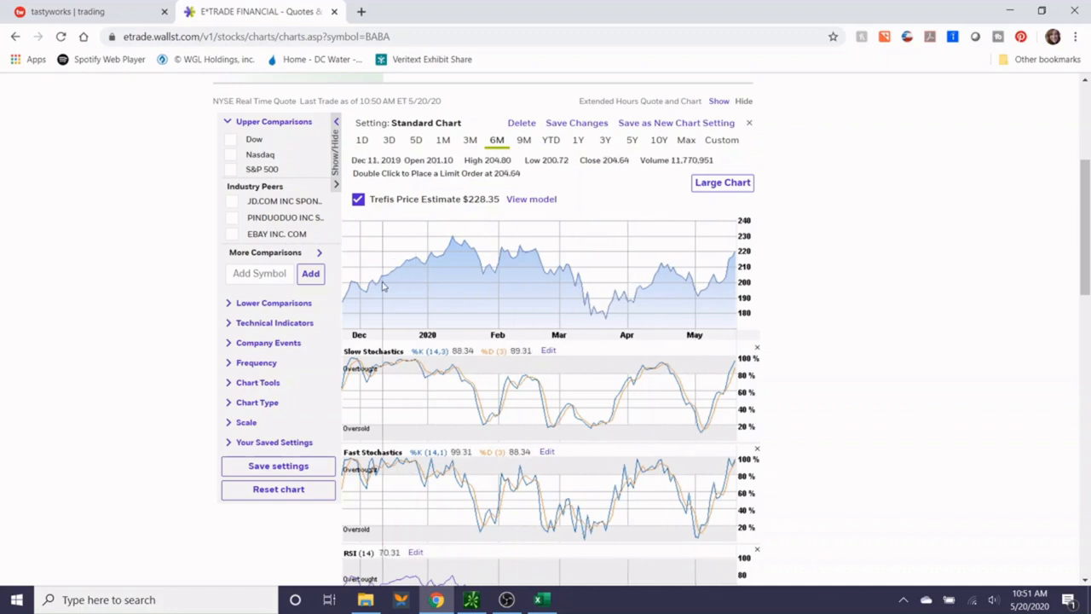
{"action": "mouse_move", "coordinate": [696, 283]}
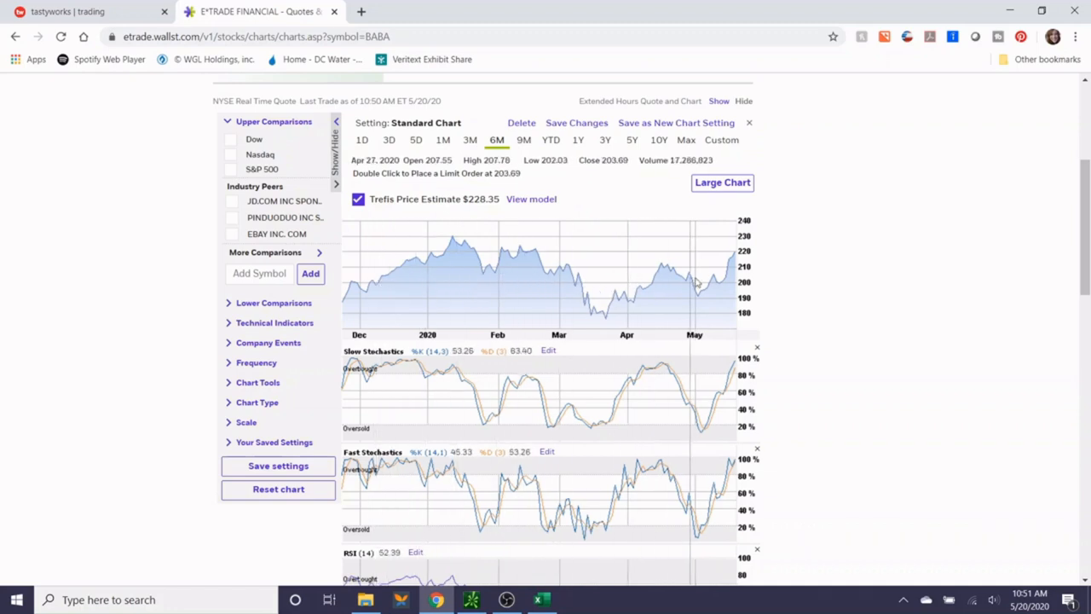
{"action": "mouse_move", "coordinate": [733, 283]}
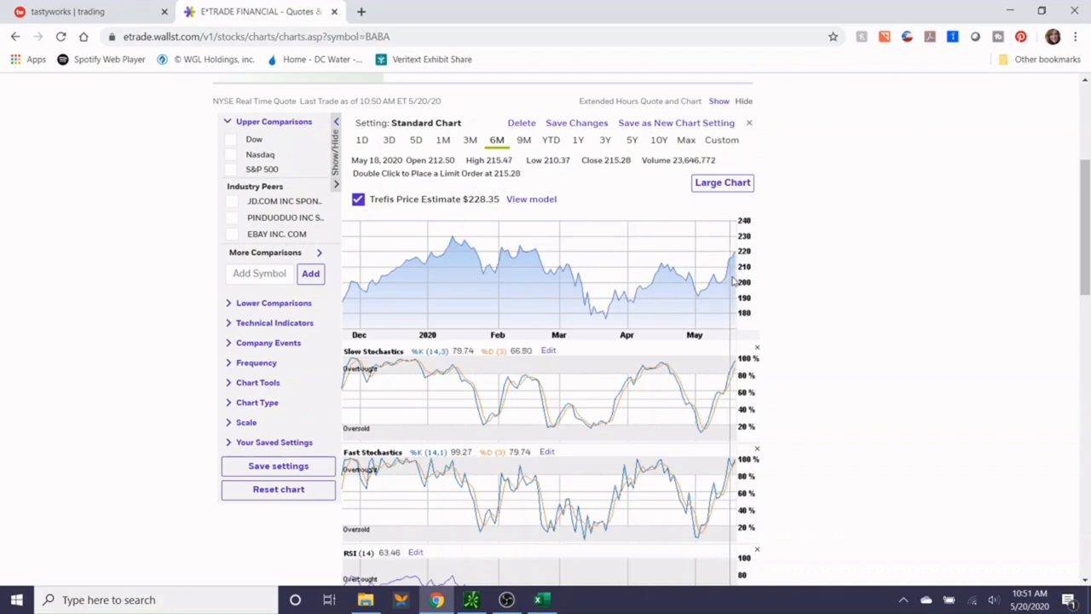
{"action": "mouse_move", "coordinate": [546, 258]}
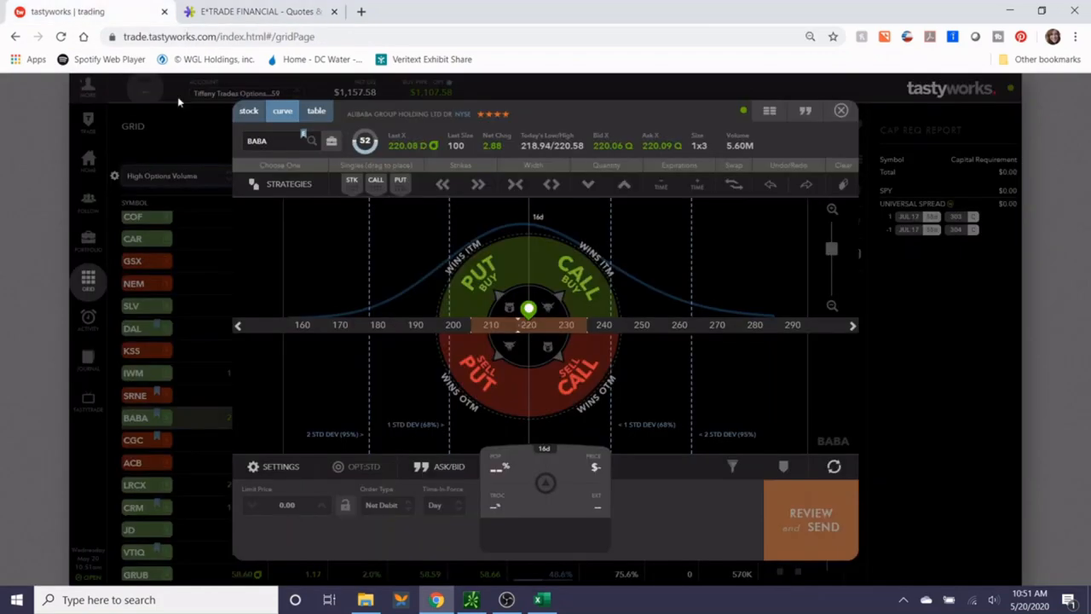
Show the BABA option chain as a table on the July 17 expiration.
{"action": "left_click", "coordinate": [316, 111]}
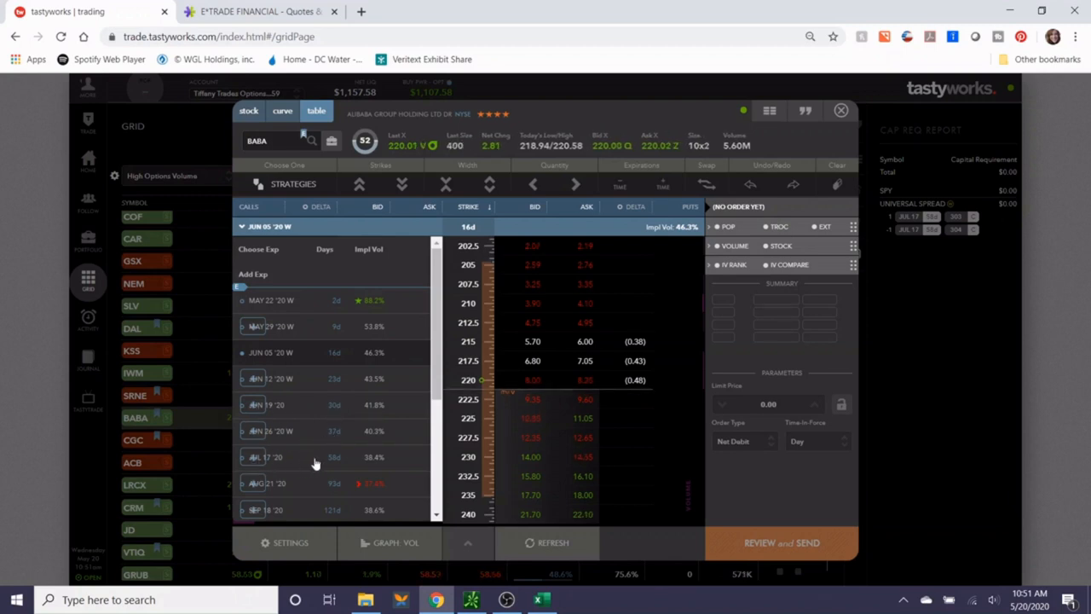
{"action": "left_click", "coordinate": [271, 457]}
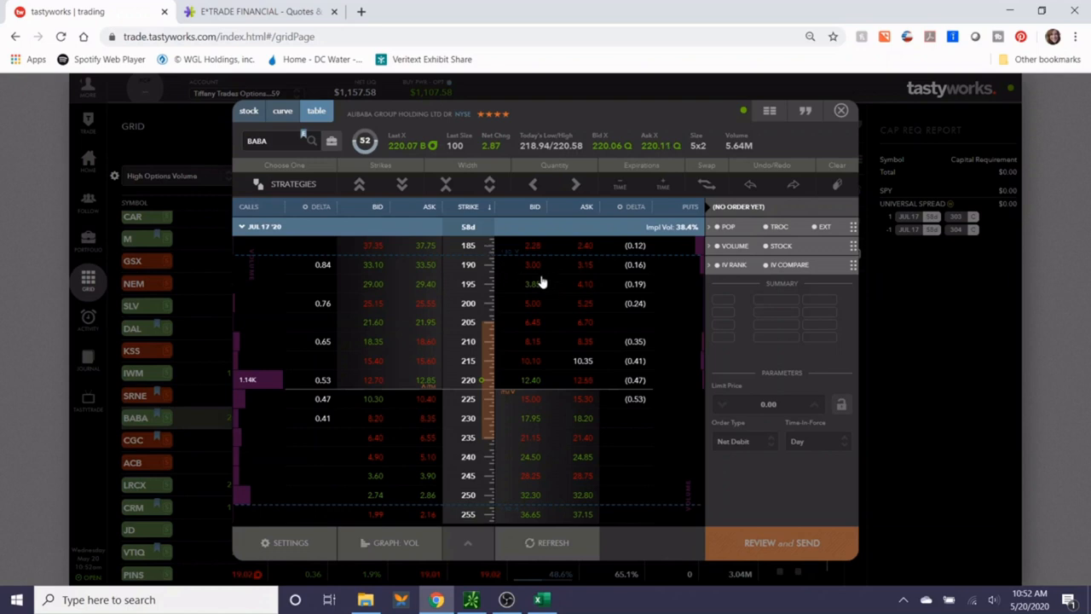
{"action": "mouse_move", "coordinate": [479, 446]}
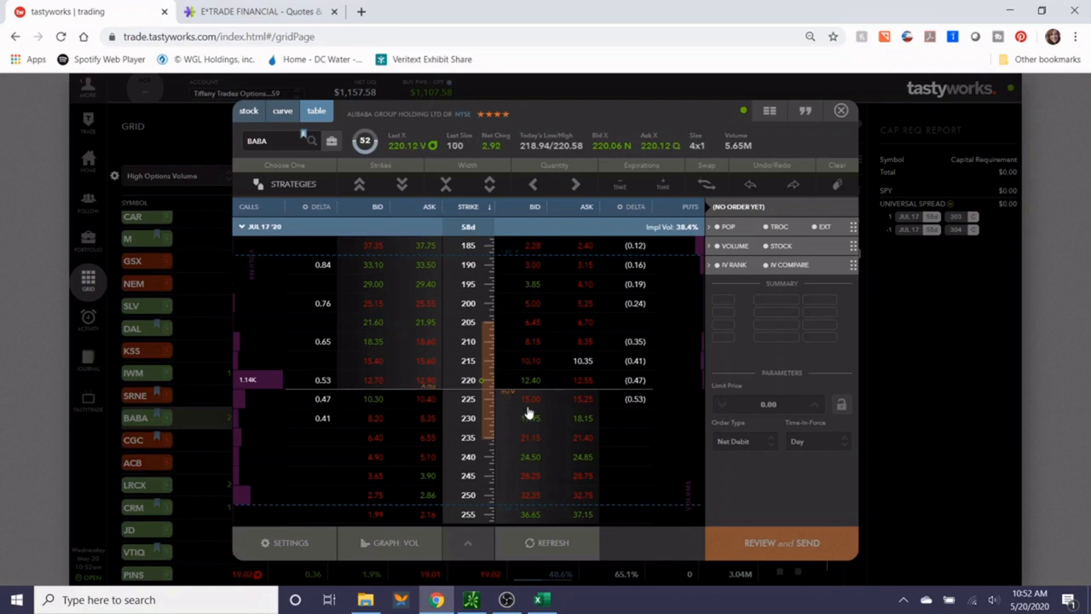
{"action": "mouse_move", "coordinate": [518, 380]}
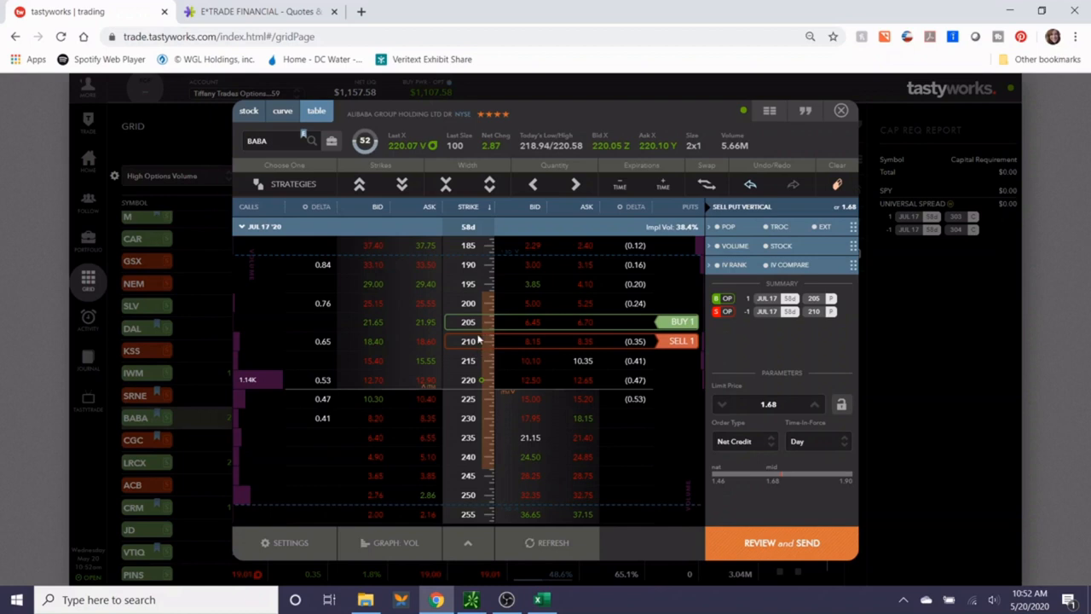
{"action": "left_click", "coordinate": [781, 542]}
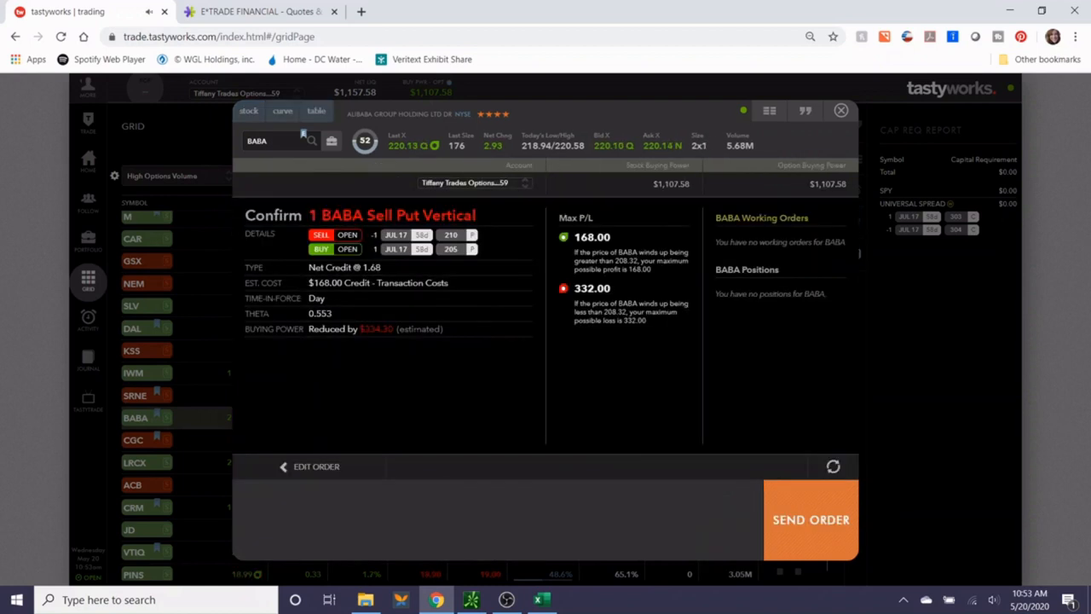
{"action": "double_click", "coordinate": [376, 330]}
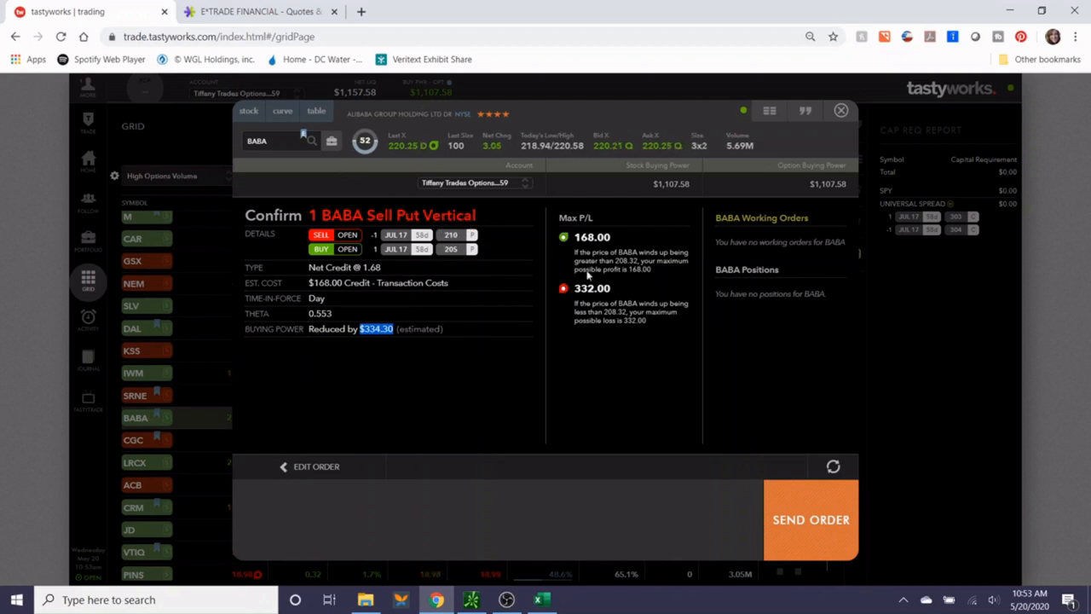
{"action": "left_click", "coordinate": [316, 466]}
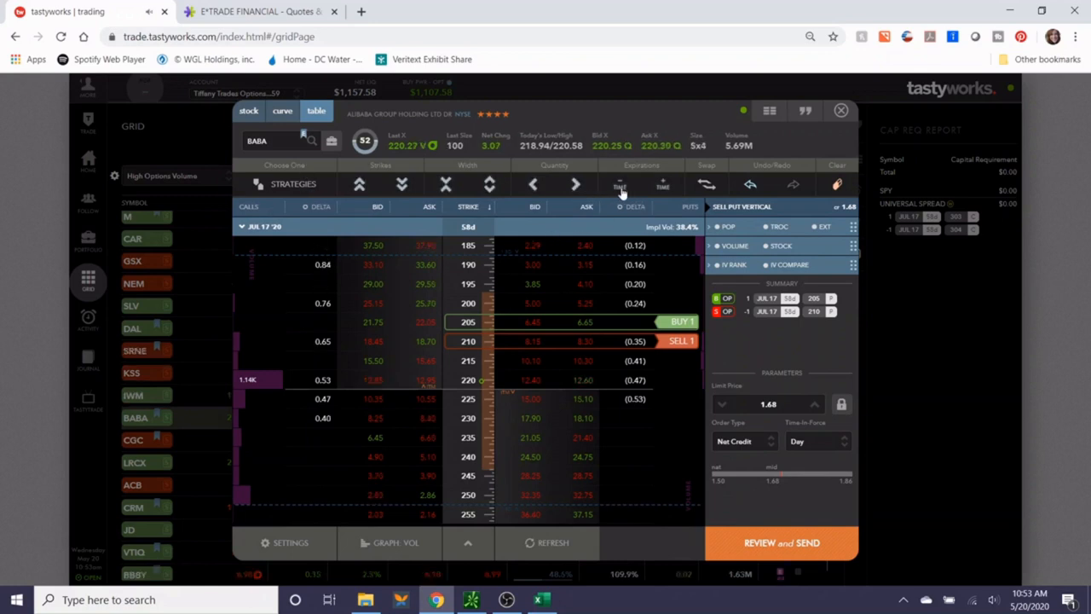
Move the BABA put spread to June 26 with 207.5/210 strikes at 0.90 credit.
{"action": "left_click", "coordinate": [533, 184]}
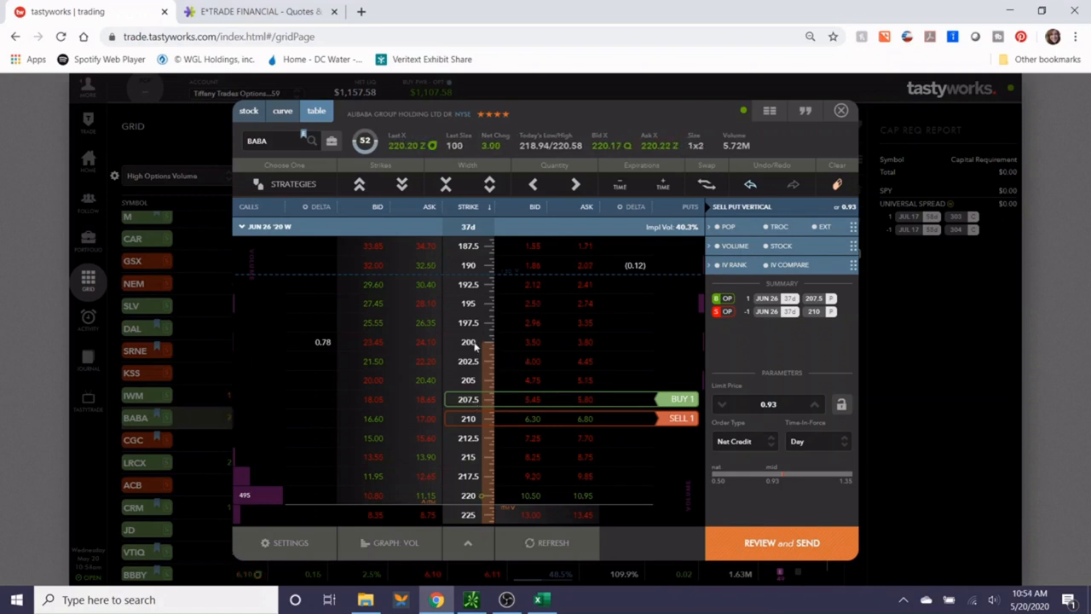
{"action": "scroll", "scroll_direction": "down", "scroll_amount": 3}
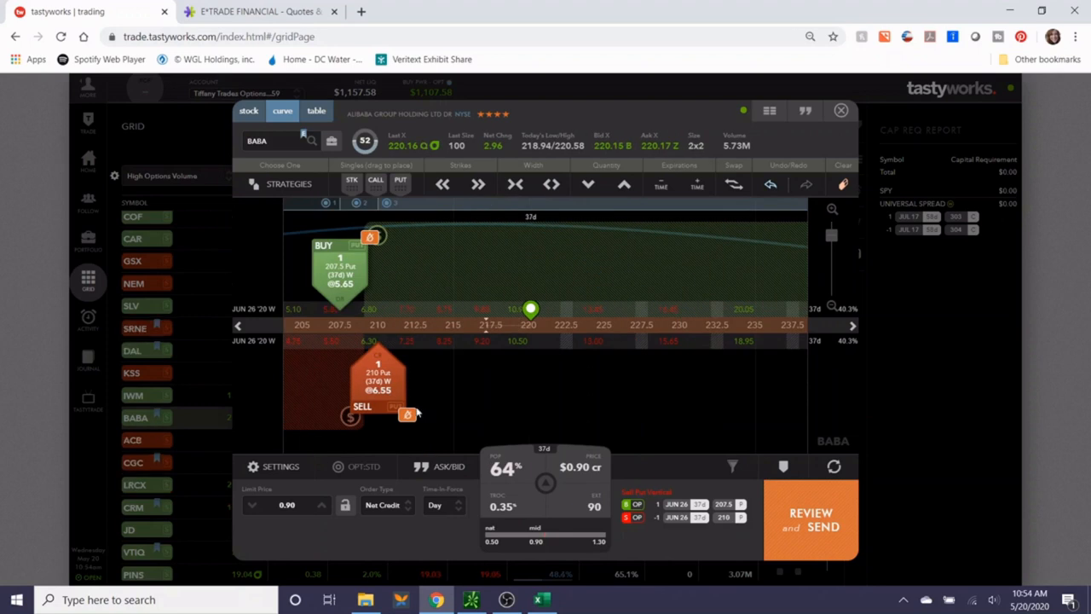
{"action": "mouse_move", "coordinate": [369, 260]}
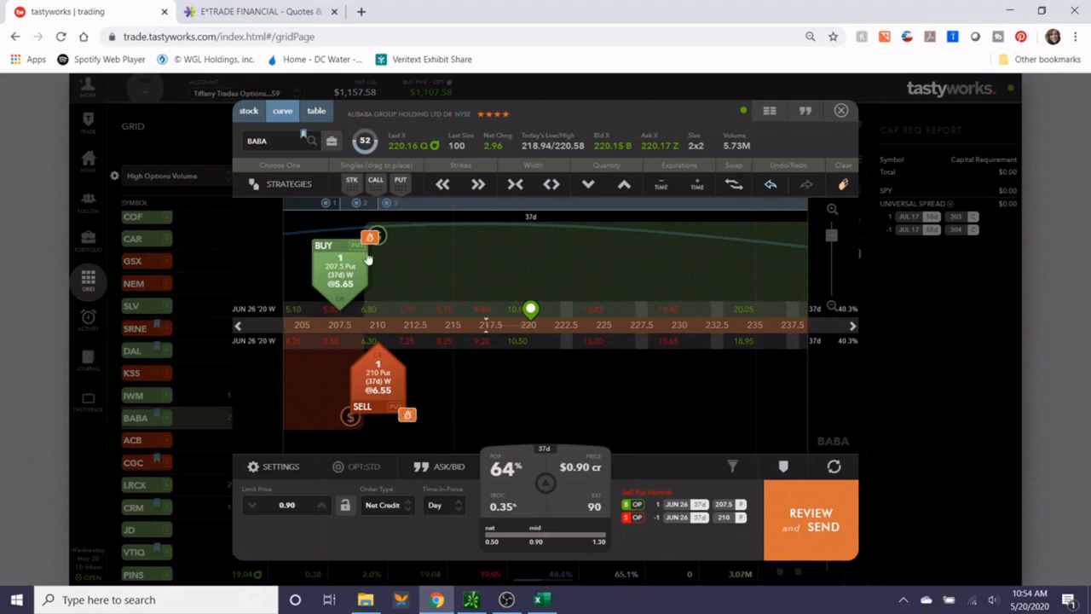
{"action": "left_click", "coordinate": [316, 111]}
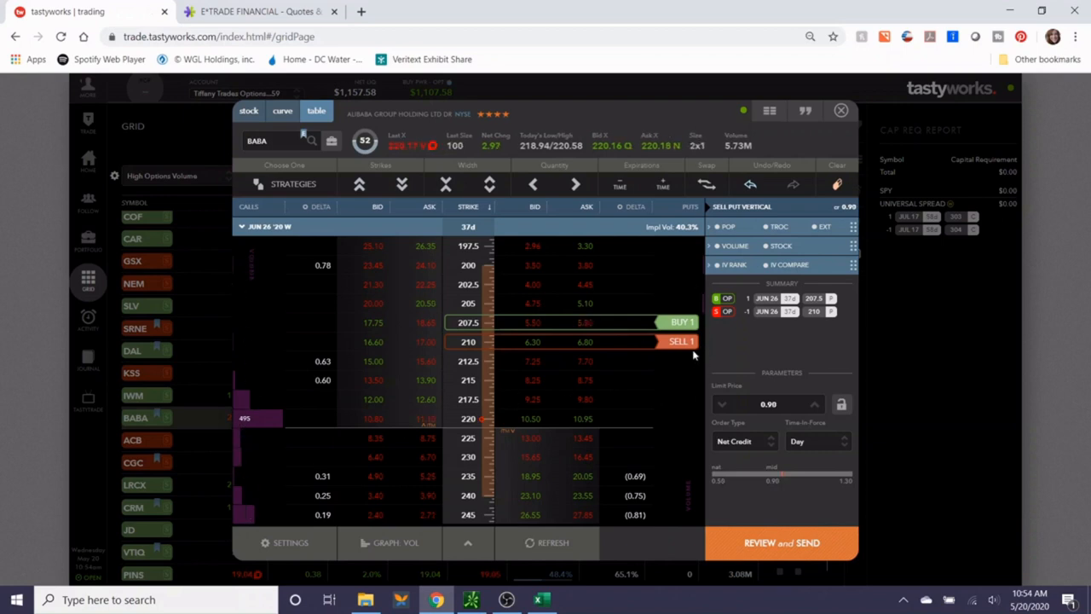
{"action": "mouse_move", "coordinate": [848, 489]}
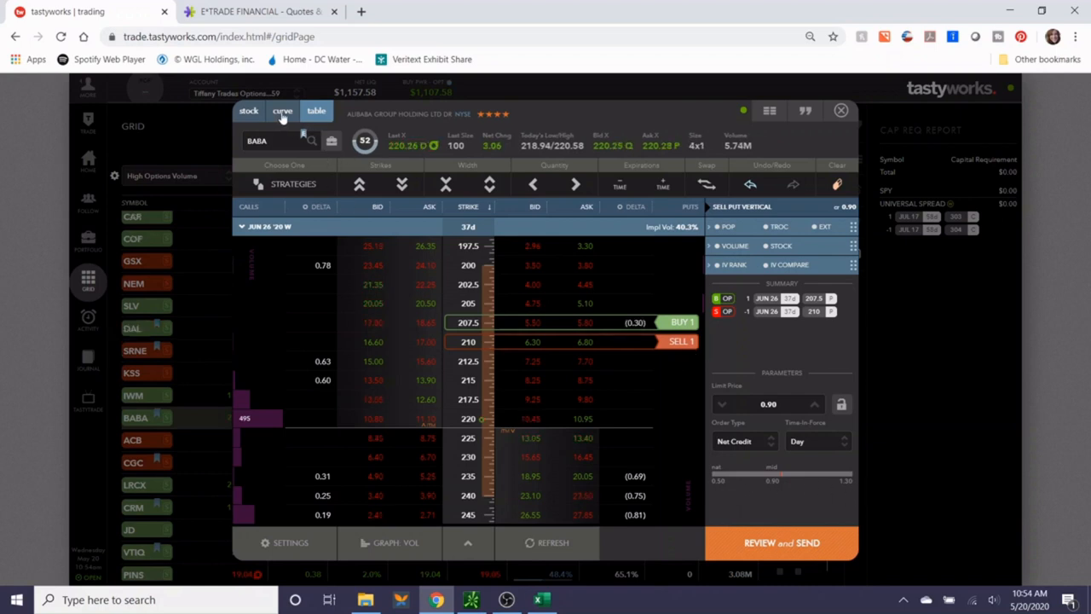
Shift the BABA put vertical to the June 19 expiration, 30 days out, via the Curve view.
{"action": "left_click", "coordinate": [281, 111]}
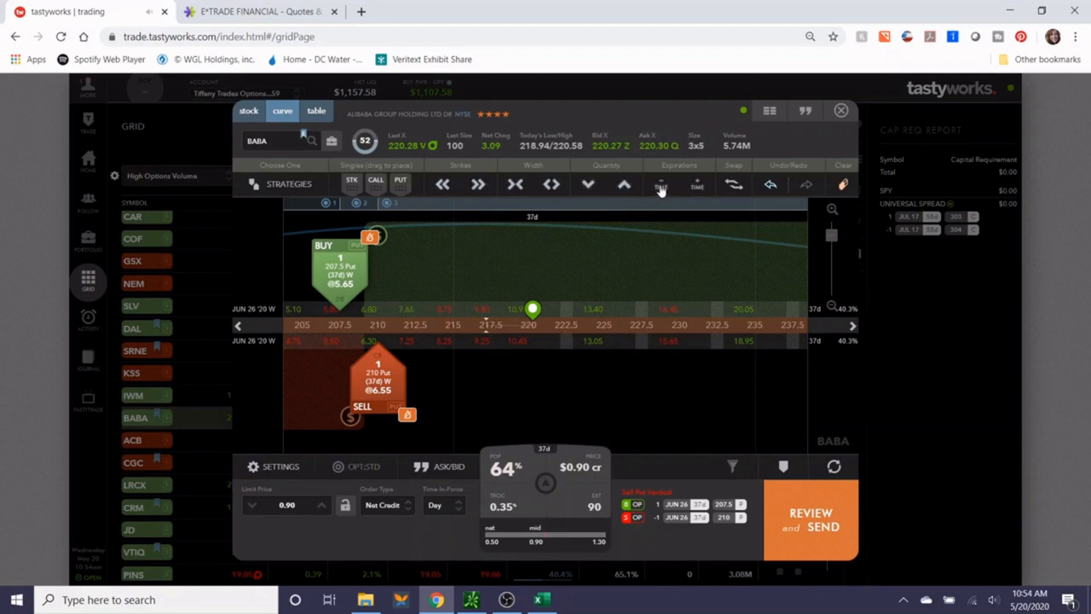
{"action": "left_click", "coordinate": [661, 185]}
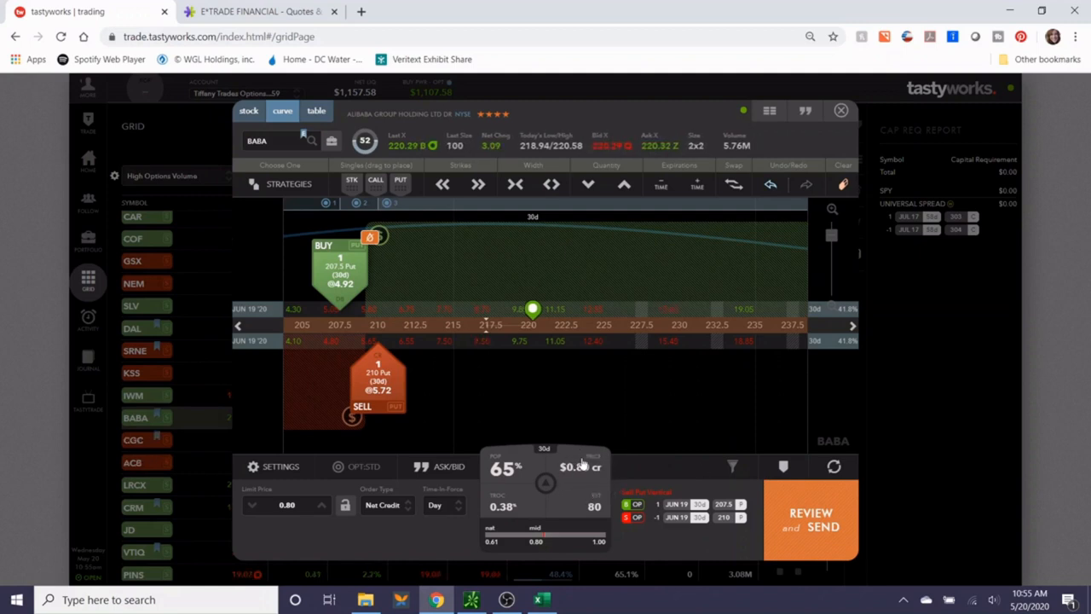
{"action": "left_click", "coordinate": [317, 111]}
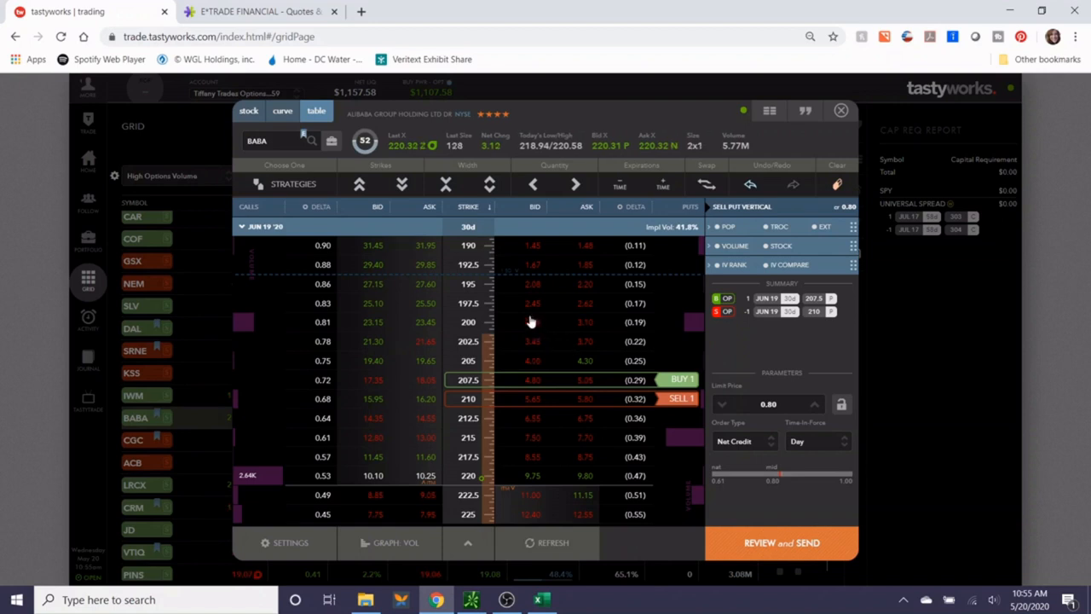
{"action": "scroll", "scroll_direction": "down", "scroll_amount": 3}
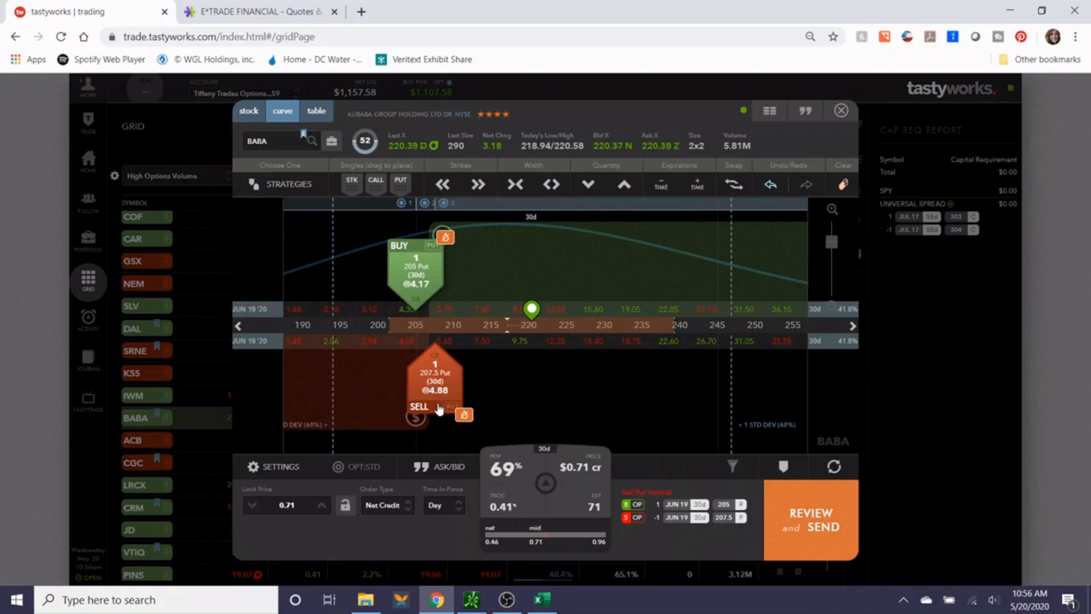
{"action": "mouse_move", "coordinate": [489, 472]}
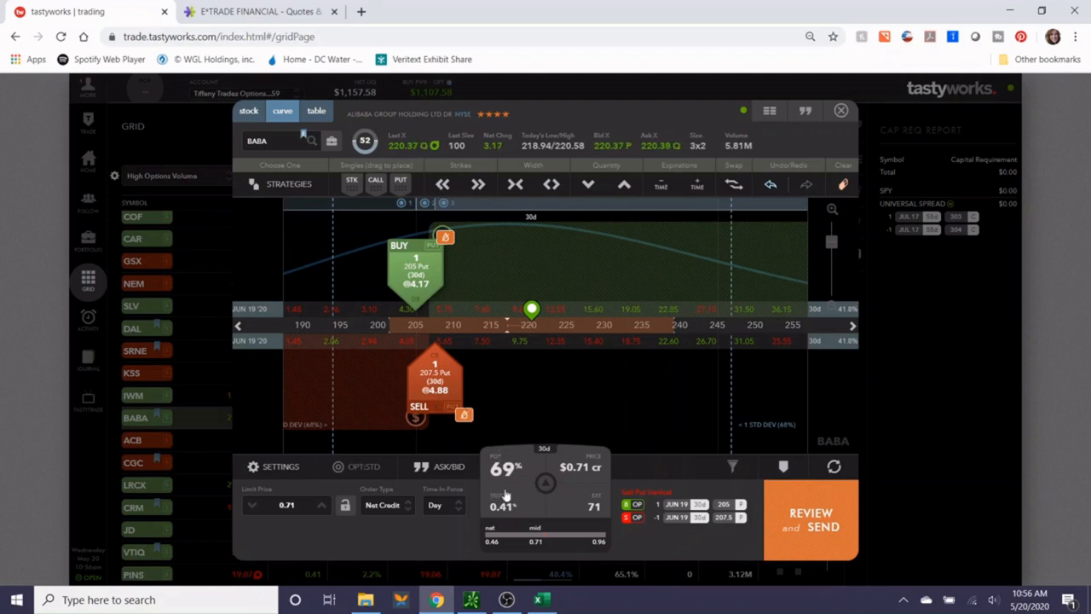
{"action": "mouse_move", "coordinate": [490, 417]}
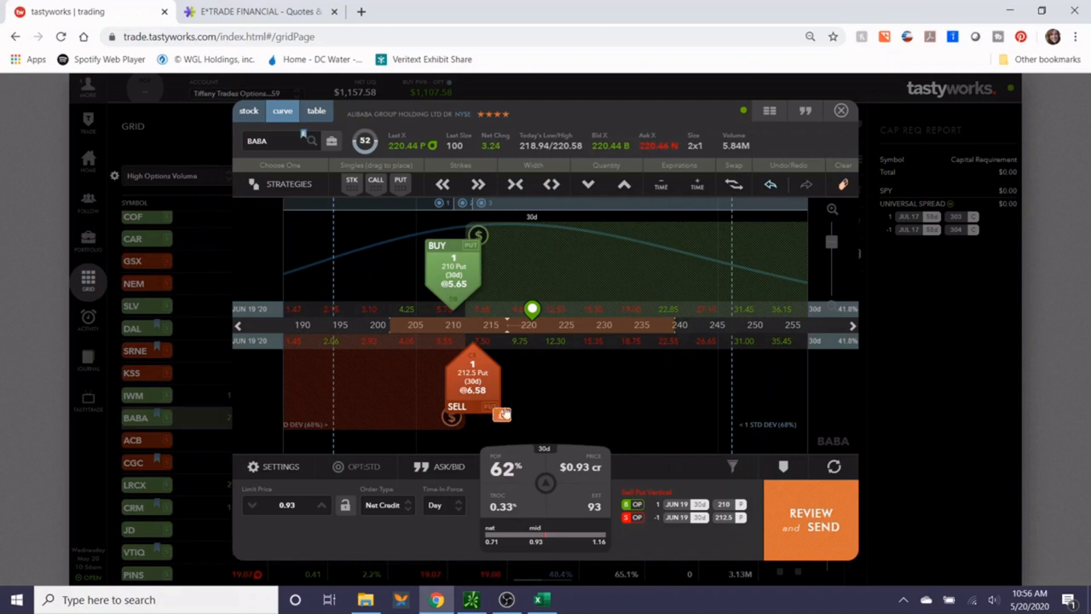
Review and send the June 19 BABA 210/212.5 put spread at 0.91 credit.
{"action": "left_click", "coordinate": [810, 520]}
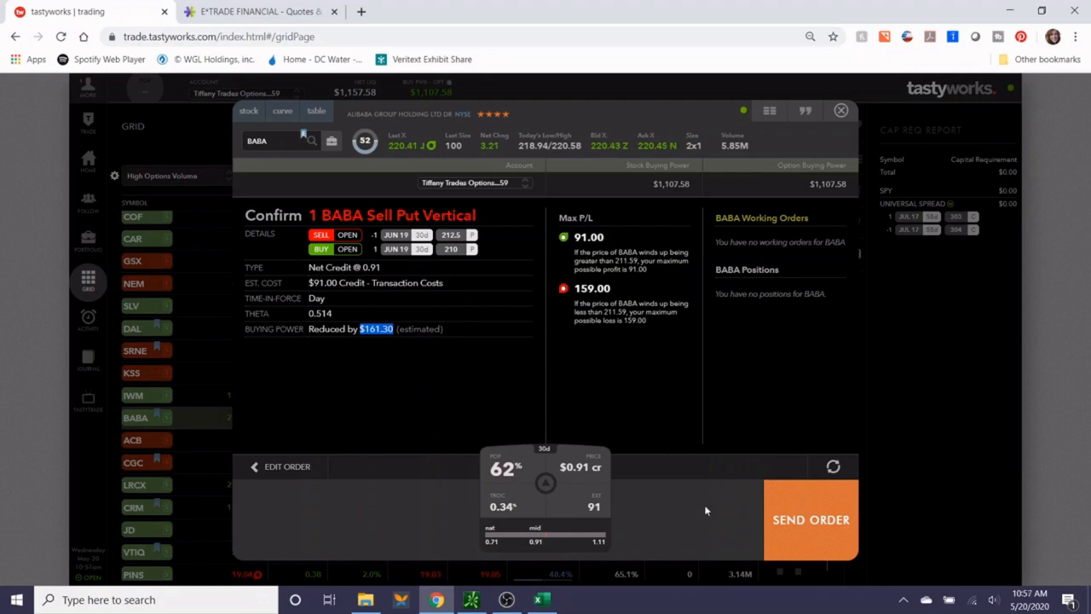
{"action": "left_click", "coordinate": [810, 519]}
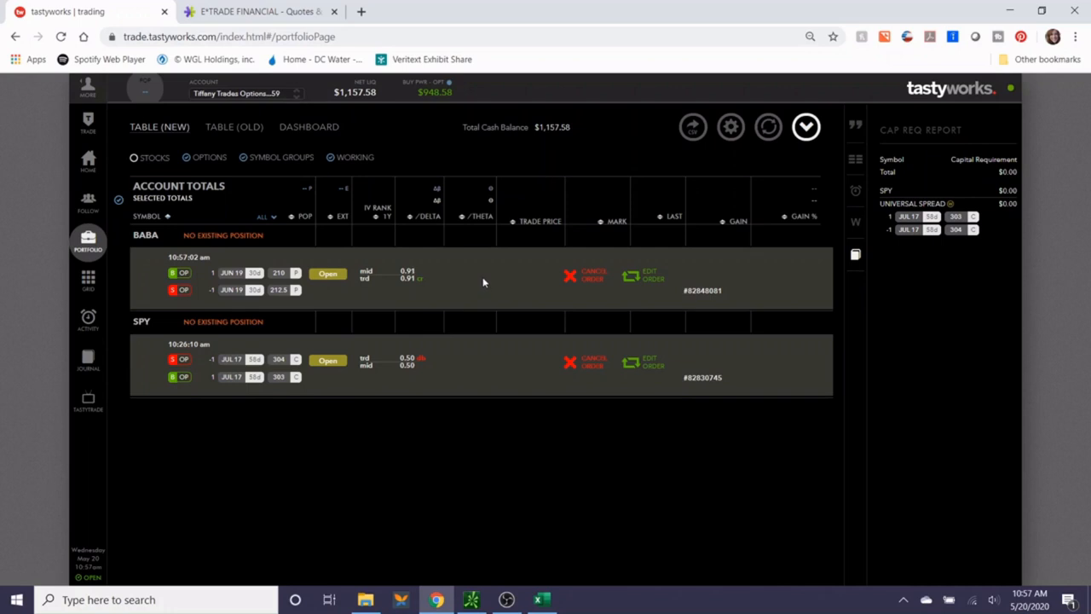
{"action": "mouse_move", "coordinate": [500, 279]}
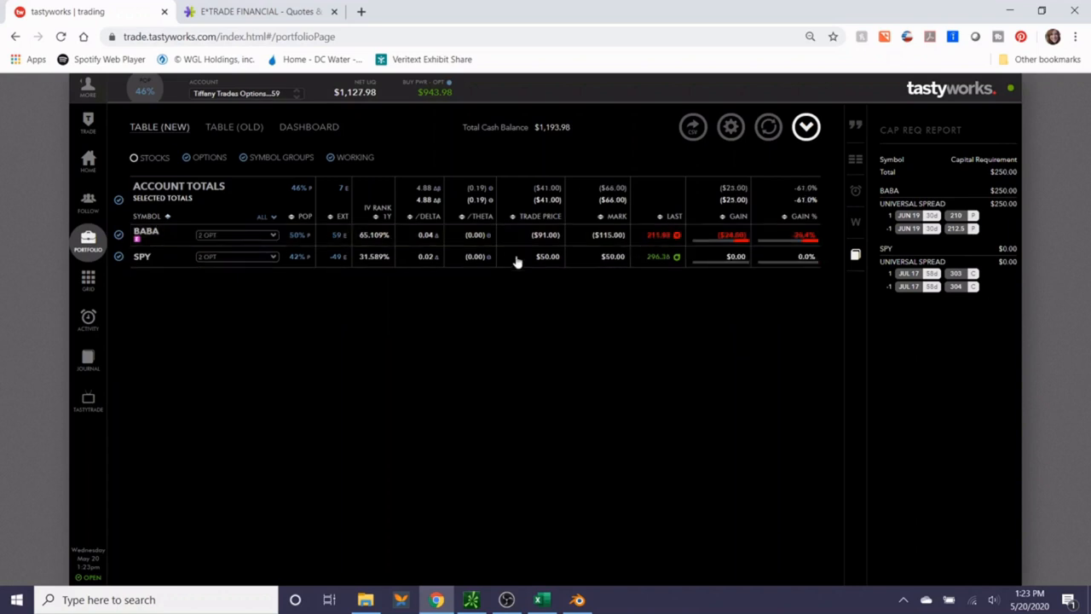
{"action": "mouse_move", "coordinate": [254, 264]}
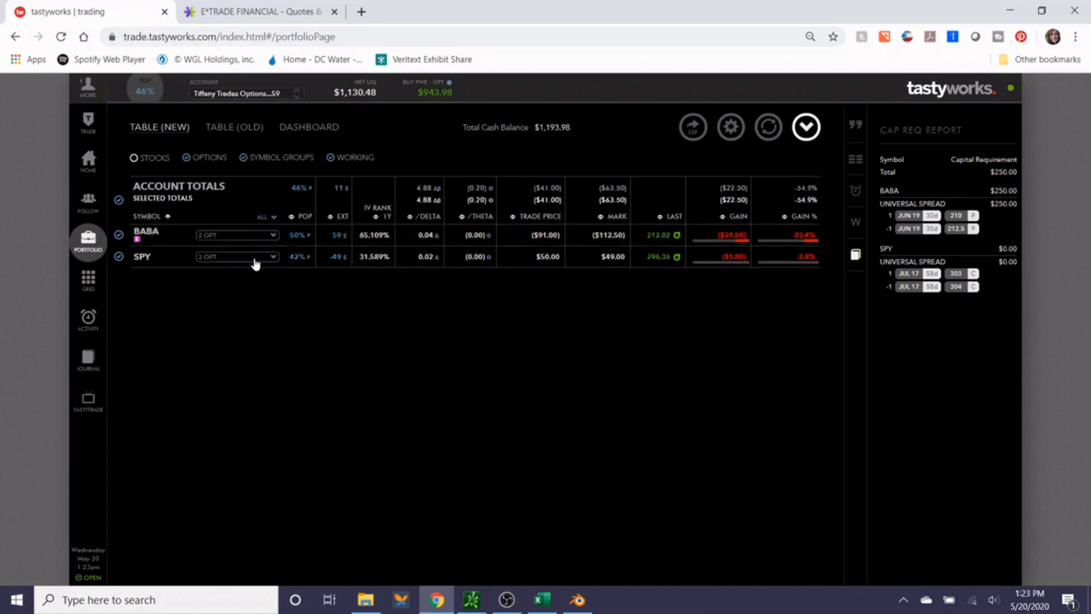
Show the Activity history listing the filled BABA and SPY spread transactions.
{"action": "left_click", "coordinate": [88, 319]}
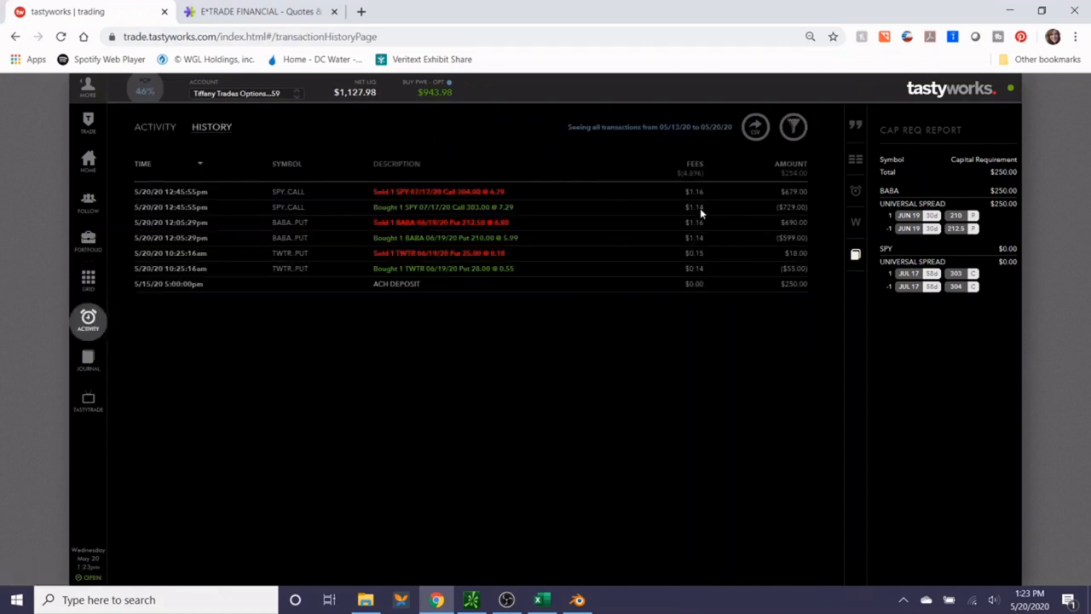
{"action": "left_click", "coordinate": [542, 600]}
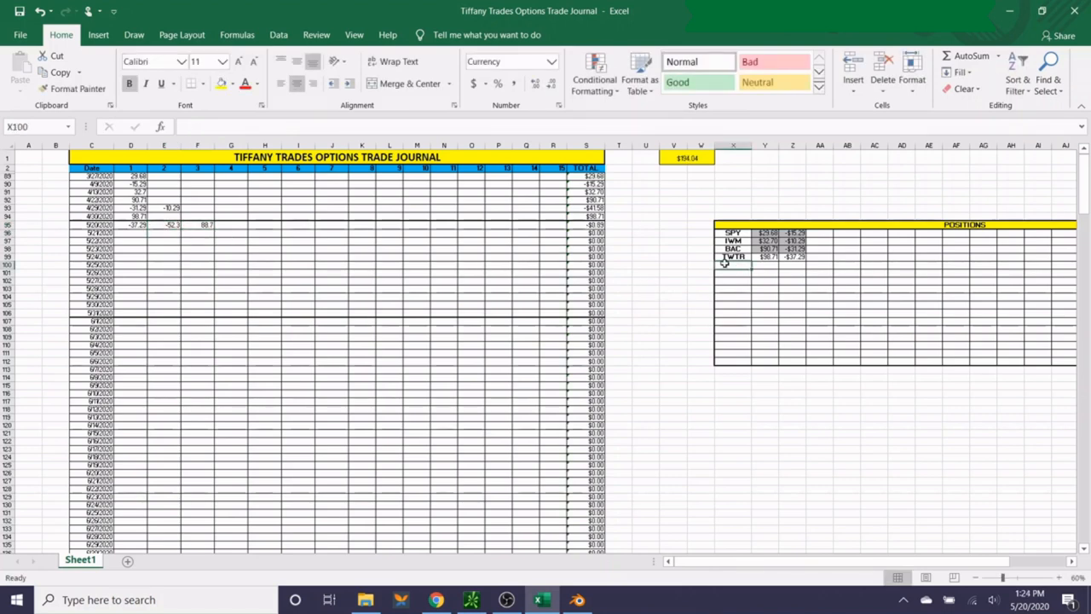
Enter SPY -52.30 and BABA 88.70 in the positions table, then return to tastyworks.
{"action": "type", "text": "SPy"}
{"action": "left_click", "coordinate": [733, 272]}
{"action": "type", "text": "BABA"}
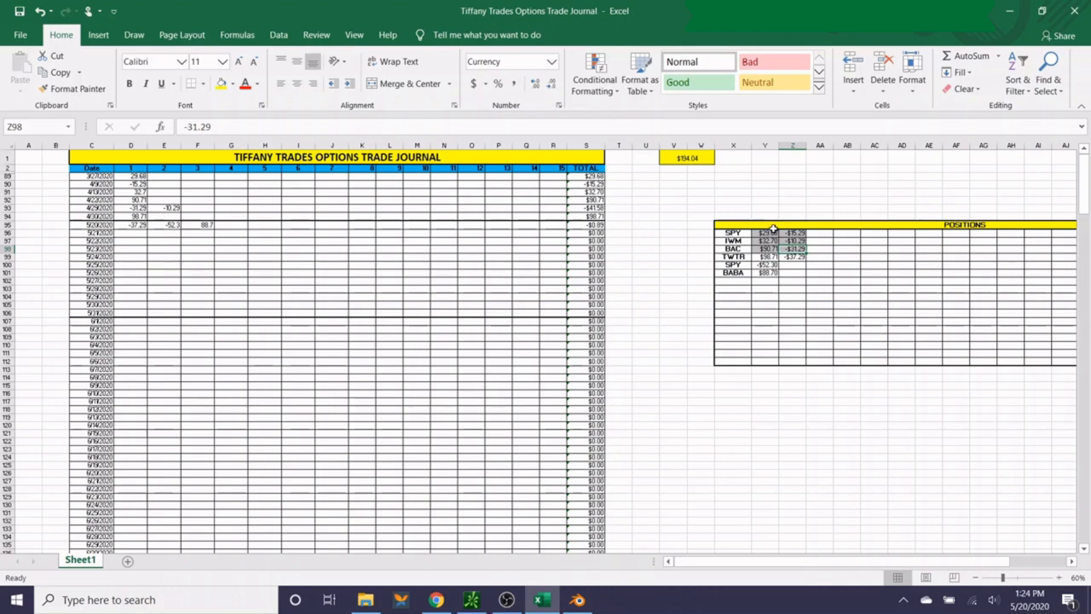
{"action": "mouse_move", "coordinate": [813, 234]}
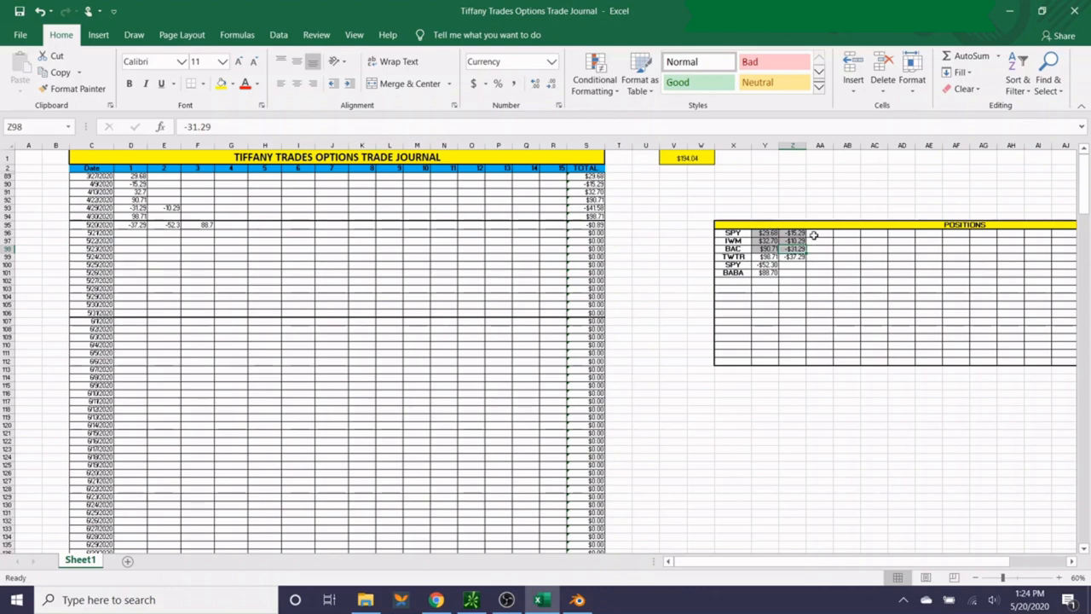
{"action": "left_click", "coordinate": [436, 599]}
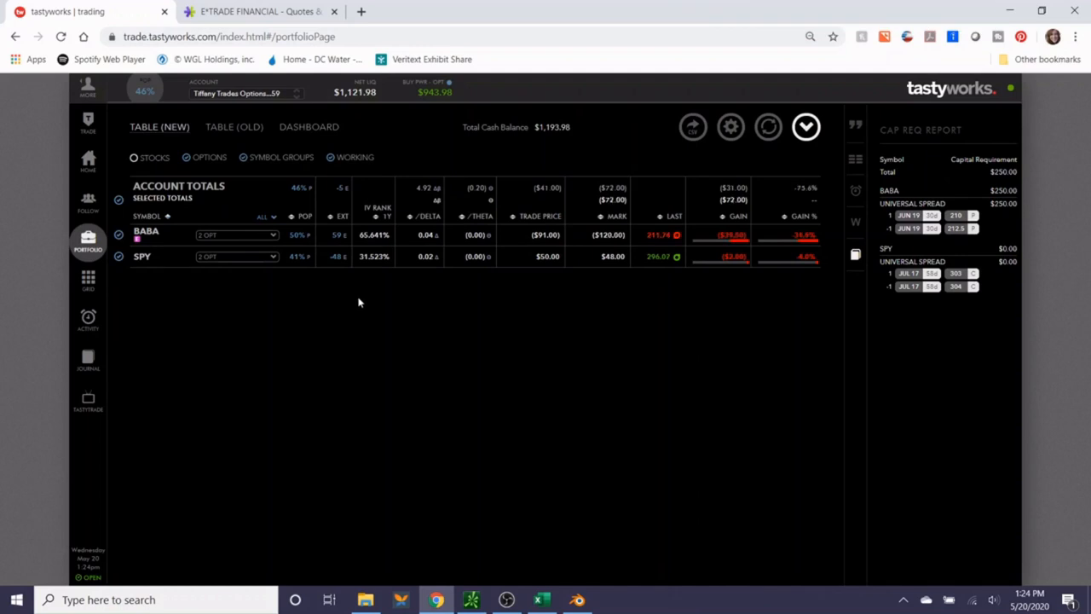